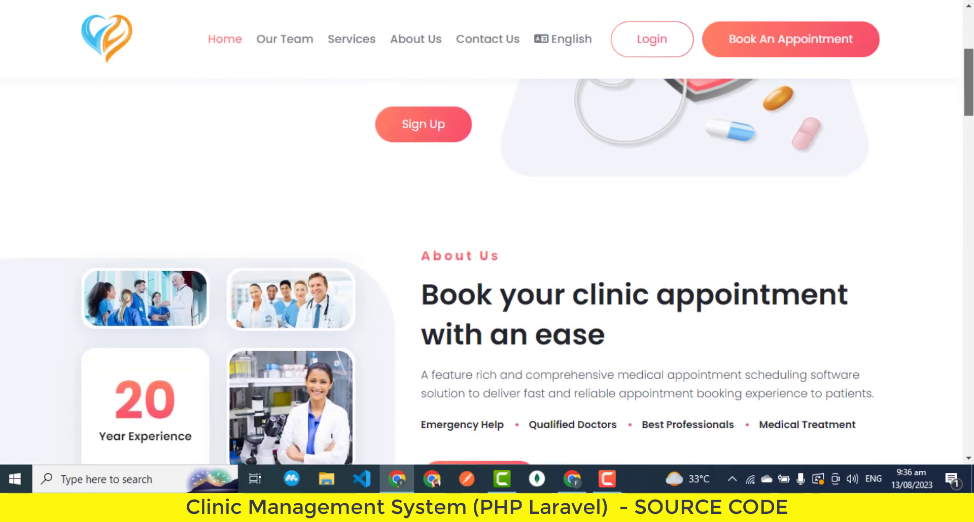
Scroll through the landing page, then switch the Contact Us page from English to Chinese
scroll("down", 3)
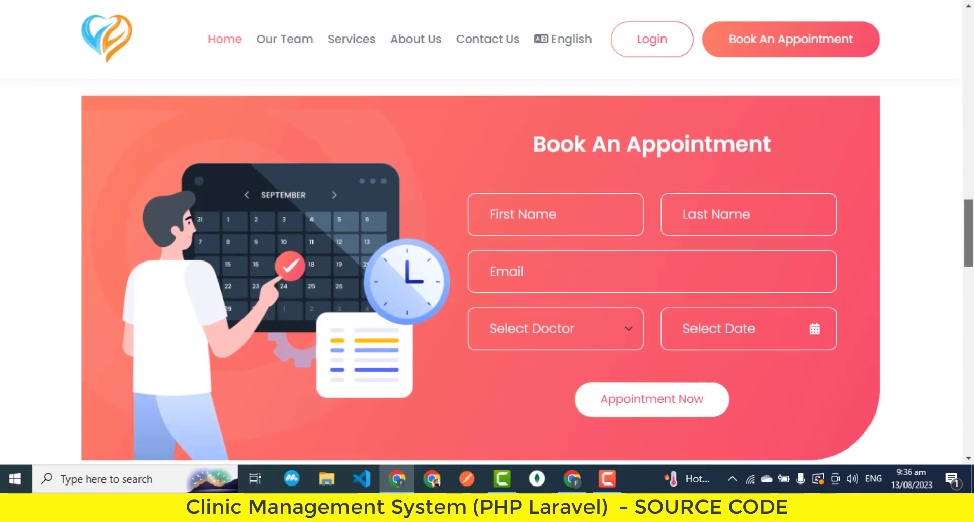
scroll("down", 3)
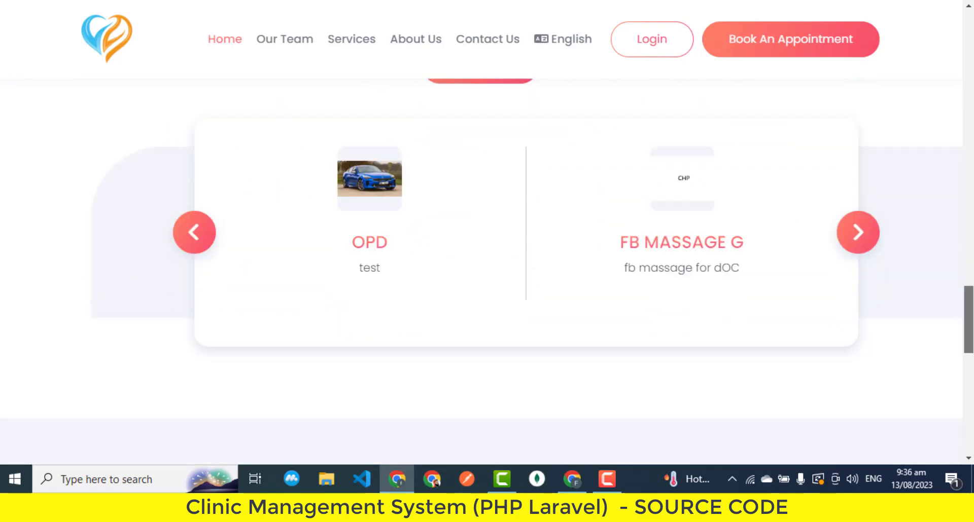
scroll("down", 3)
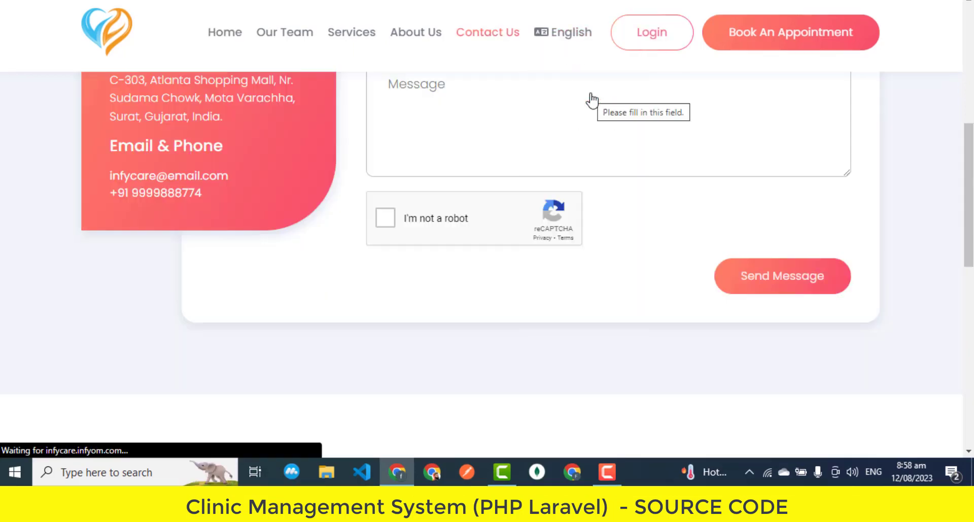
left_click(570, 33)
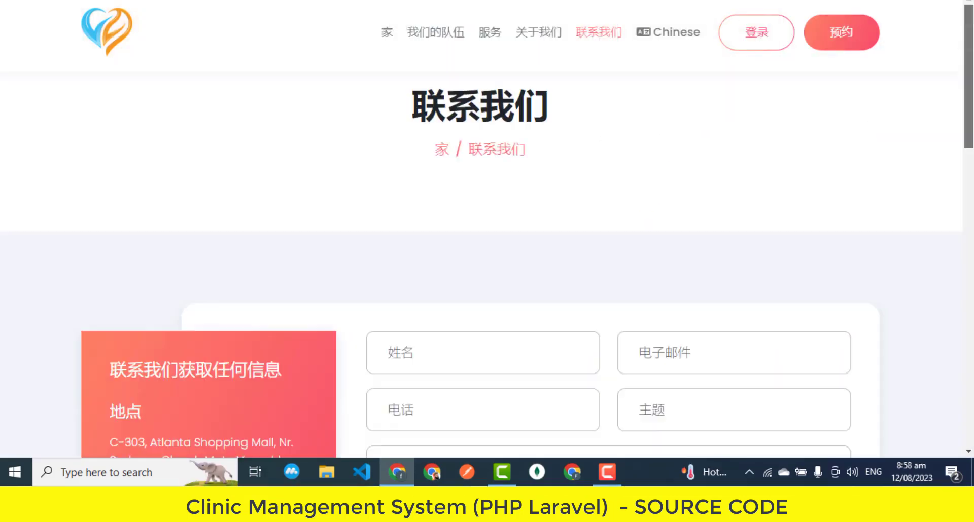
left_click(756, 31)
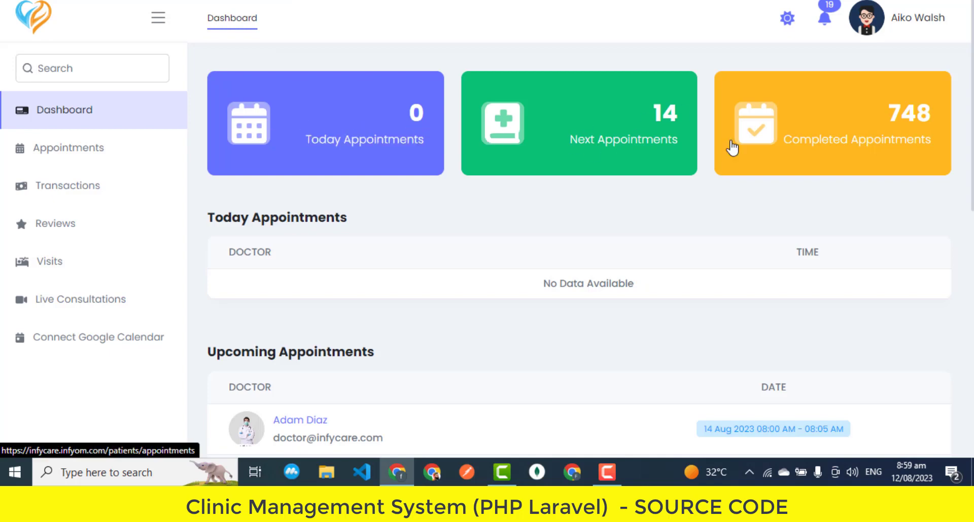
From Appointments, start a new booking dated 2023-08-19 and scroll to its time slots
scroll("down", 3)
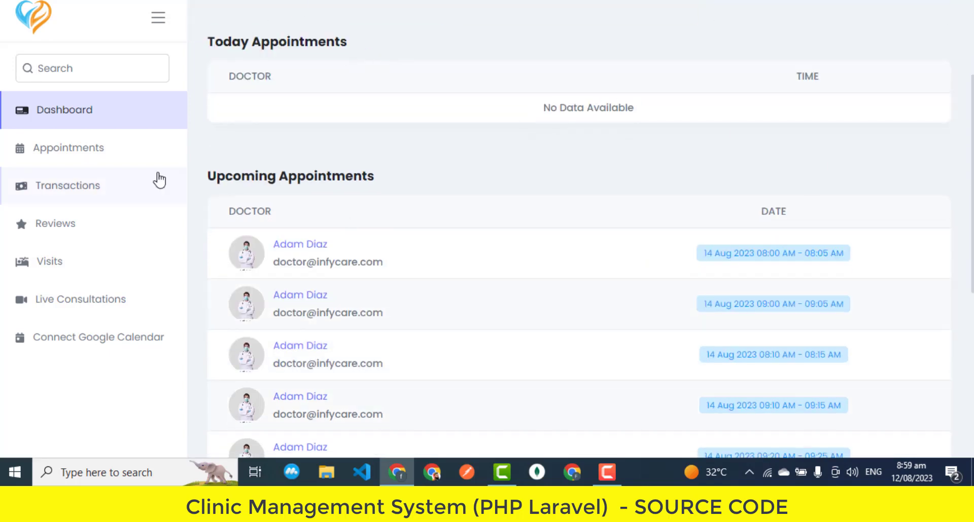
left_click(68, 147)
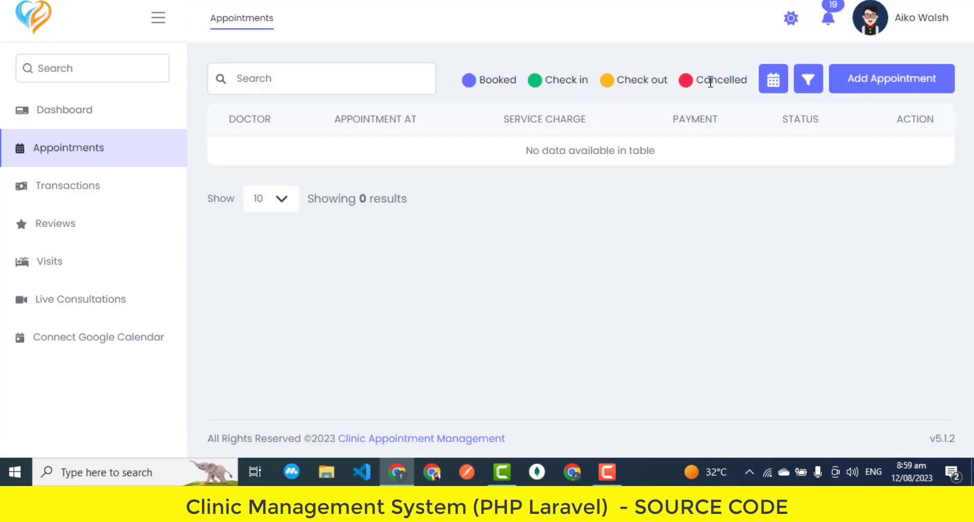
left_click(891, 78)
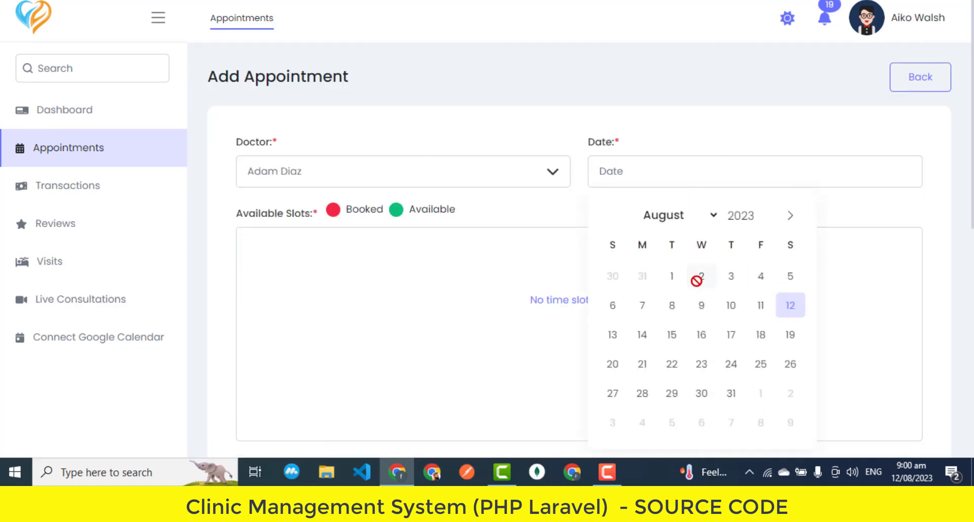
left_click(789, 334)
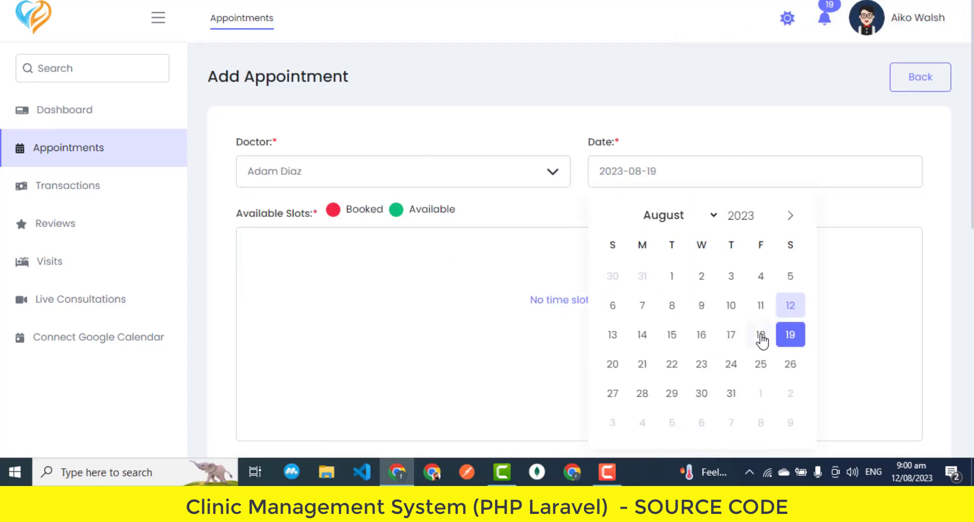
left_click(789, 335)
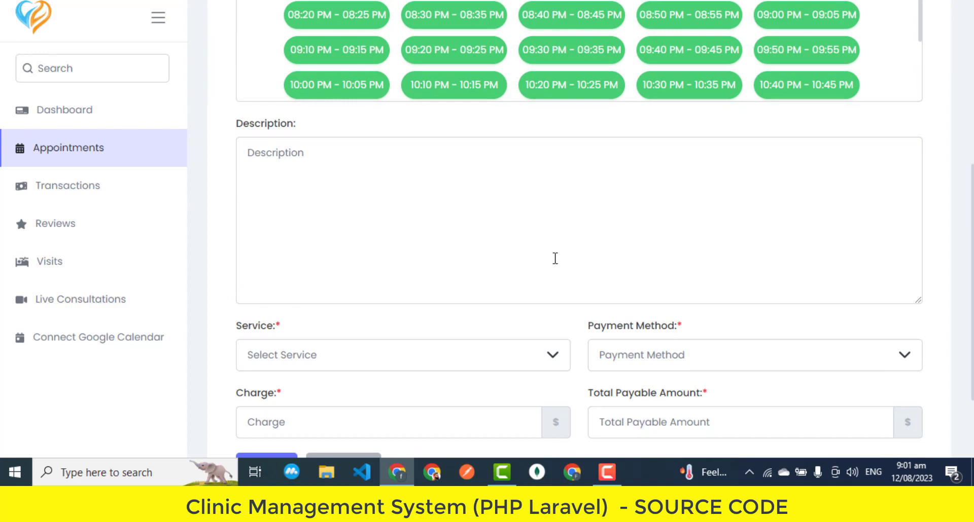
scroll("down", 3)
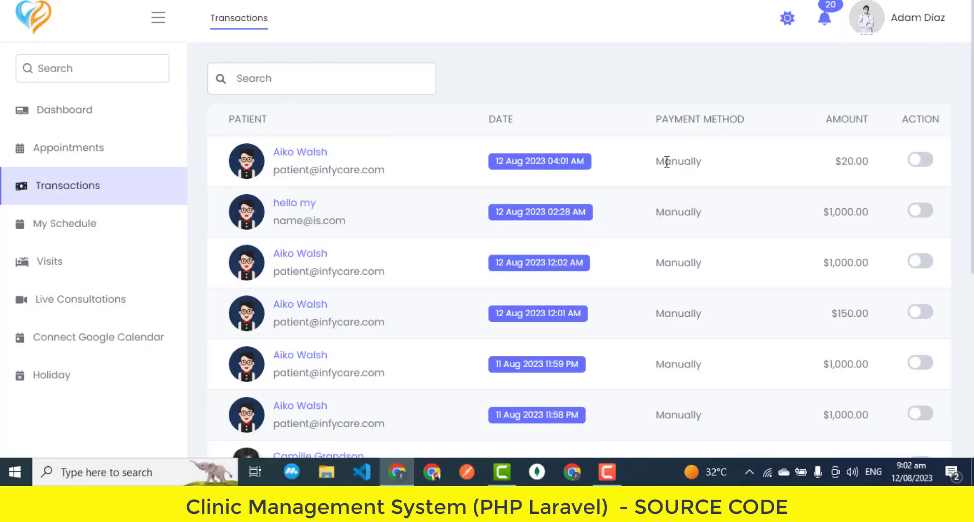
Log out of the doctor account, sign in as admin, and view General settings
left_click(63, 224)
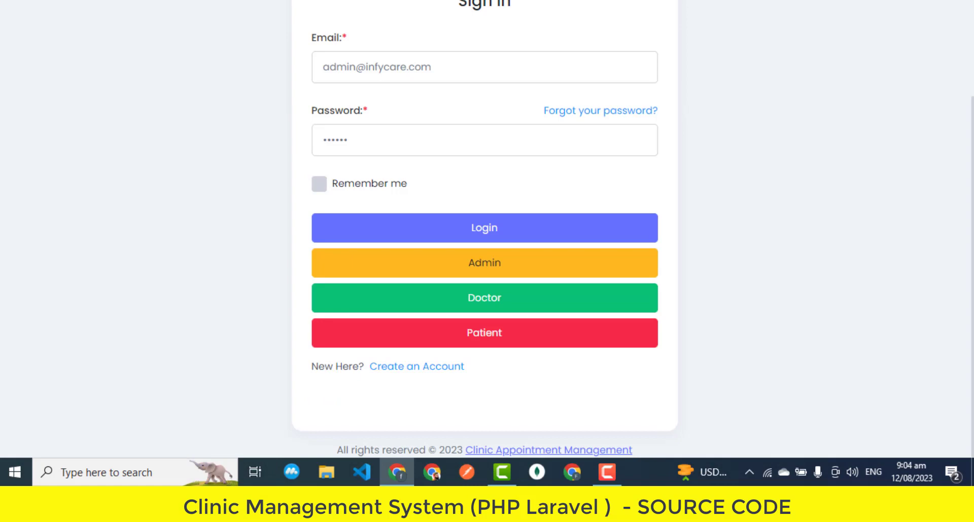
left_click(483, 263)
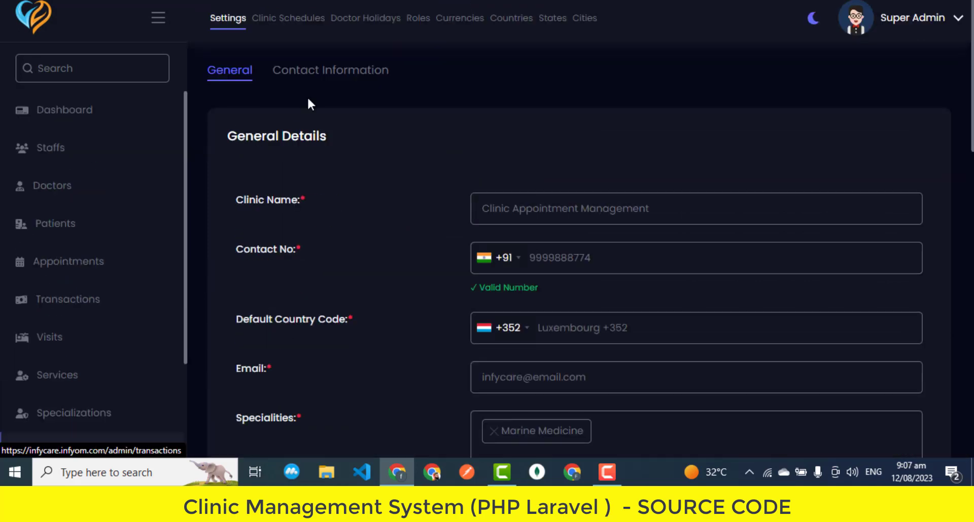
scroll("down", 3)
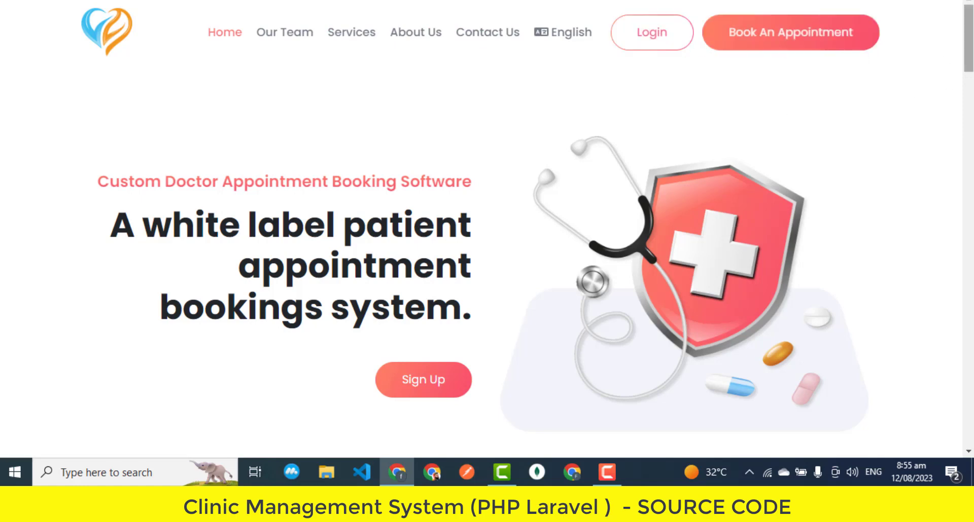
scroll("down", 3)
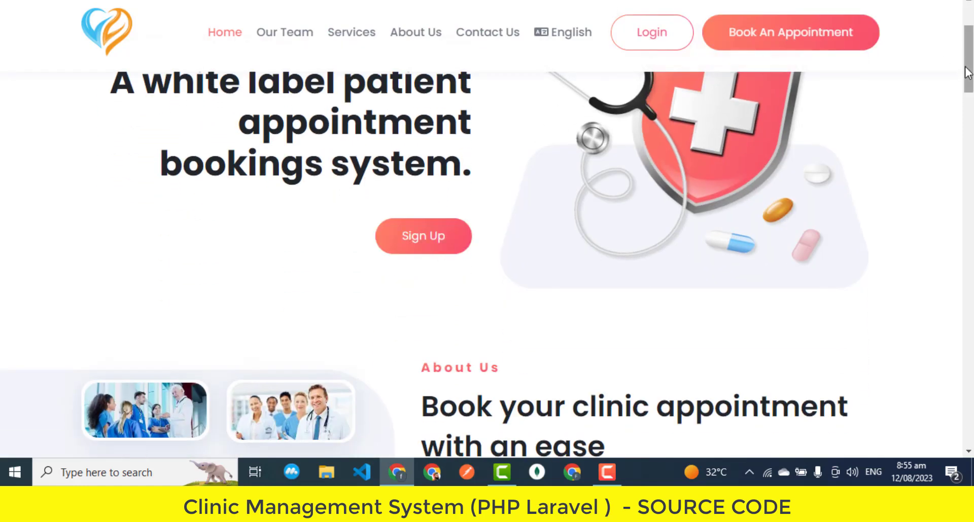
scroll("down", 3)
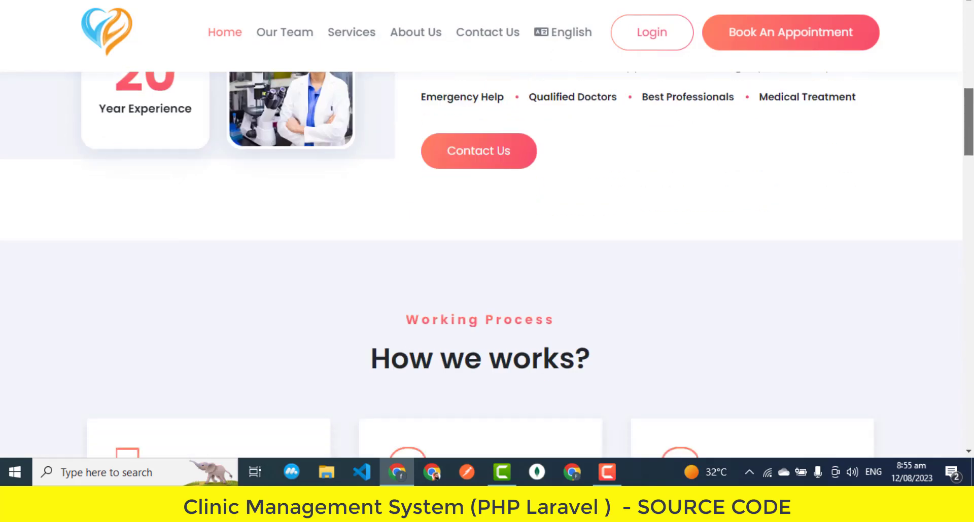
scroll("down", 3)
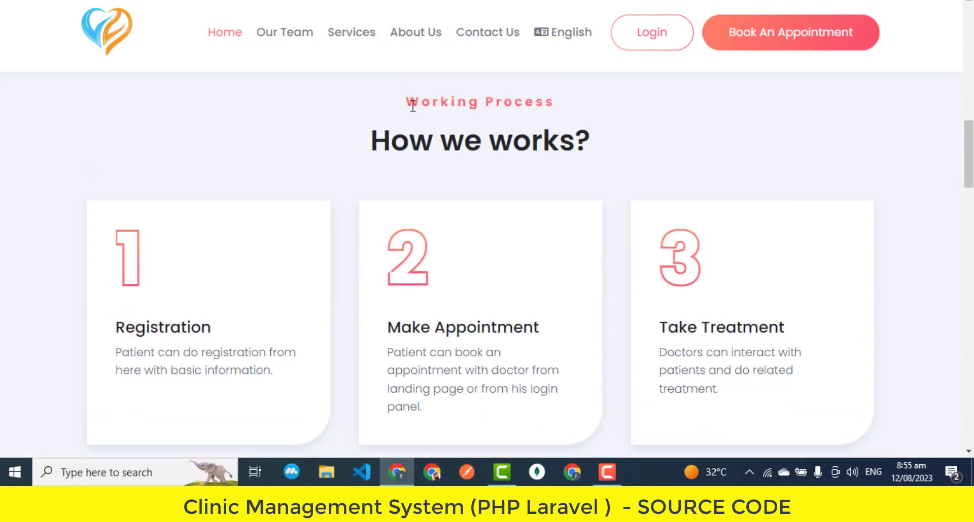
left_click_drag(370, 140, 488, 140)
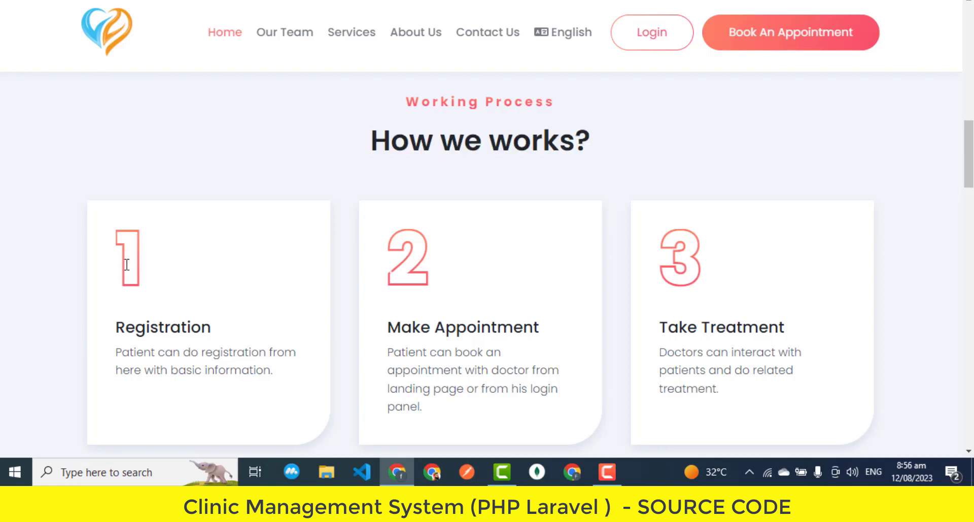
mouse_move(388, 327)
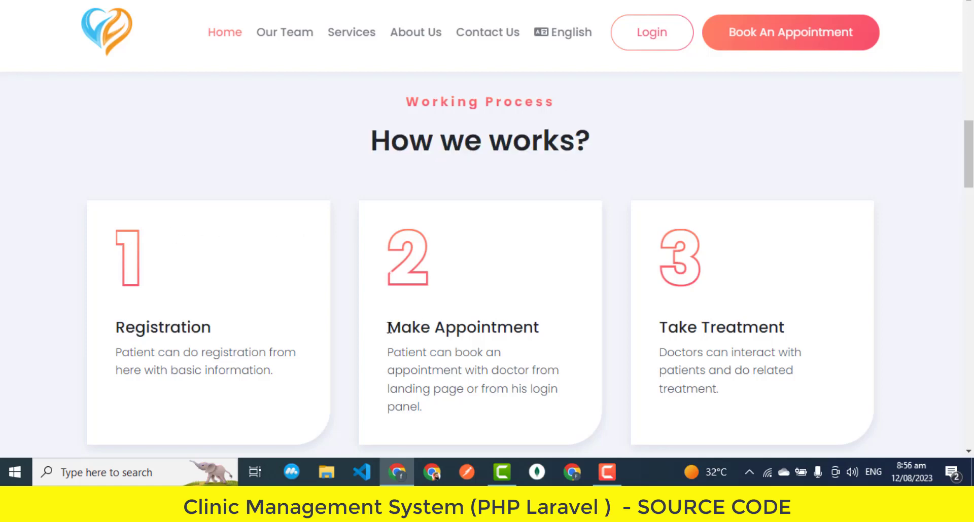
double_click(677, 327)
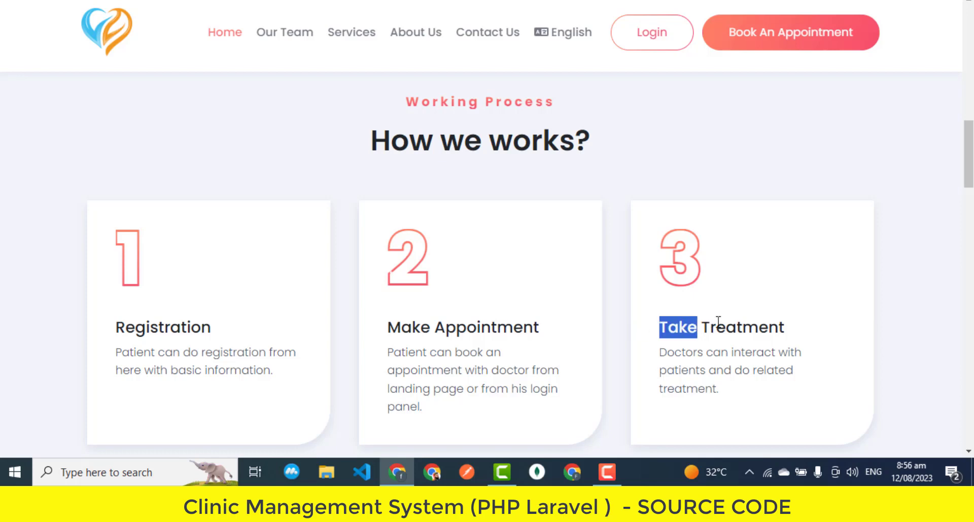
scroll("down", 3)
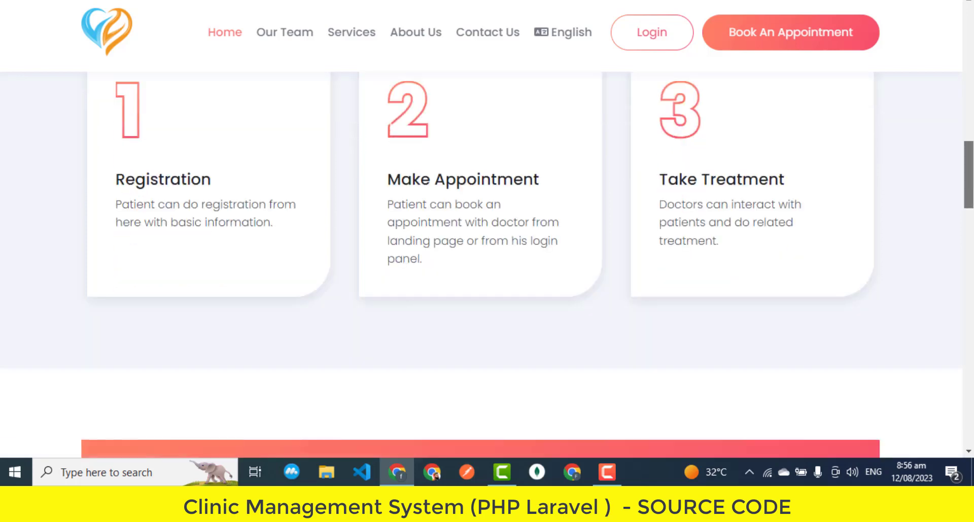
scroll("down", 3)
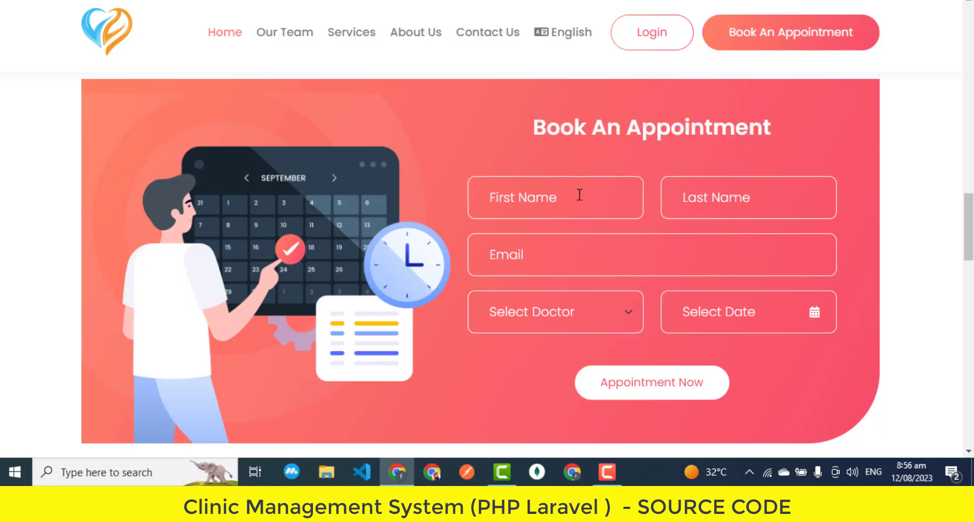
type("fname")
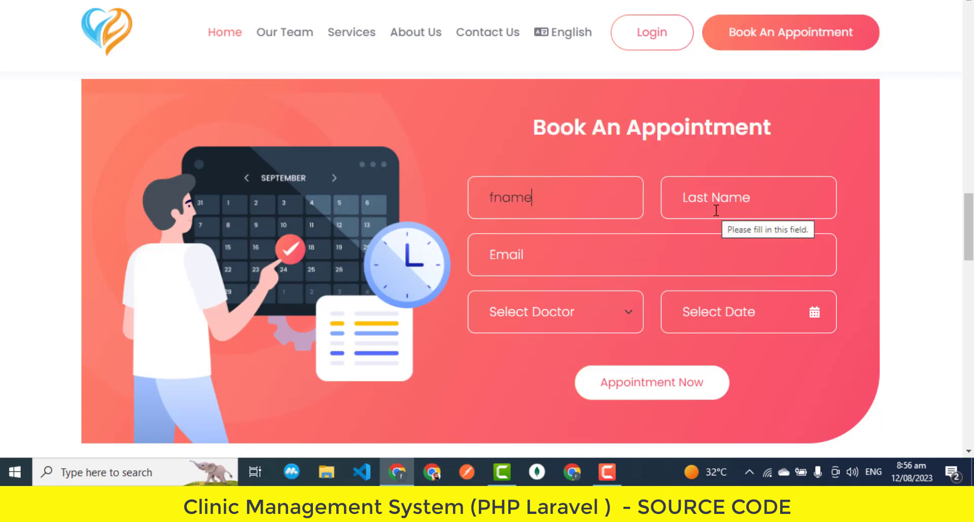
left_click(651, 254)
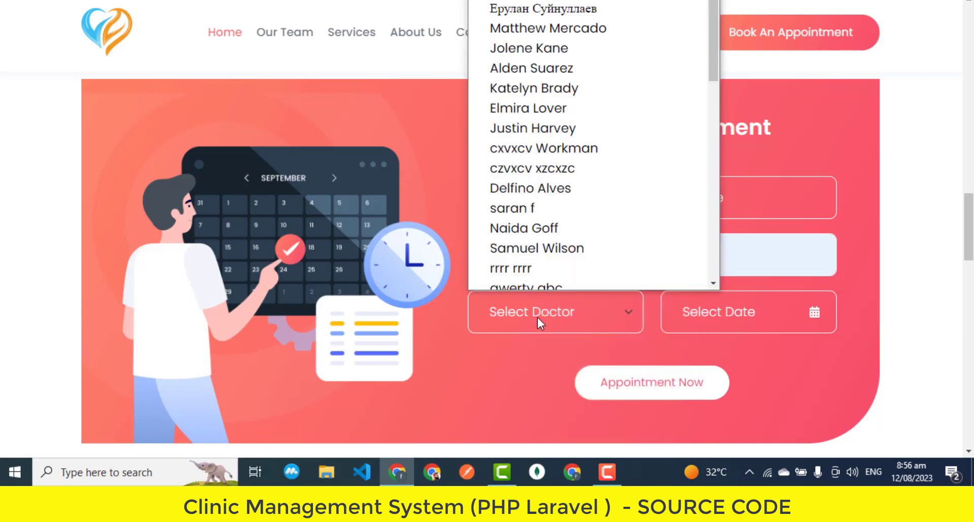
left_click(532, 128)
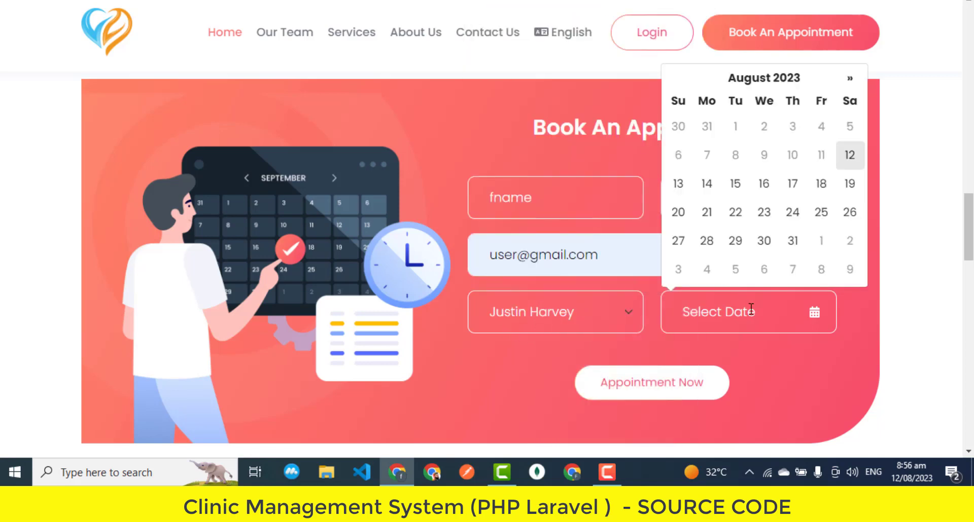
left_click(763, 212)
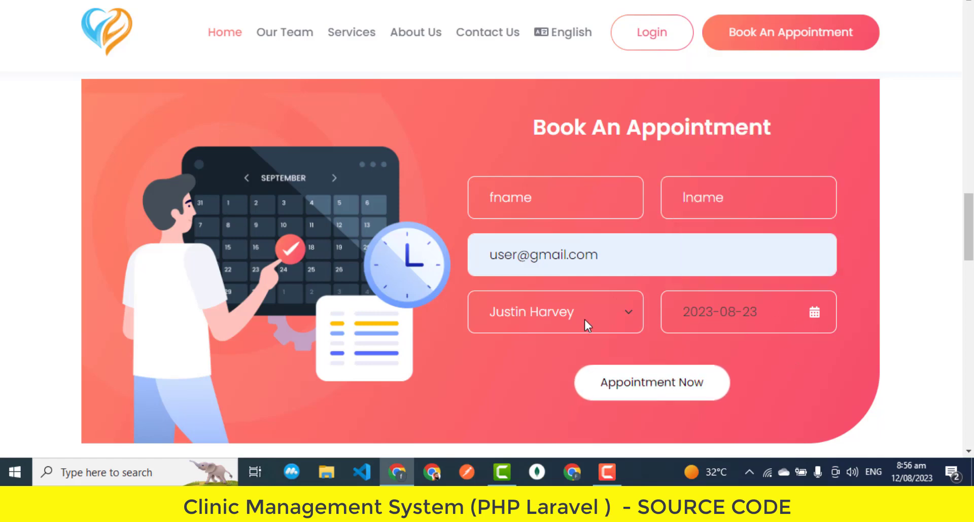
scroll("down", 3)
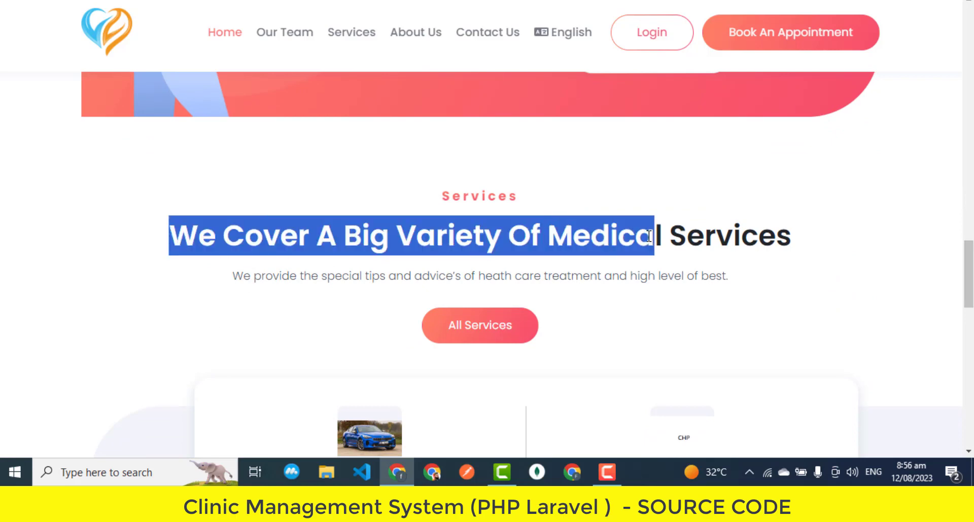
scroll("down", 3)
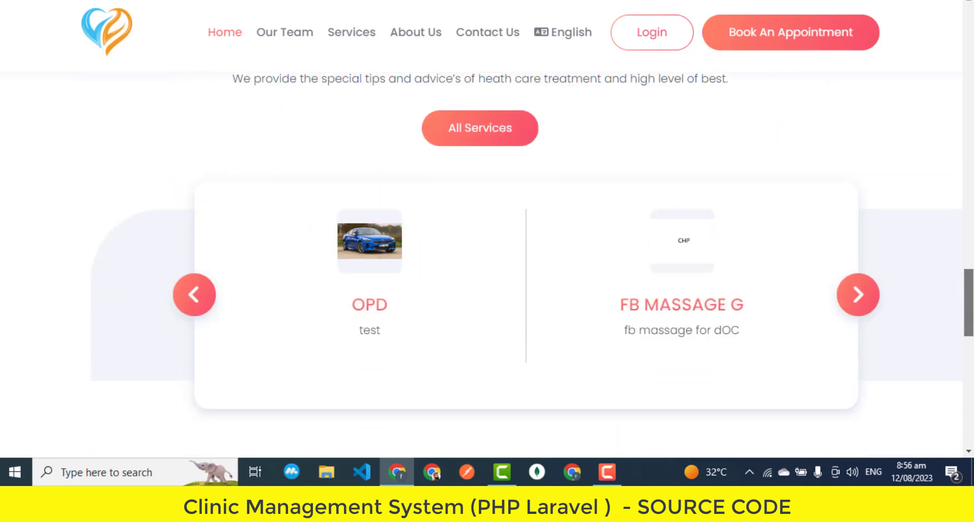
mouse_move(857, 295)
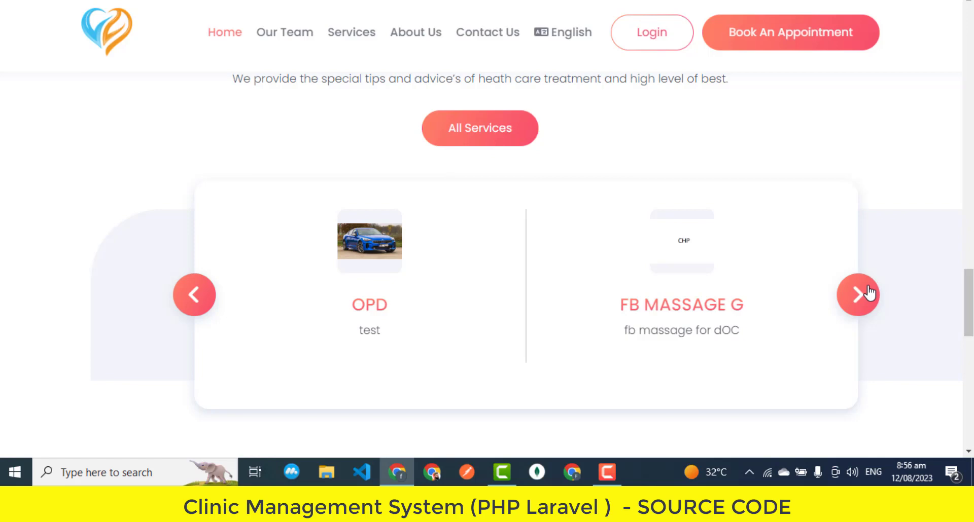
left_click(858, 295)
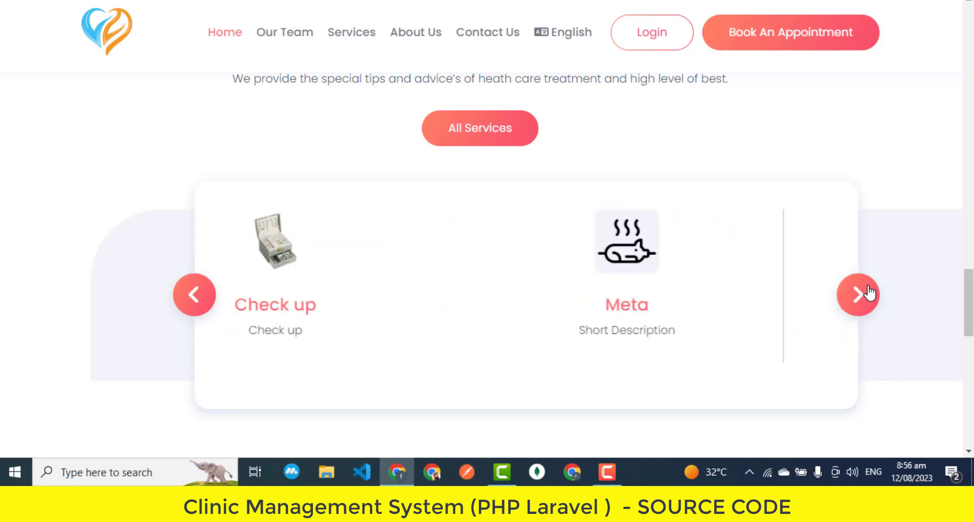
scroll("down", 3)
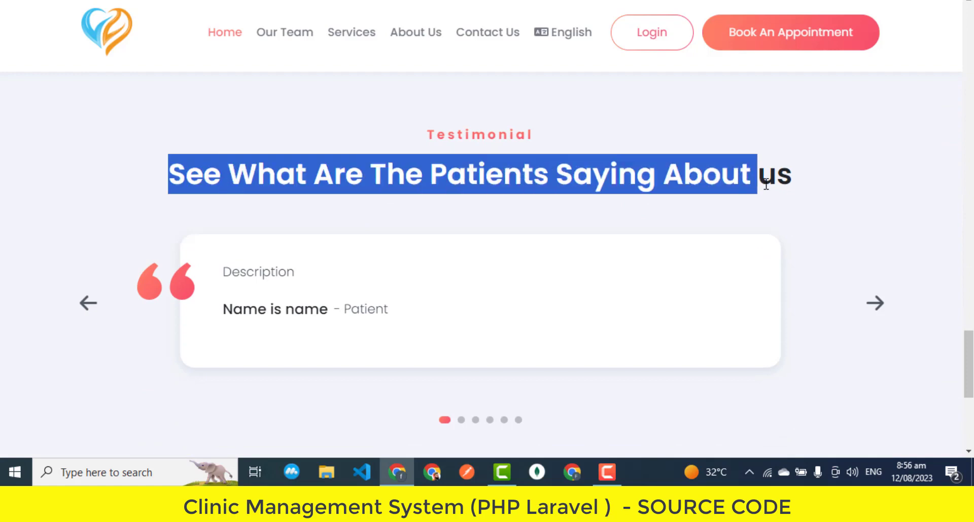
left_click(87, 303)
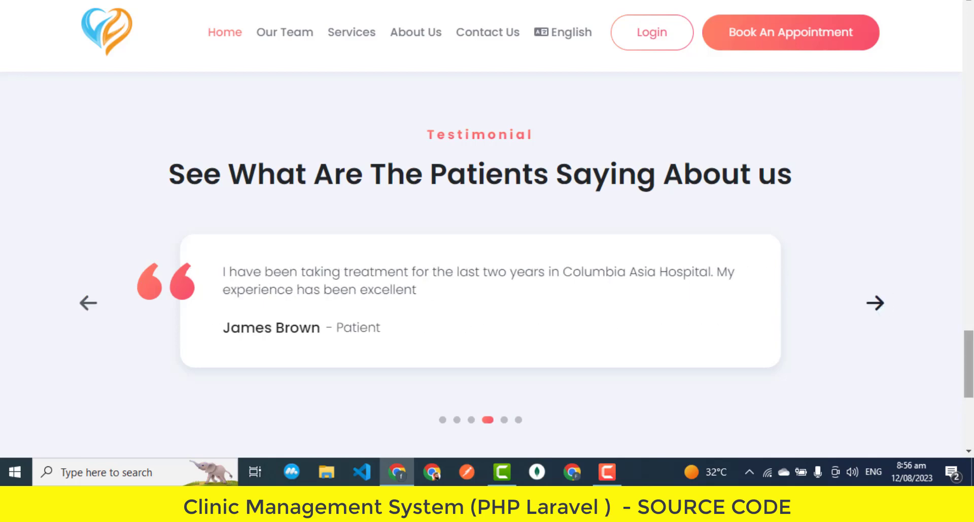
scroll("down", 3)
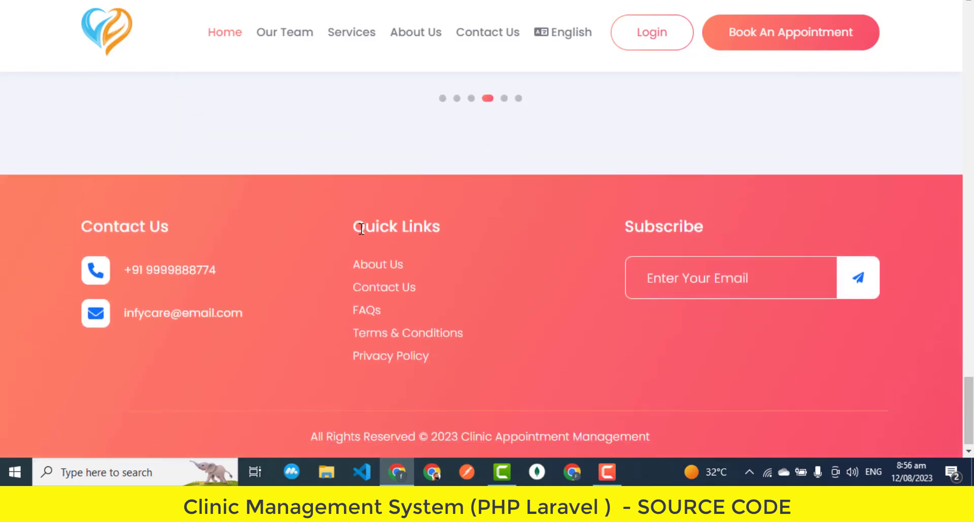
double_click(664, 227)
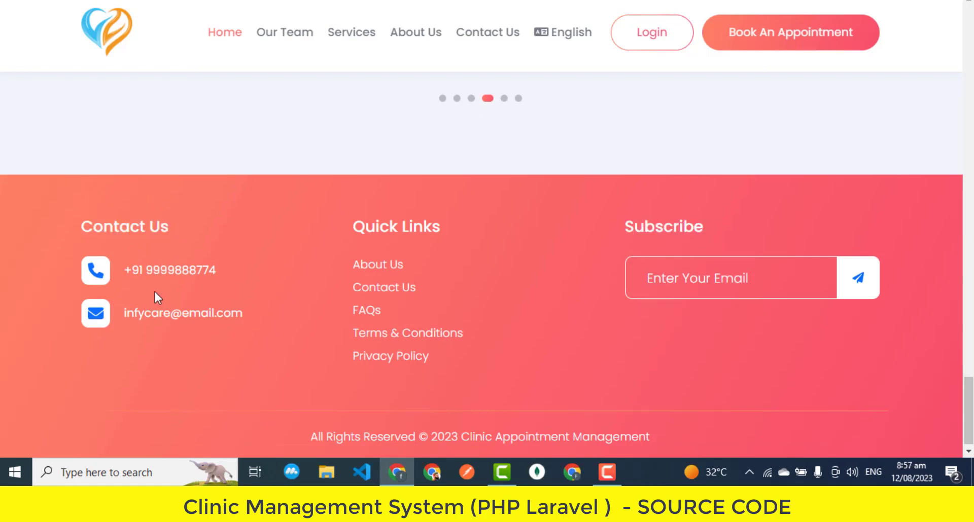
left_click(730, 277)
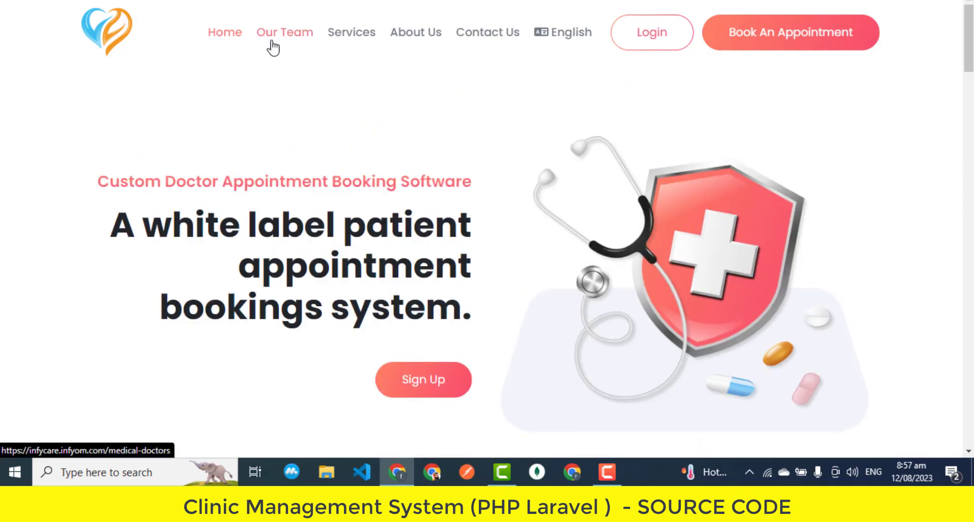
Open Our Team and scroll through the doctor cards down to the footer
left_click(285, 32)
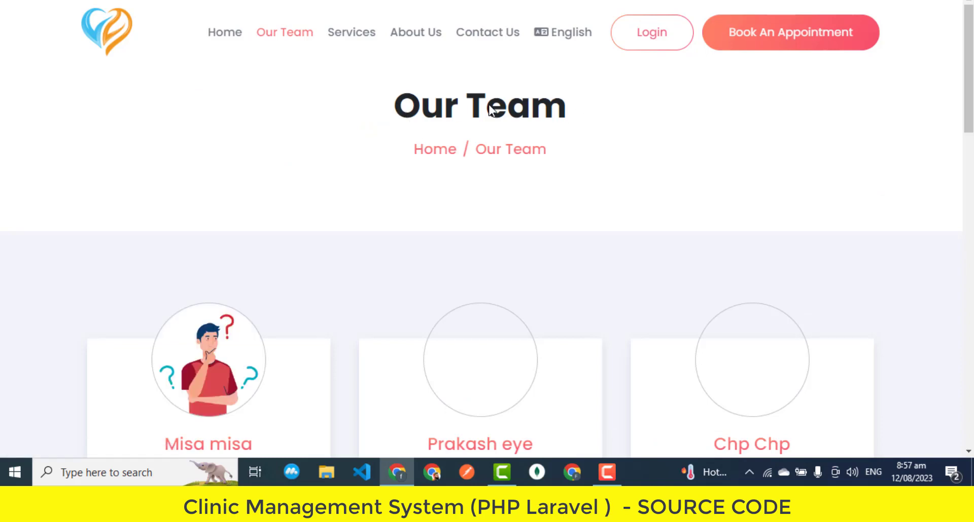
double_click(479, 105)
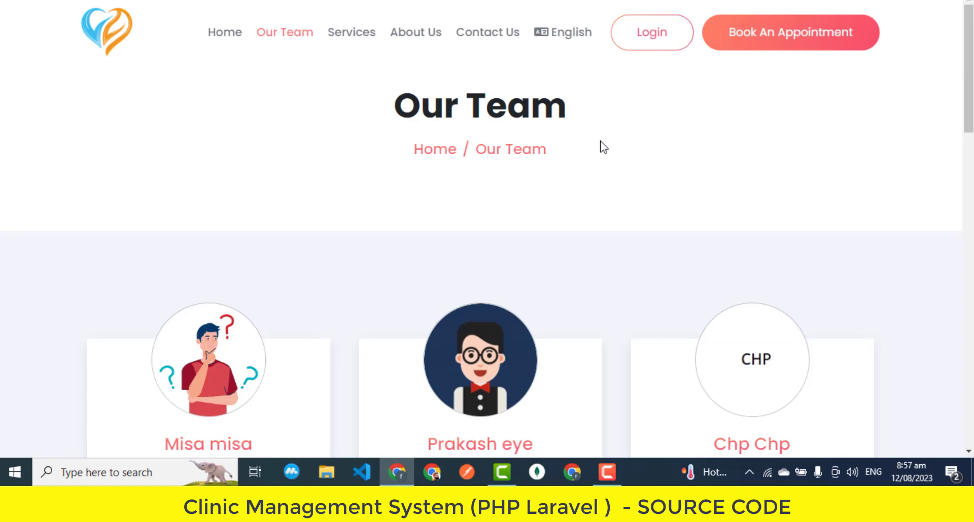
scroll("down", 3)
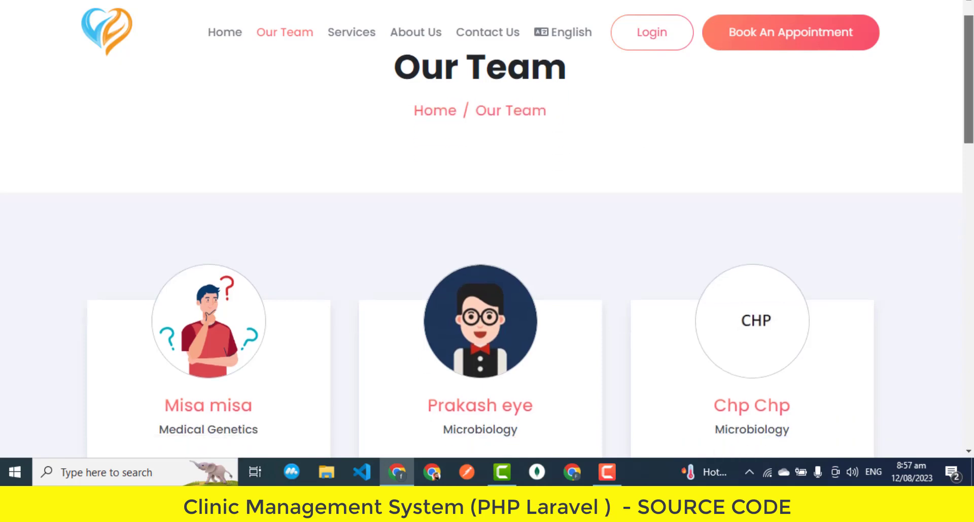
scroll("down", 3)
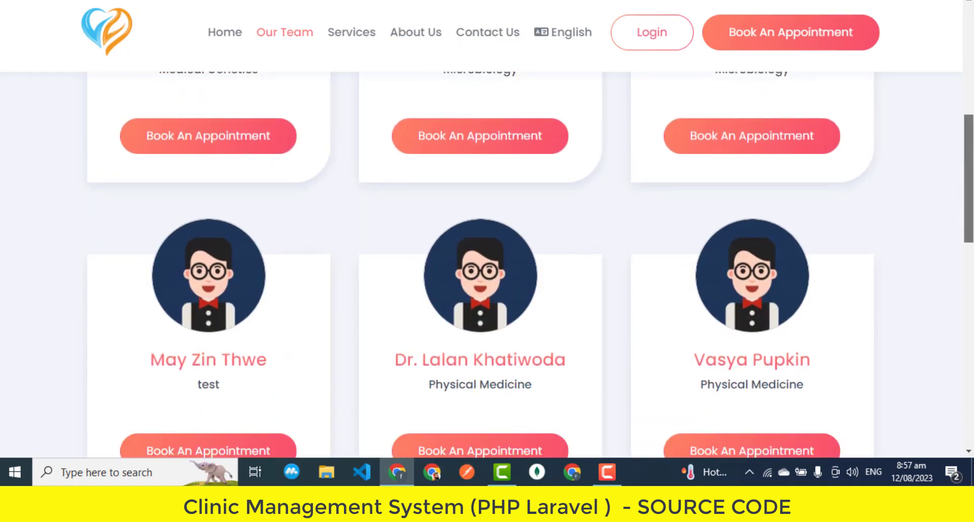
scroll("down", 3)
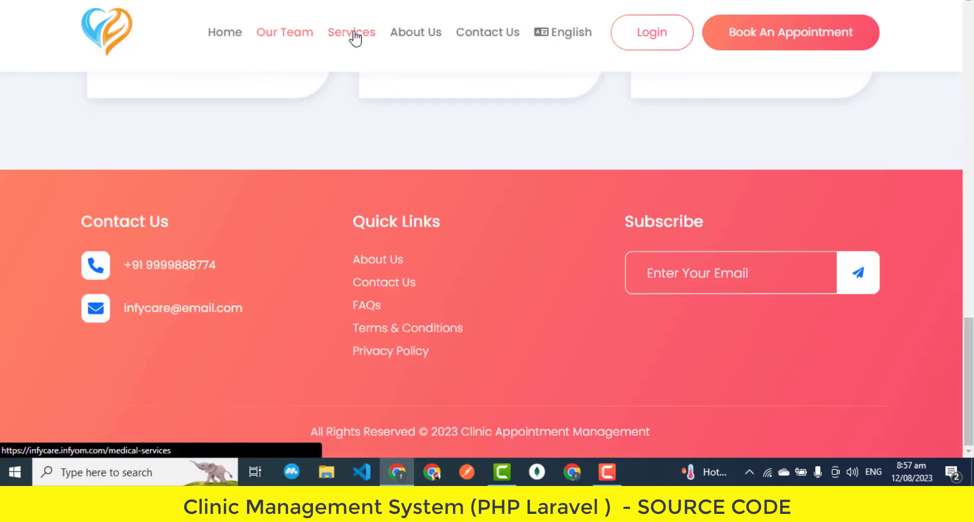
Open Services and scroll through the service cards and clinic statistics counters
left_click(351, 33)
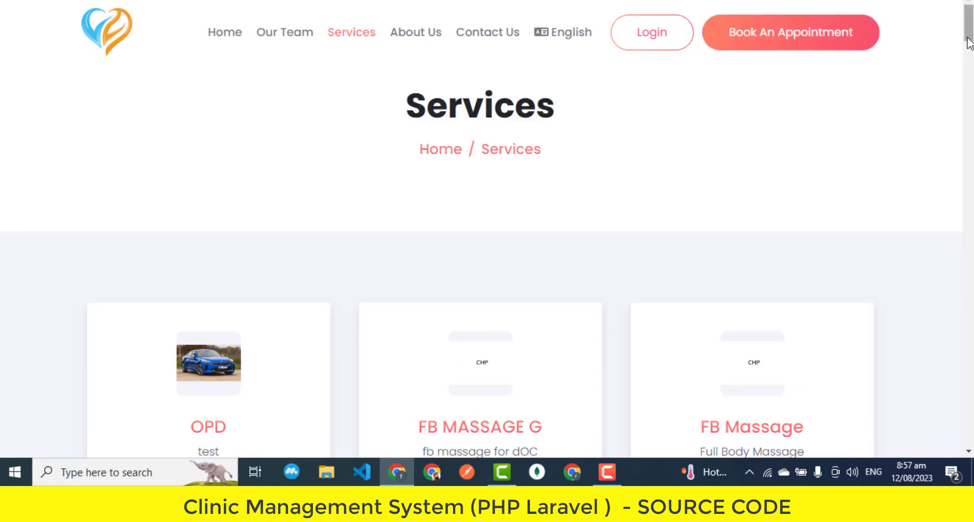
scroll("down", 3)
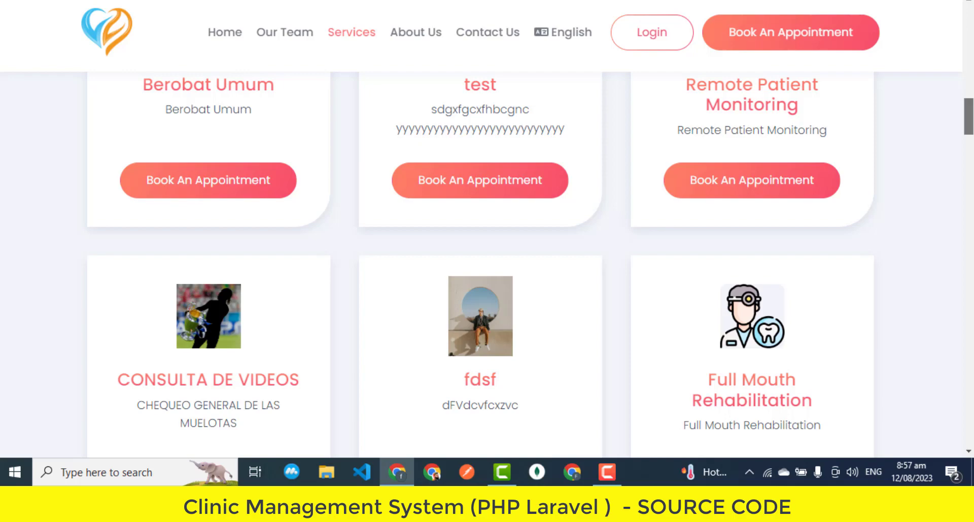
scroll("down", 3)
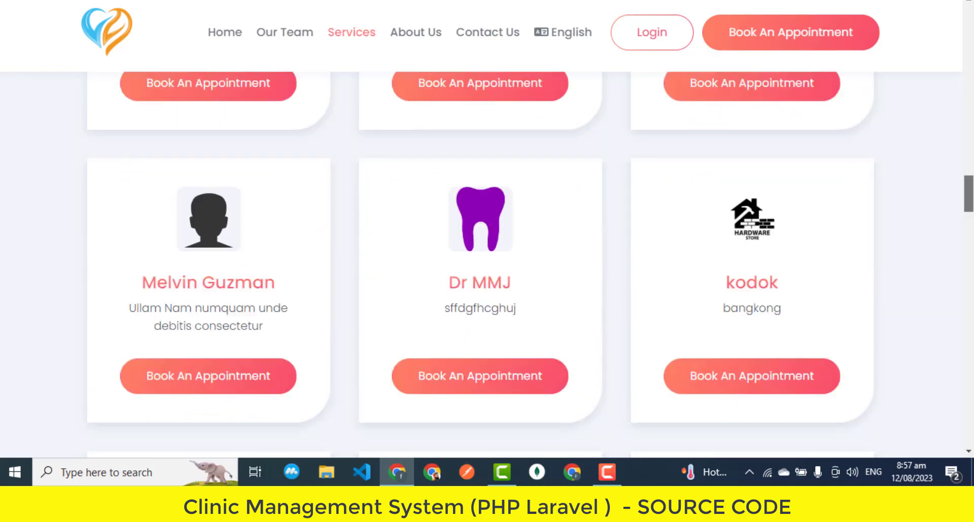
scroll("down", 3)
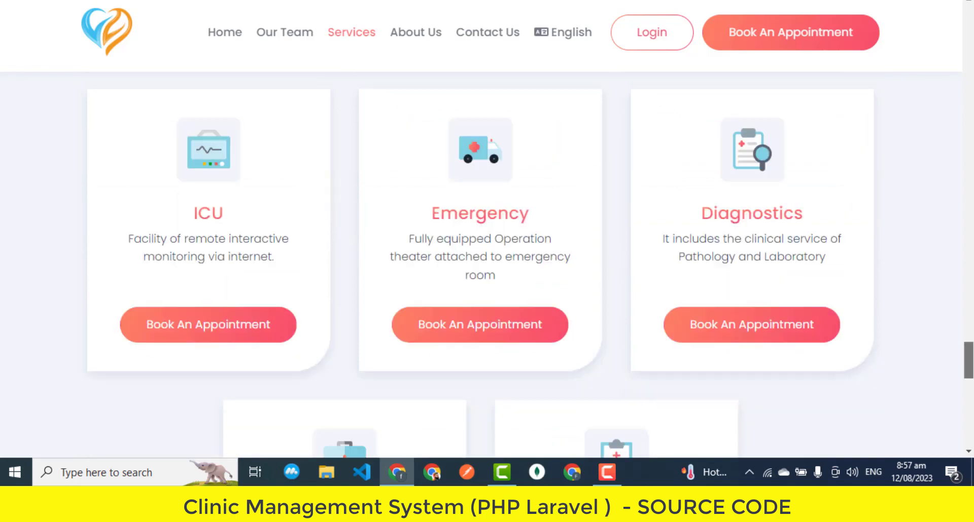
scroll("down", 3)
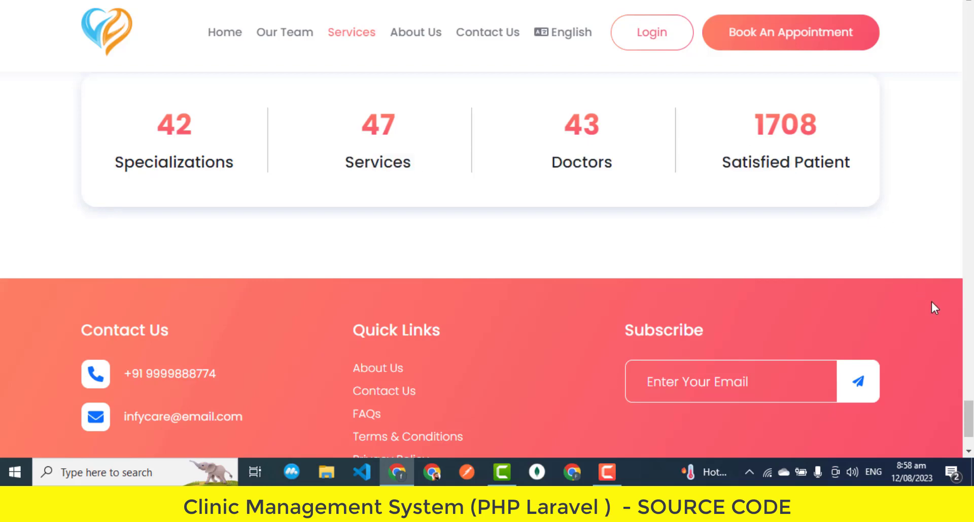
scroll("up", 3)
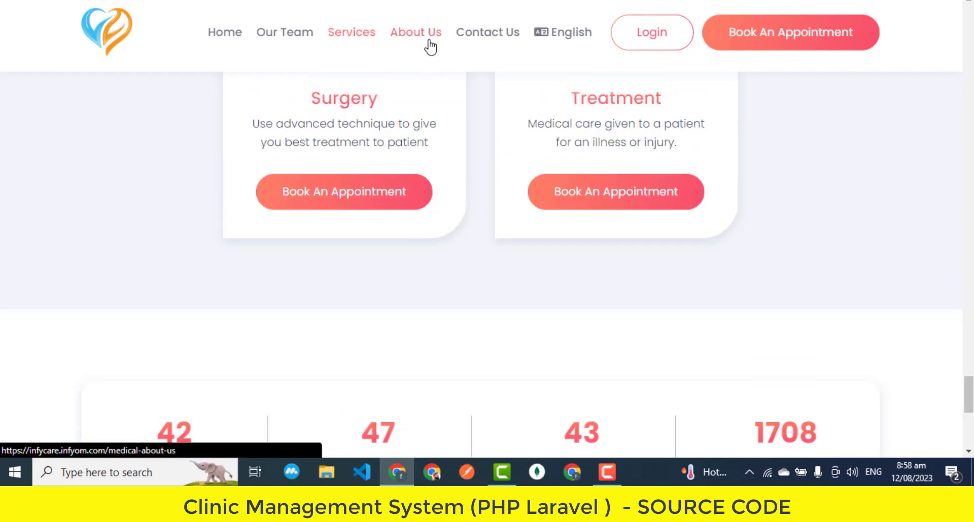
Open About Us and scroll past the Meet Best Doctors section to the footer
left_click(415, 32)
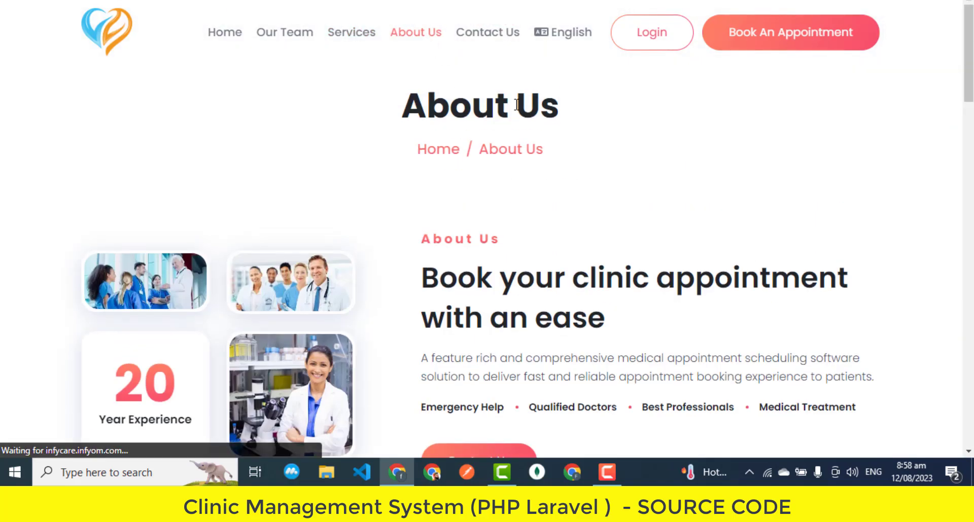
scroll("down", 3)
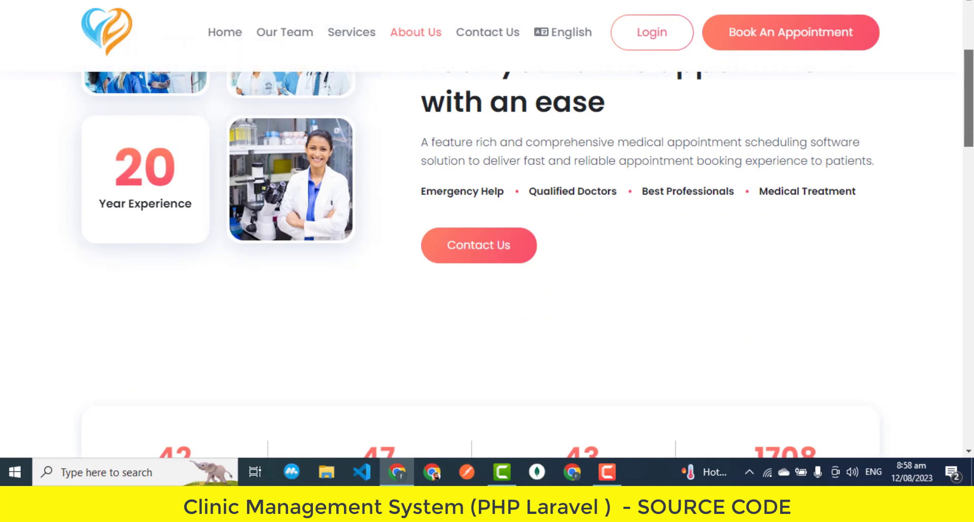
scroll("down", 3)
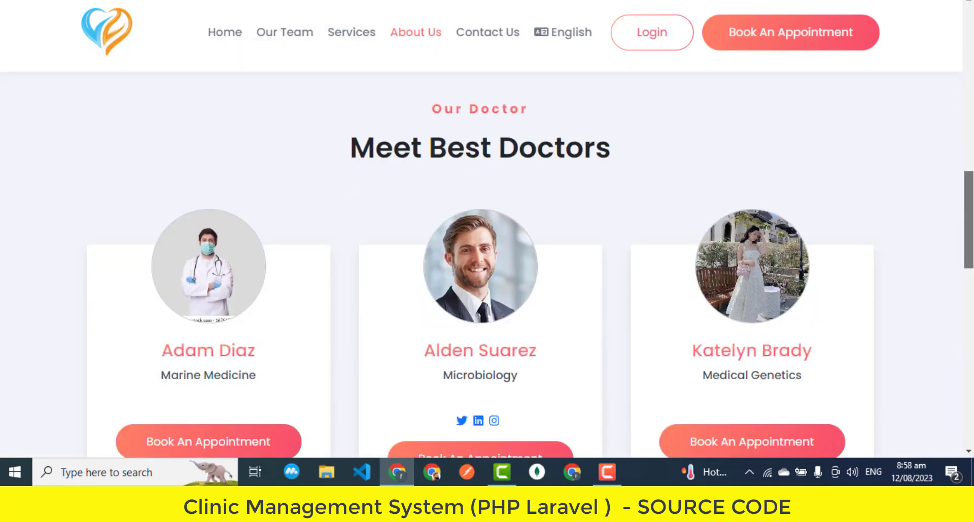
scroll("down", 3)
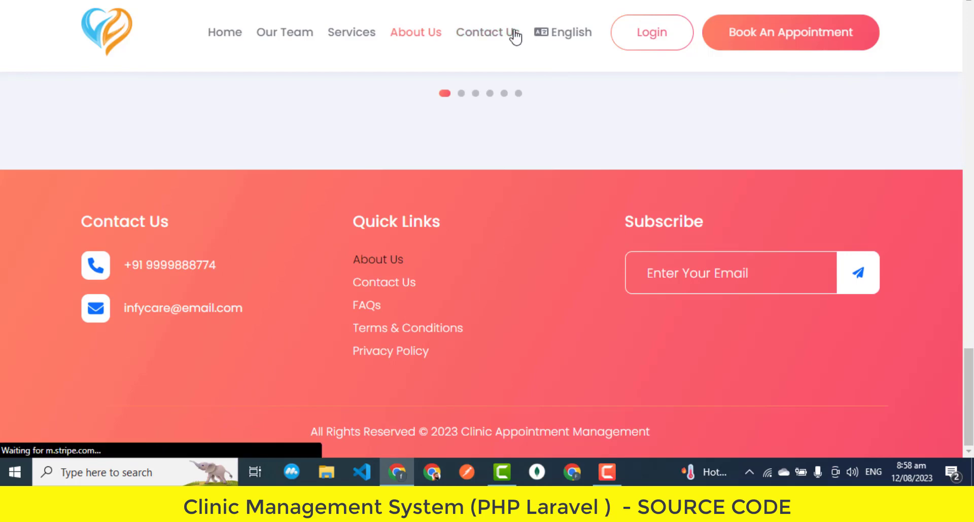
Open Contact Us, click into the email field, and switch the site to Chinese
left_click(487, 33)
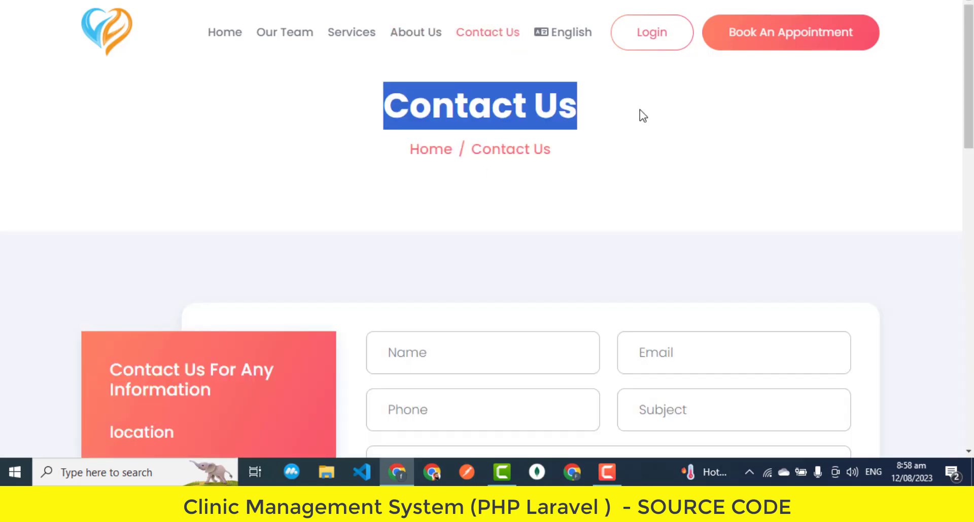
scroll("down", 3)
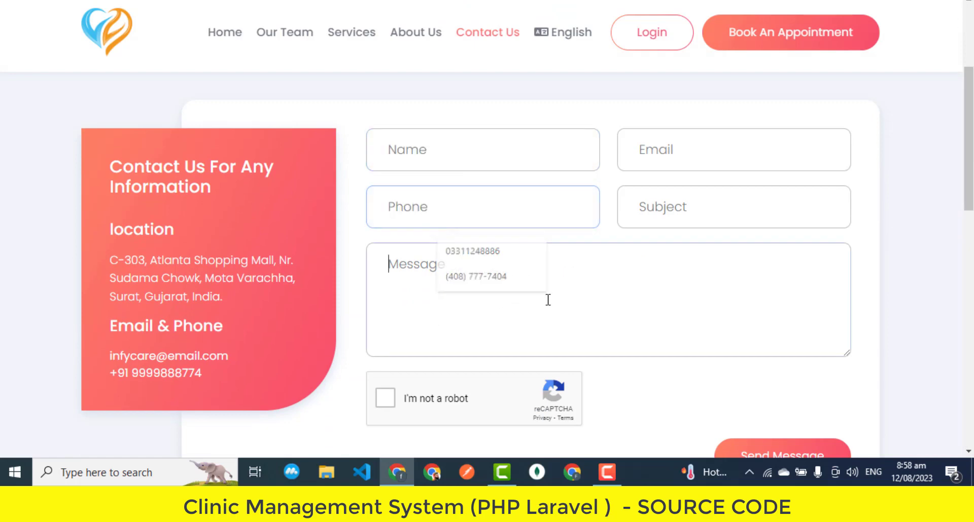
left_click(733, 149)
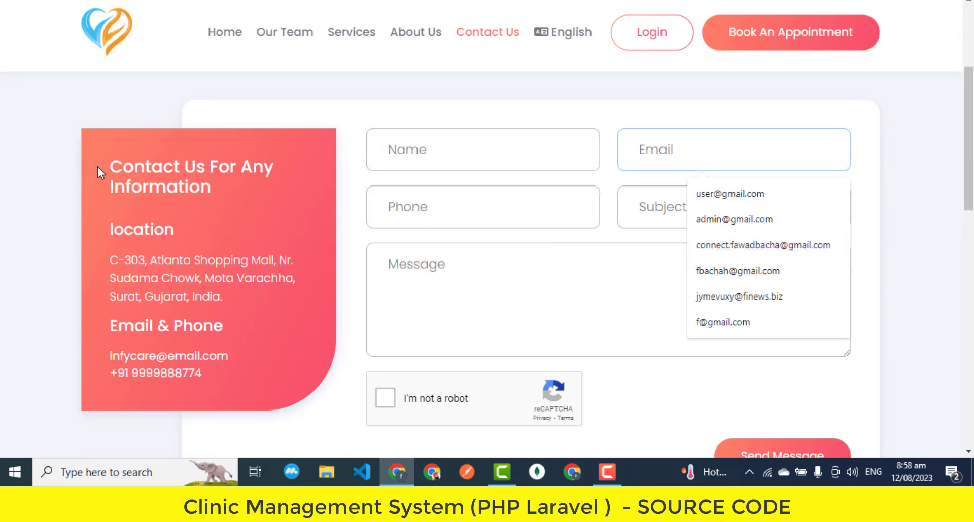
scroll("down", 3)
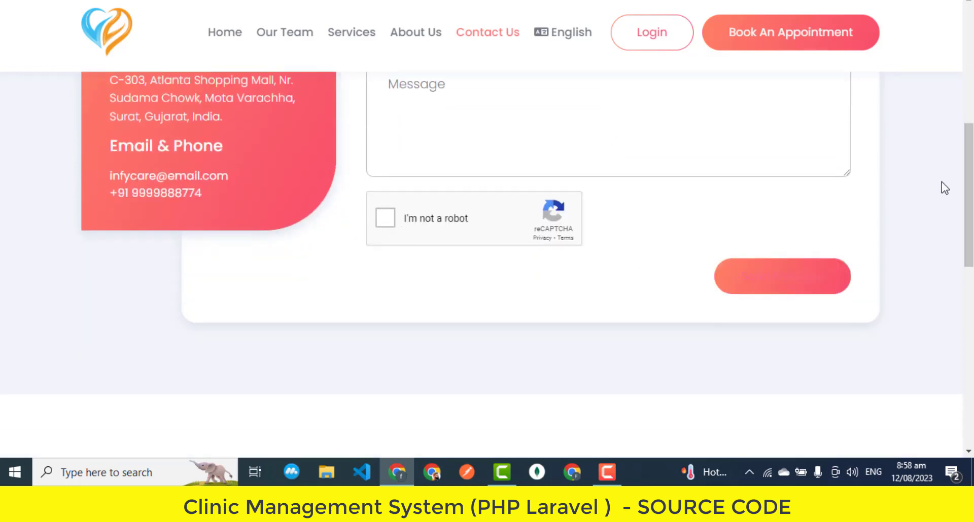
left_click(570, 31)
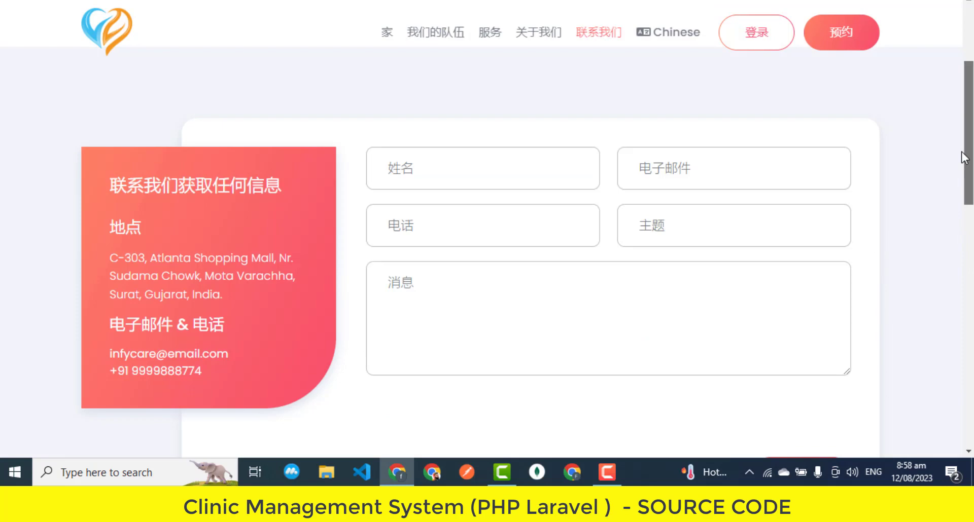
scroll("down", 3)
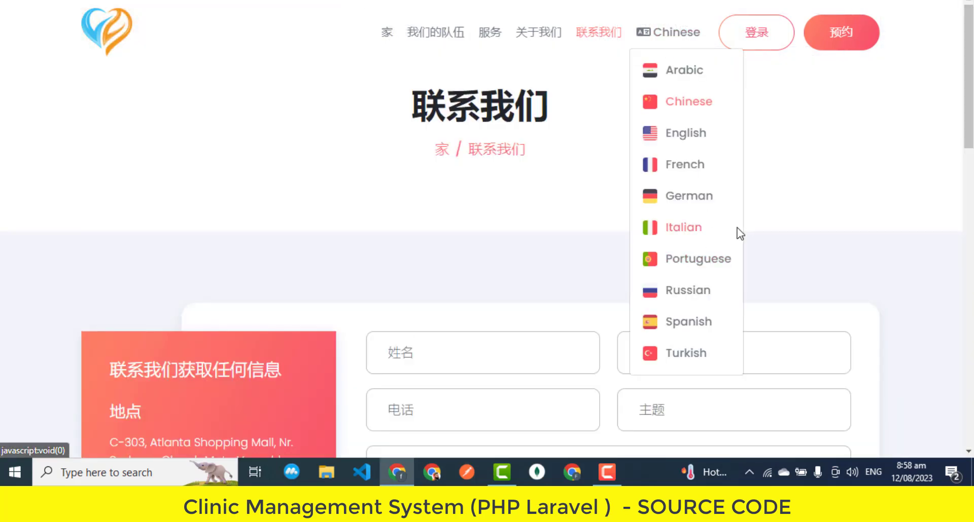
mouse_move(685, 133)
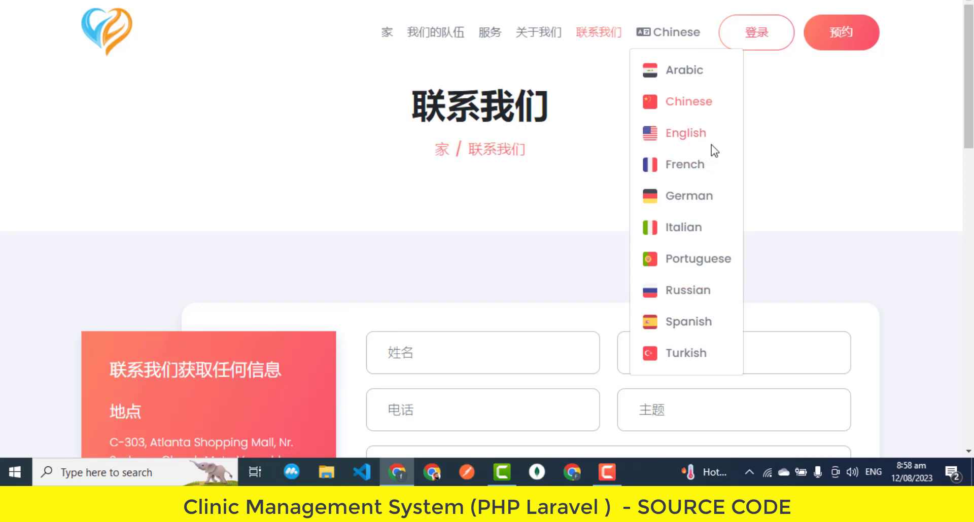
left_click(686, 133)
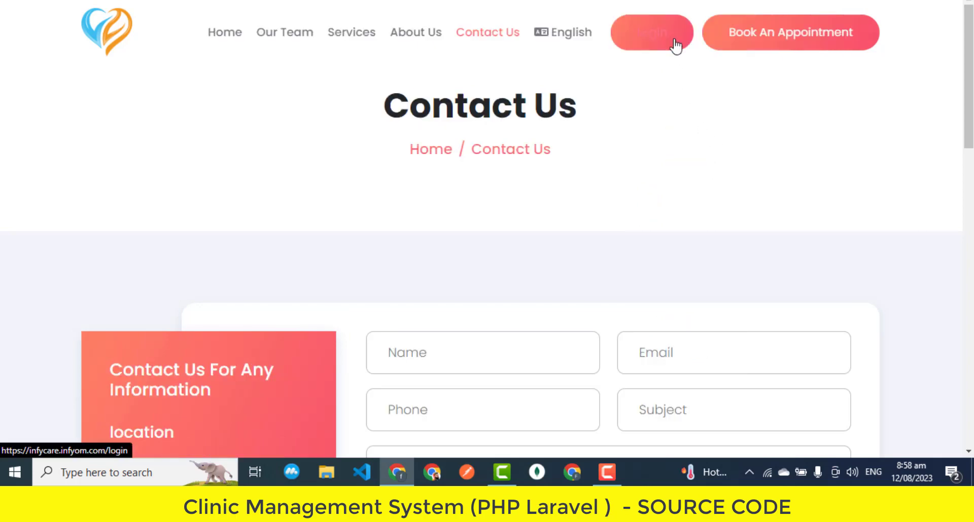
left_click(651, 32)
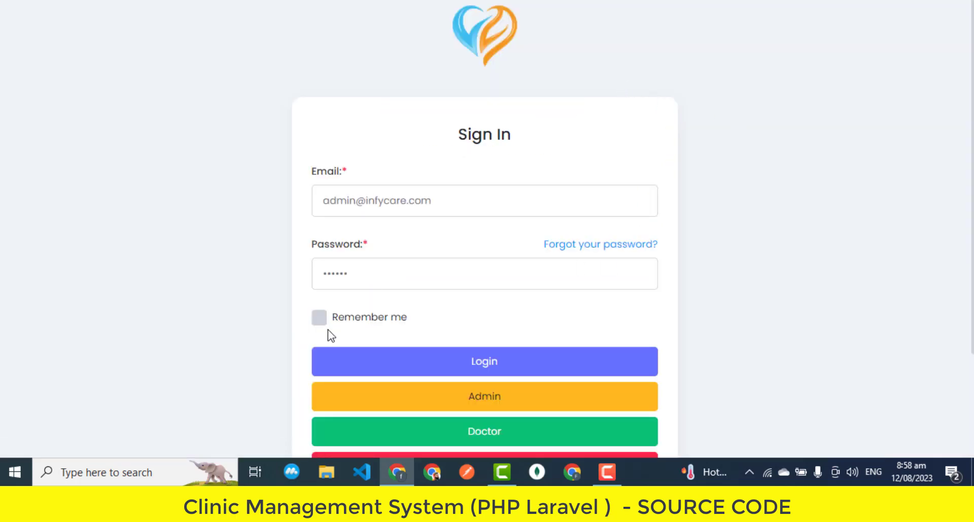
scroll("down", 3)
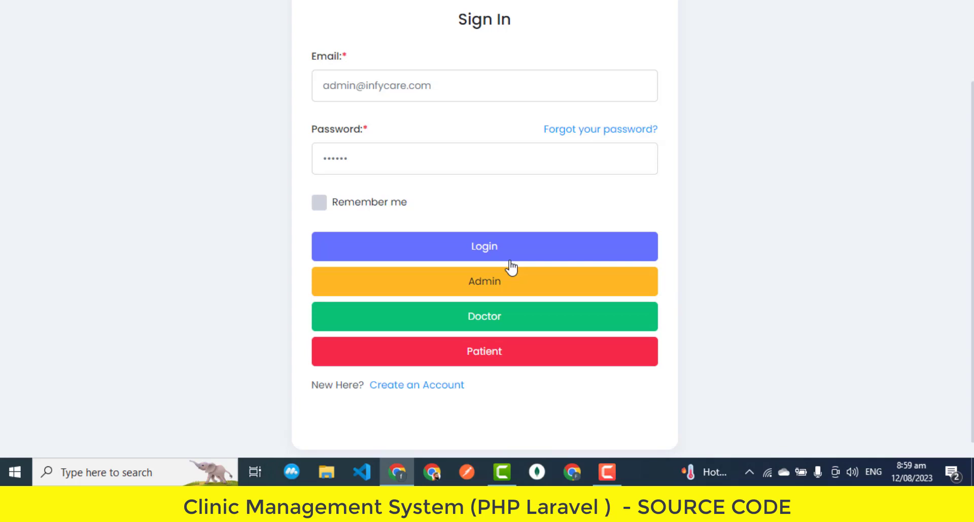
left_click(484, 351)
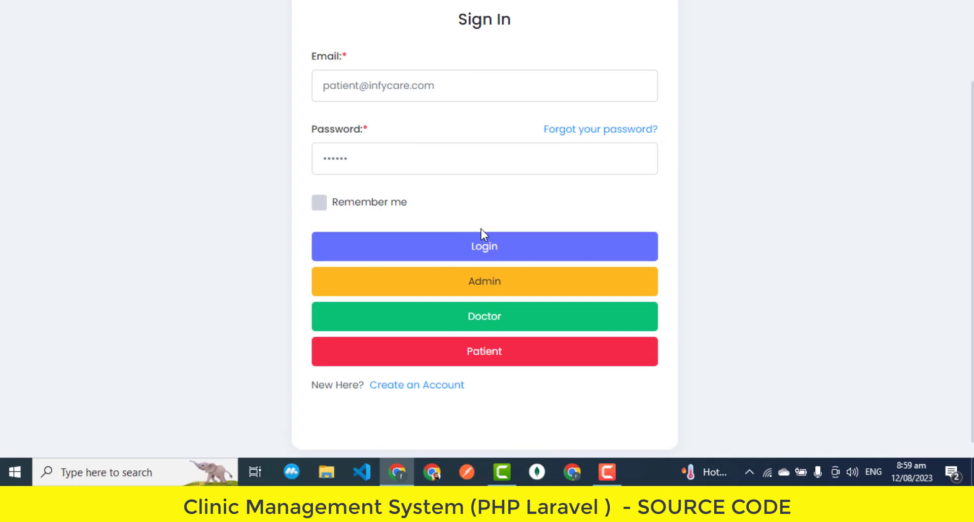
mouse_move(490, 251)
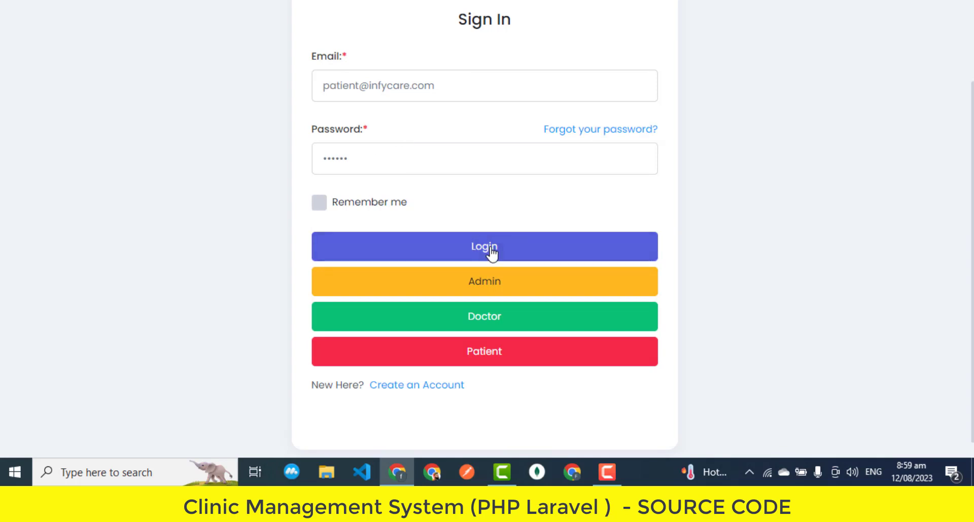
Sign in as the patient and scroll through the dashboard's appointment counts
left_click(484, 247)
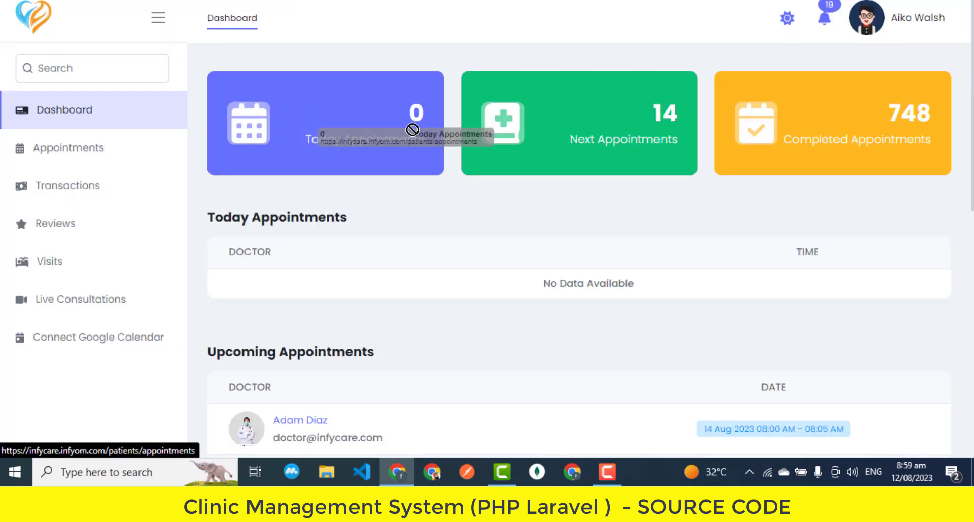
mouse_move(899, 182)
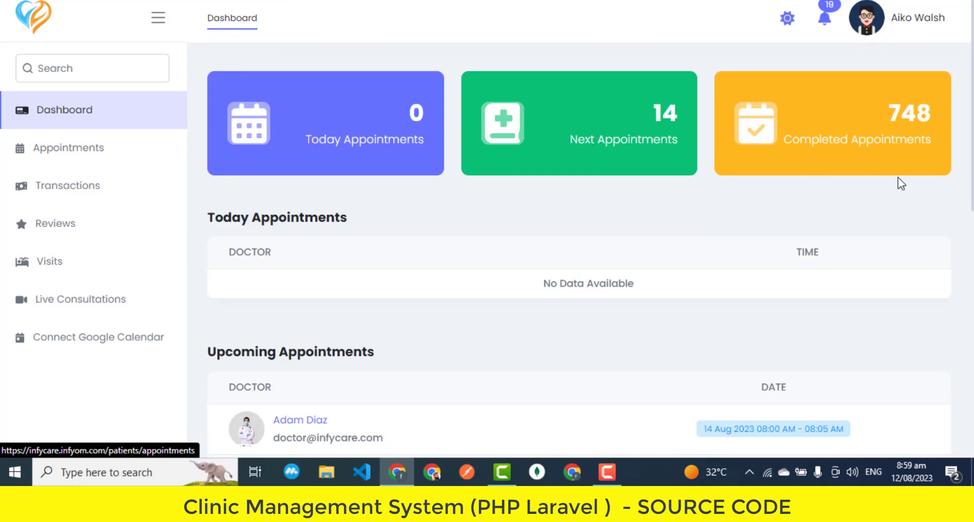
scroll("down", 3)
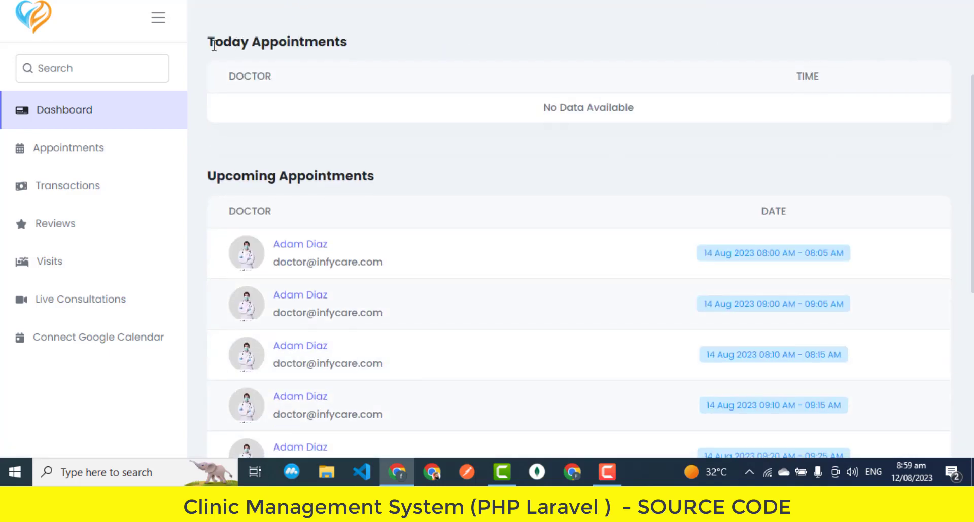
double_click(587, 107)
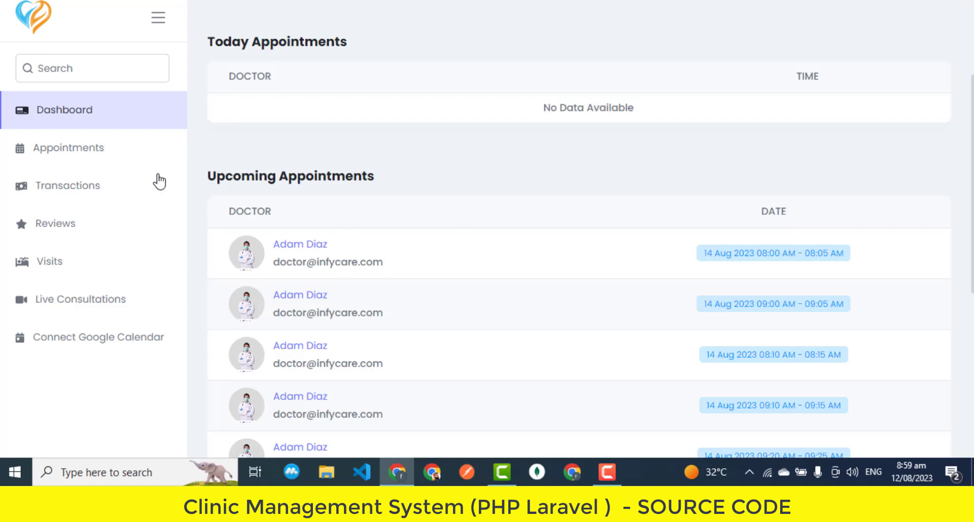
mouse_move(326, 247)
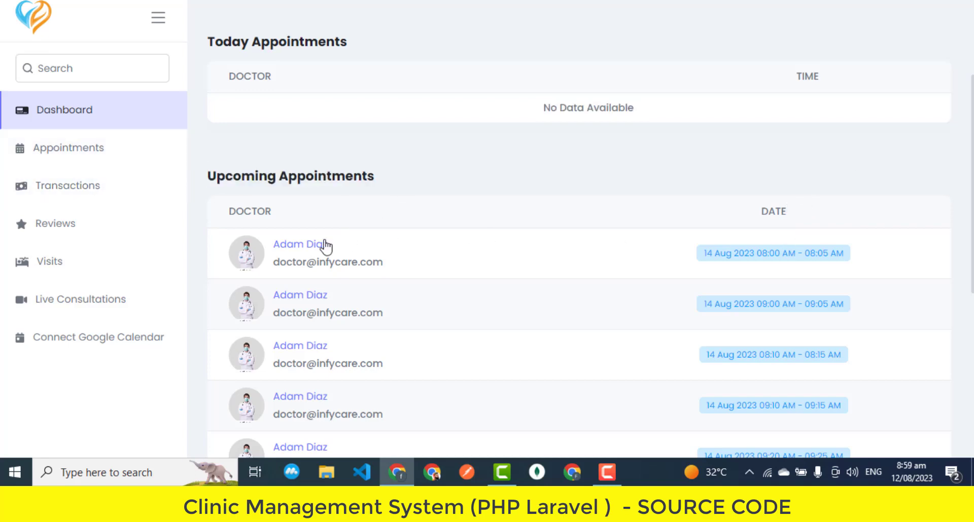
scroll("down", 3)
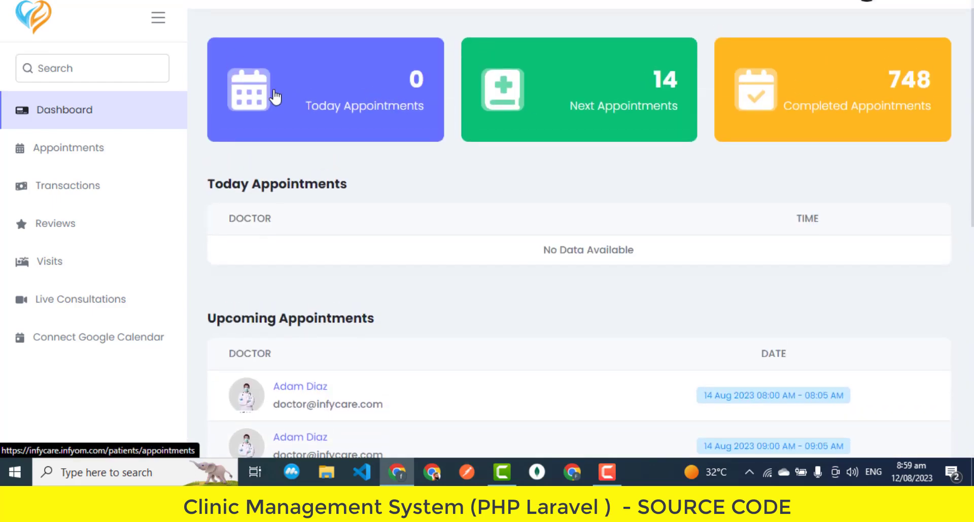
Check today's appointments, return to Dashboard, then open the empty Appointments list
left_click(69, 147)
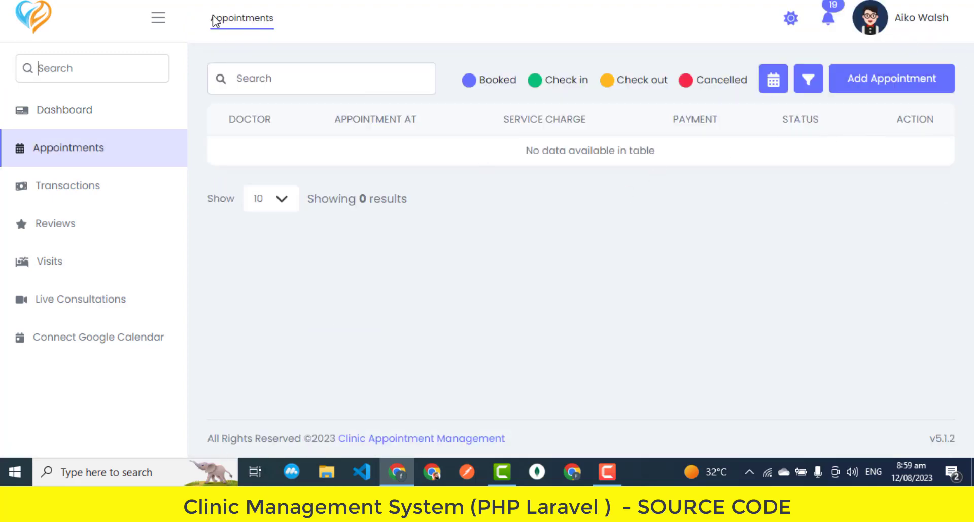
left_click(63, 110)
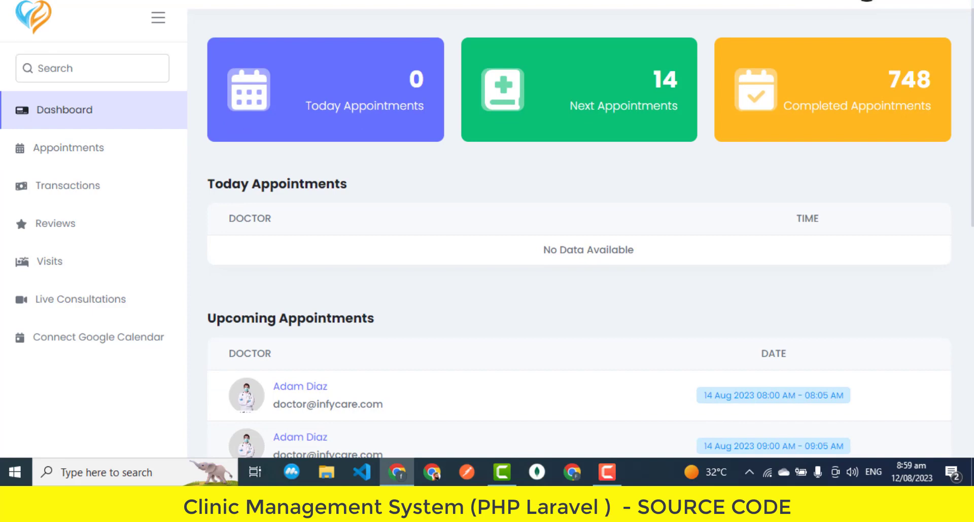
mouse_move(663, 124)
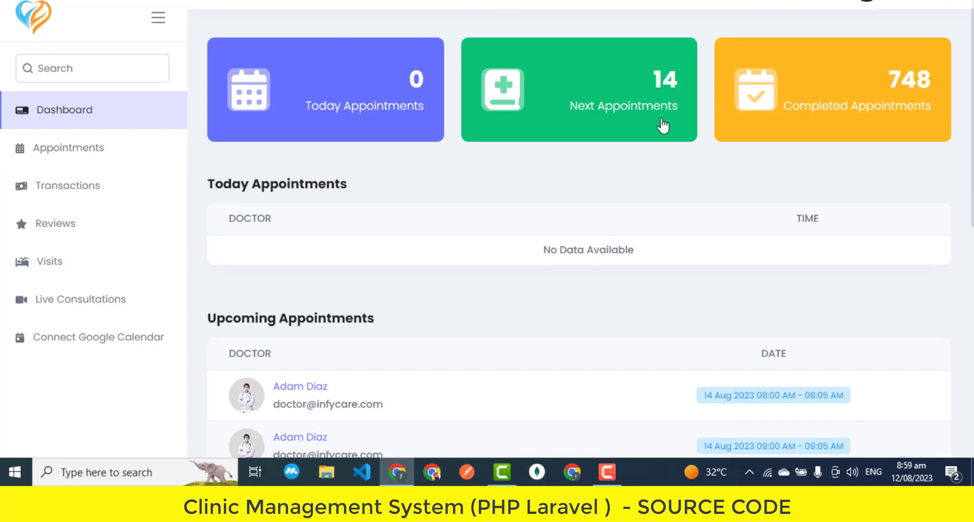
left_click(69, 147)
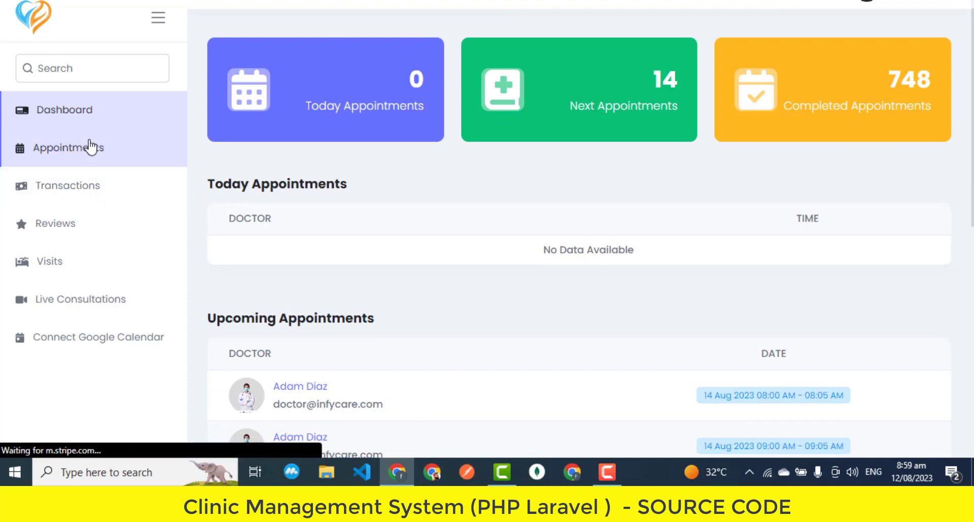
left_click(69, 147)
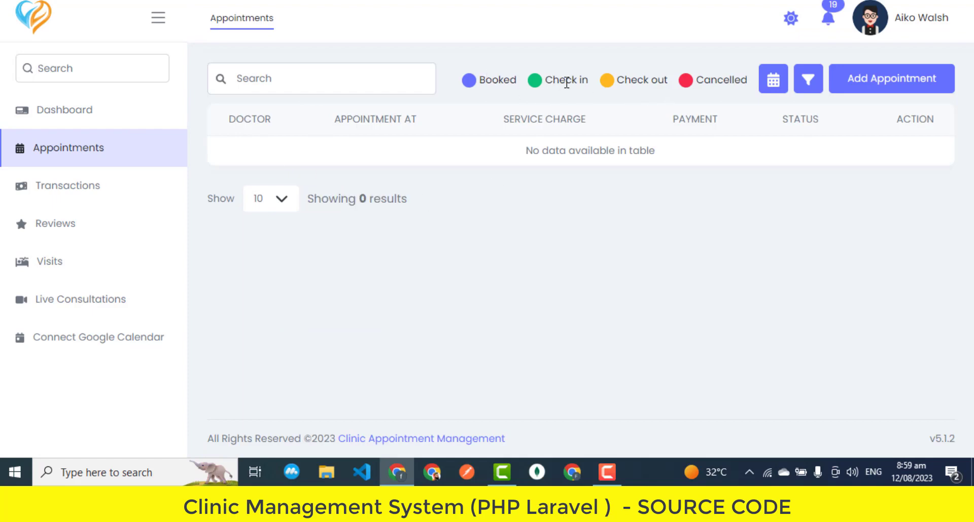
mouse_move(911, 67)
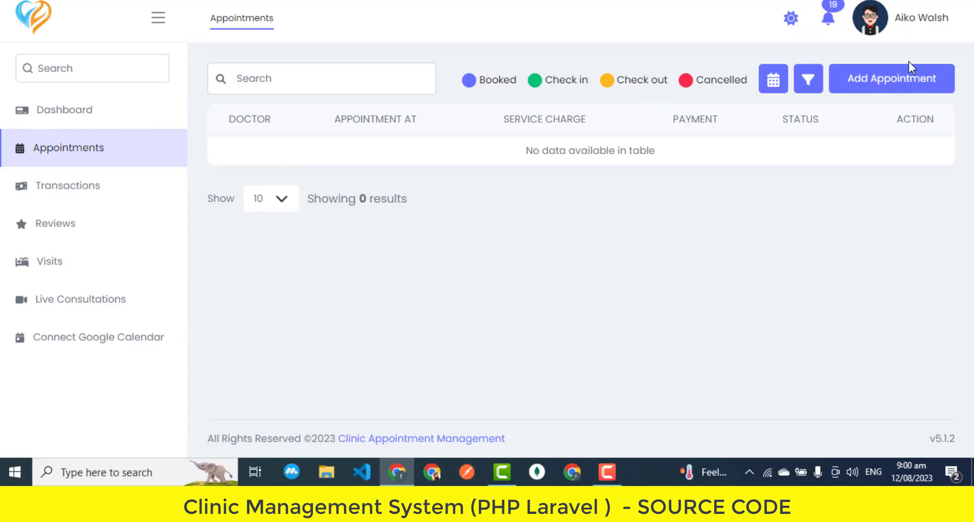
left_click(891, 78)
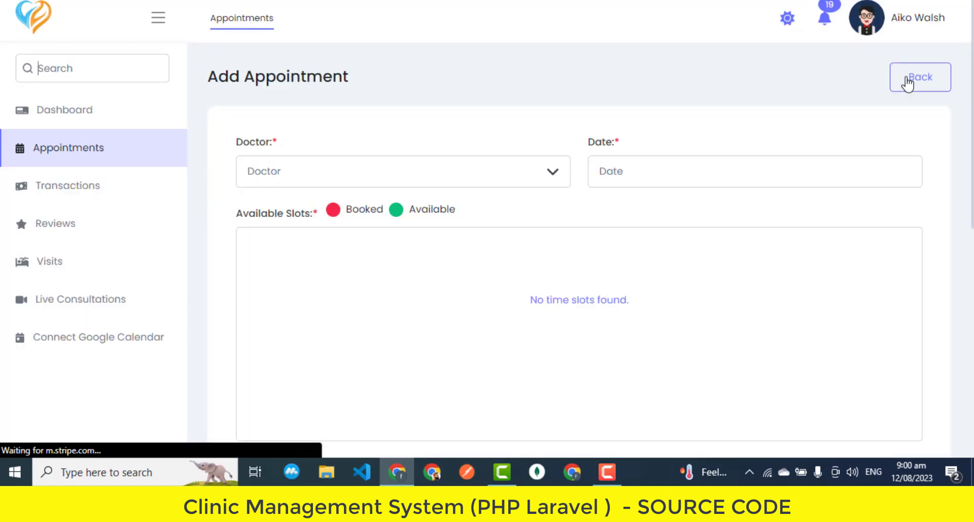
left_click(402, 172)
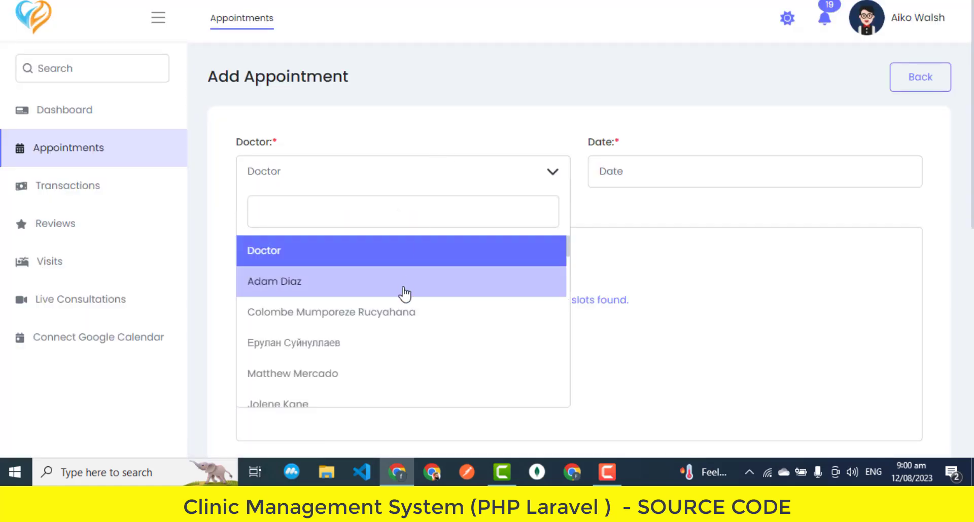
left_click(274, 281)
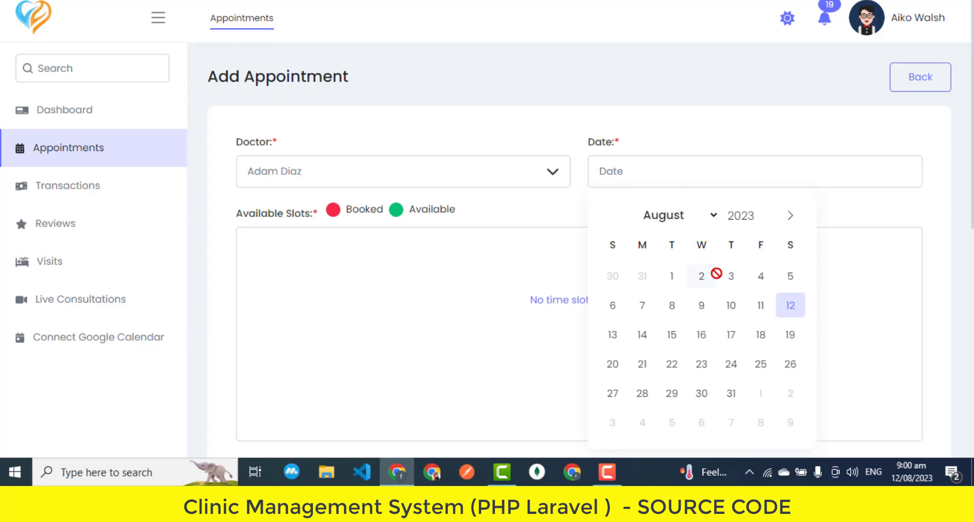
mouse_move(790, 335)
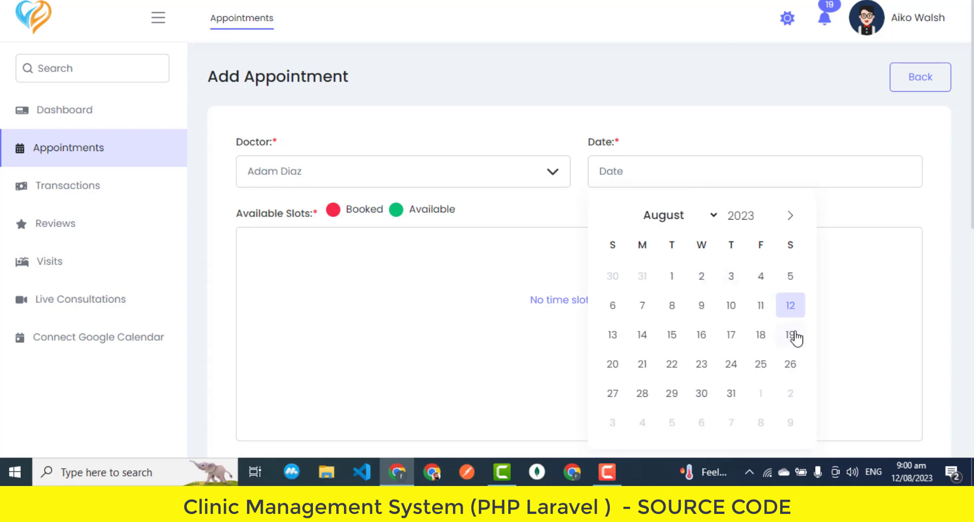
left_click(789, 335)
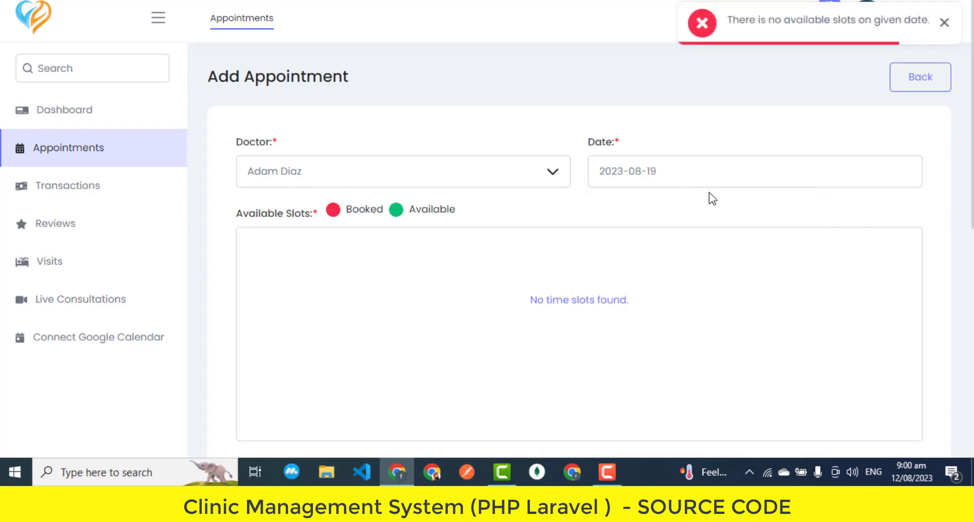
mouse_move(630, 195)
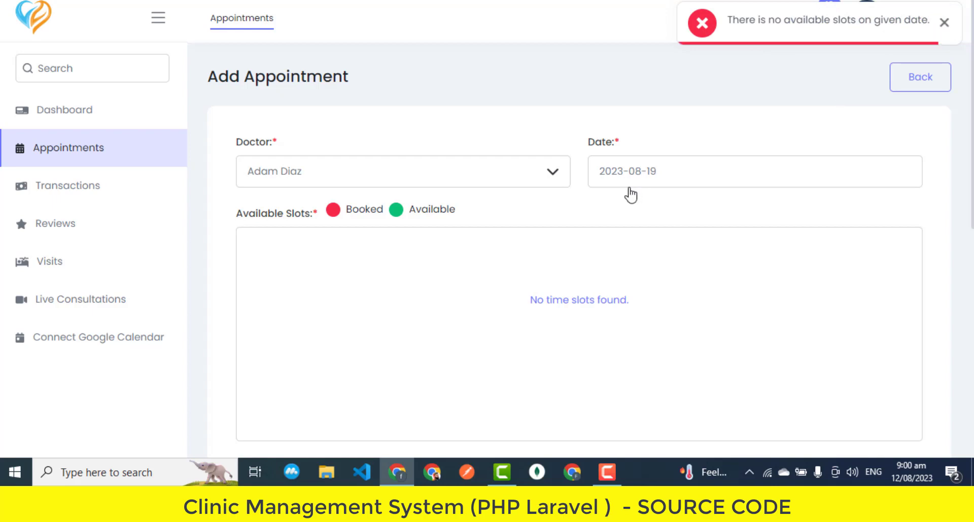
left_click(753, 172)
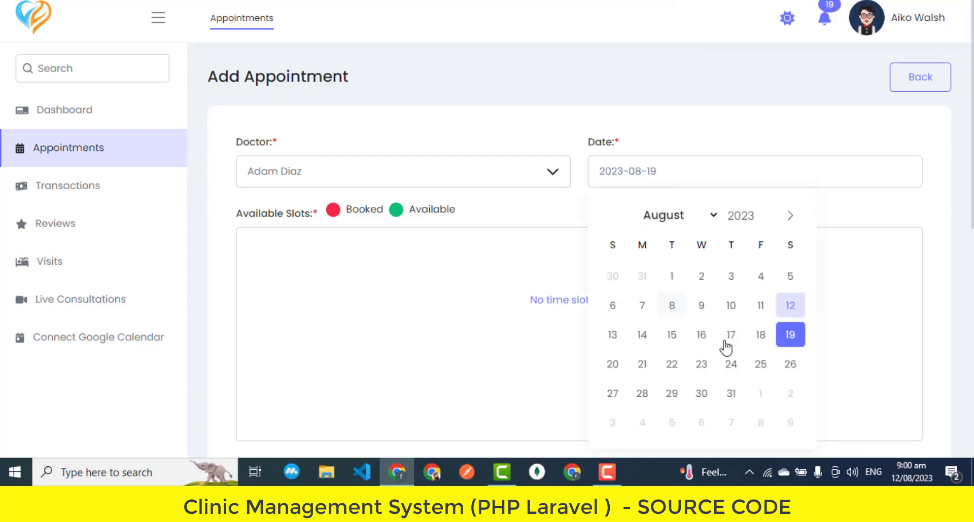
left_click(760, 336)
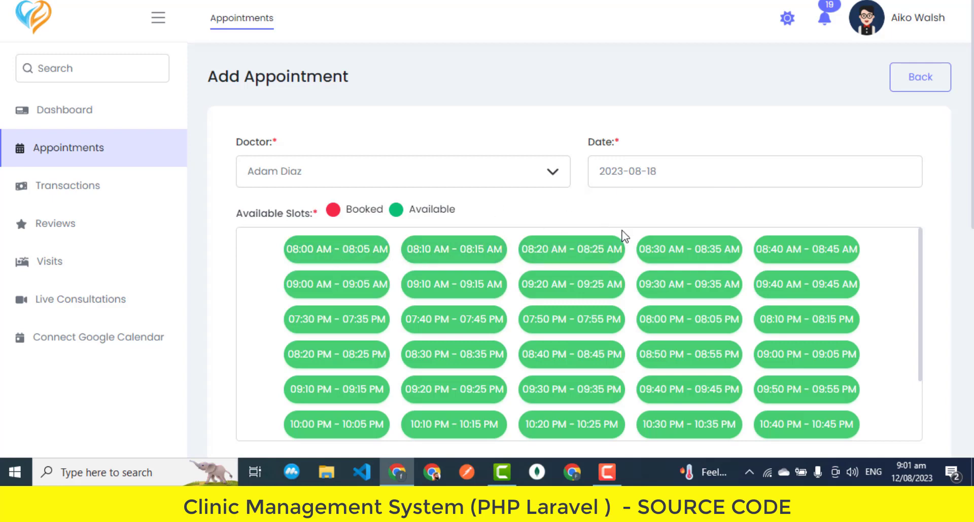
left_click(336, 249)
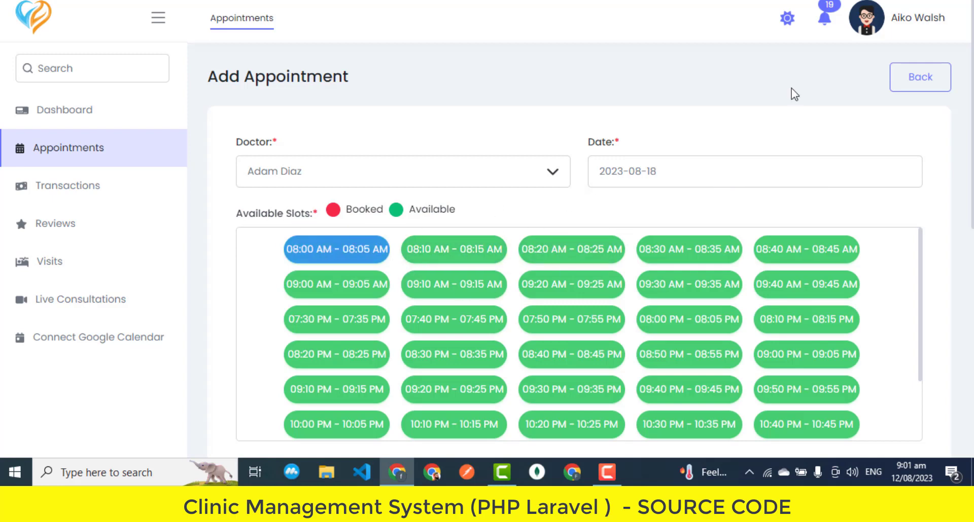
Add description 'dkak', choose the Diagnostics service and Manually payment, and save
scroll("down", 3)
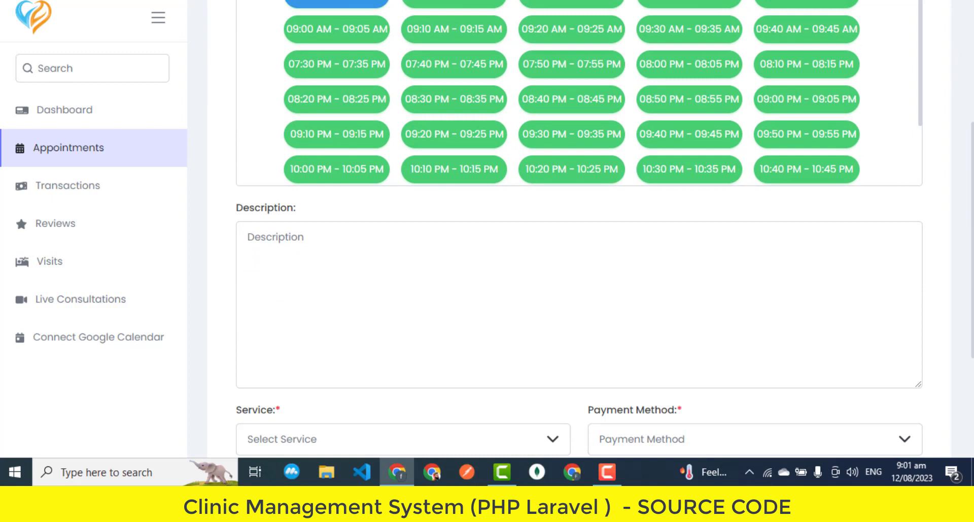
type("dkakjdkajka")
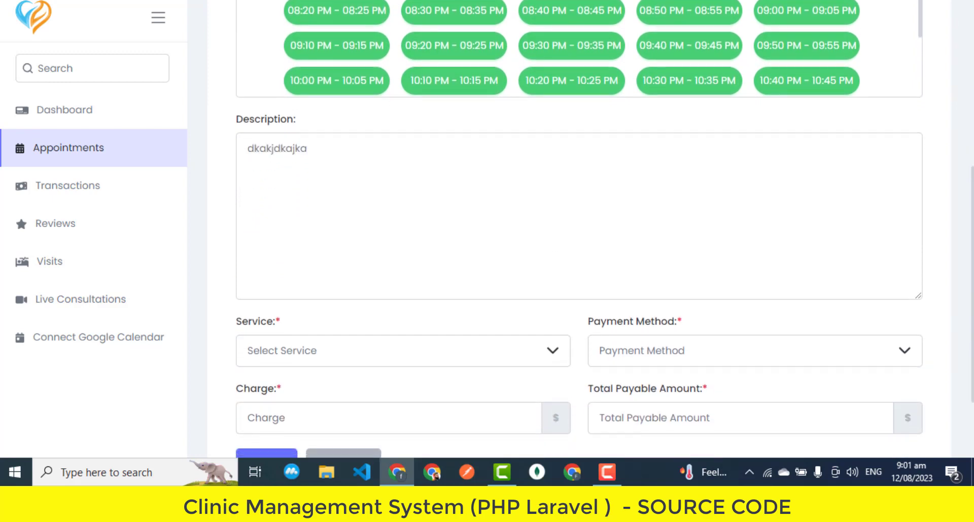
left_click(402, 350)
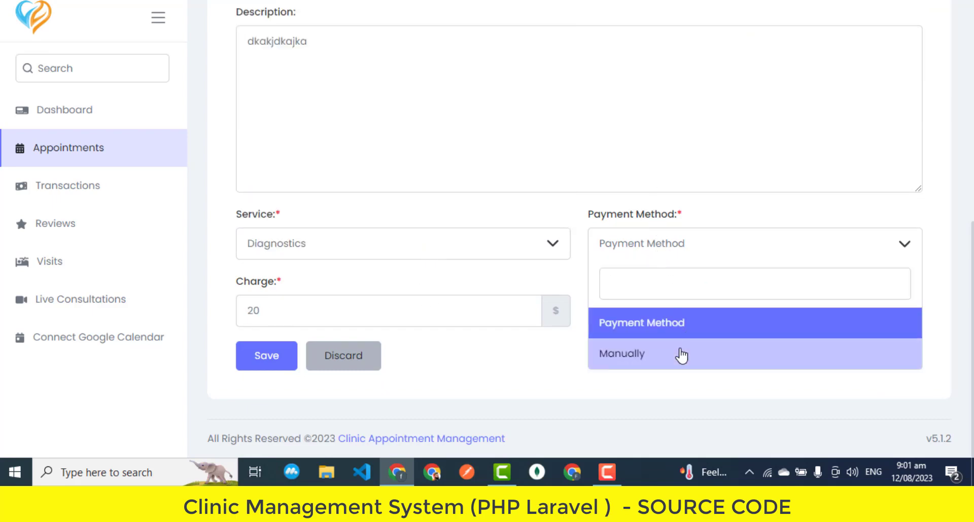
left_click(621, 354)
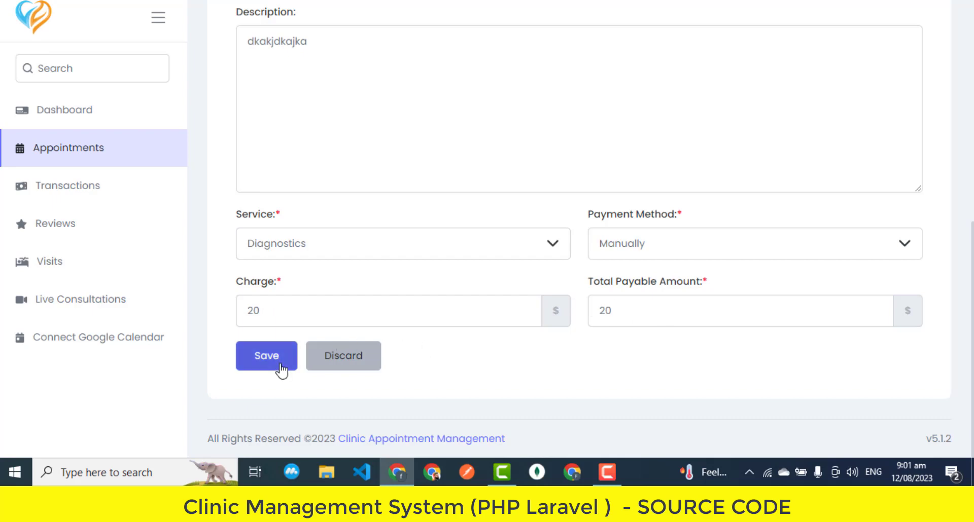
left_click(265, 356)
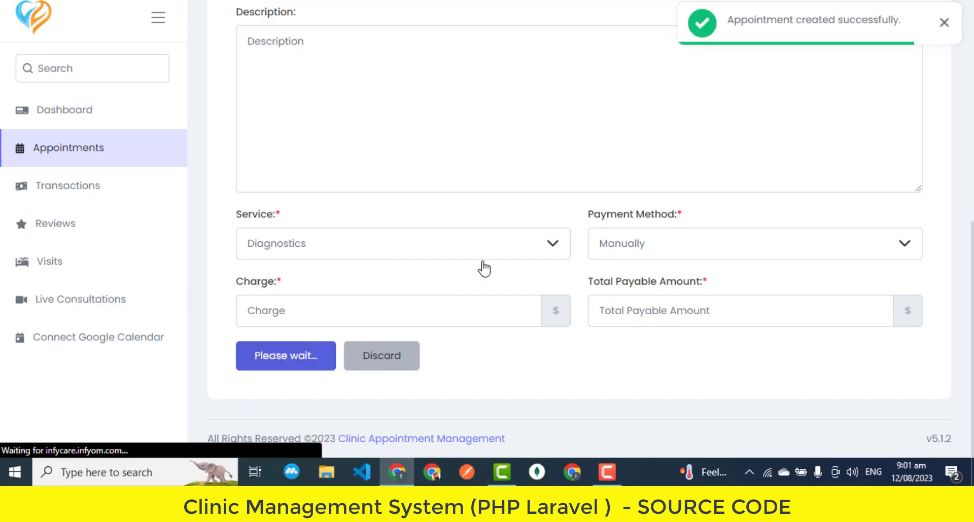
Show the patient's transactions sorted by payment method
left_click(285, 356)
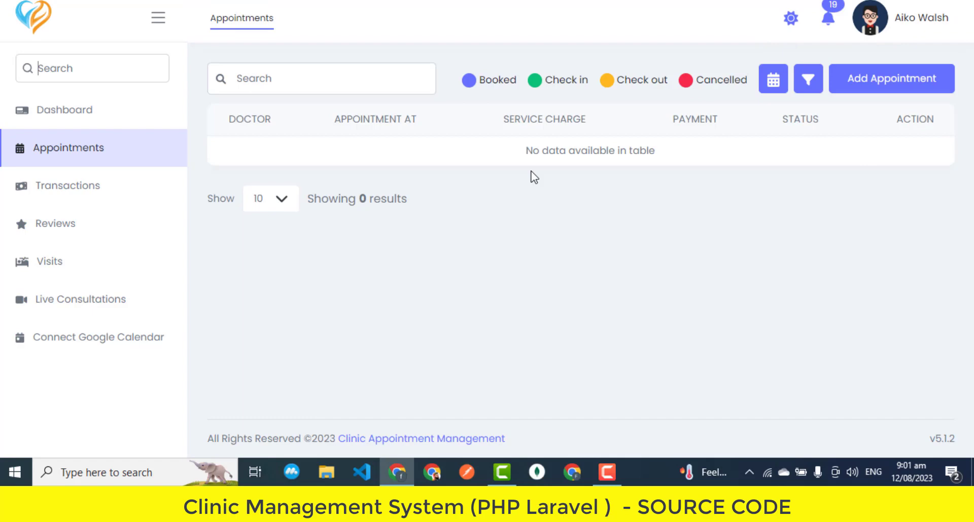
mouse_move(69, 185)
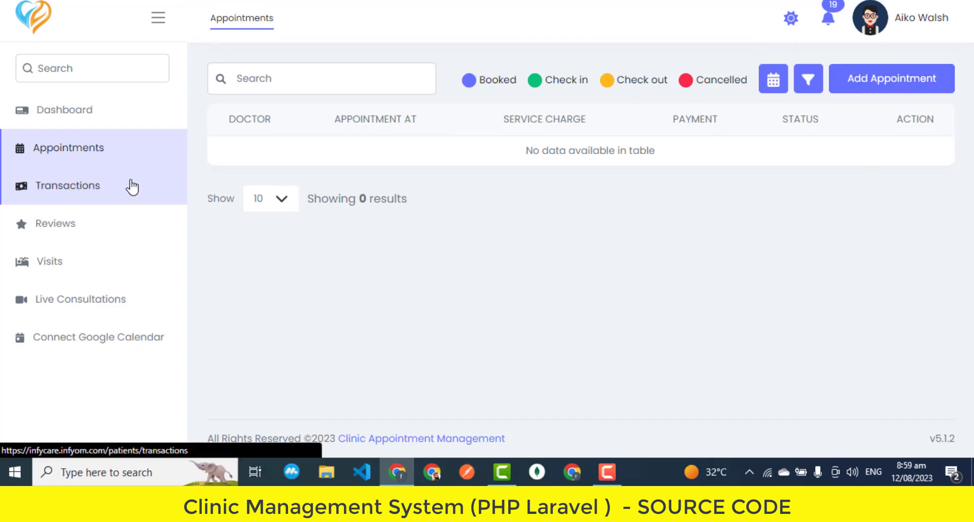
left_click(69, 186)
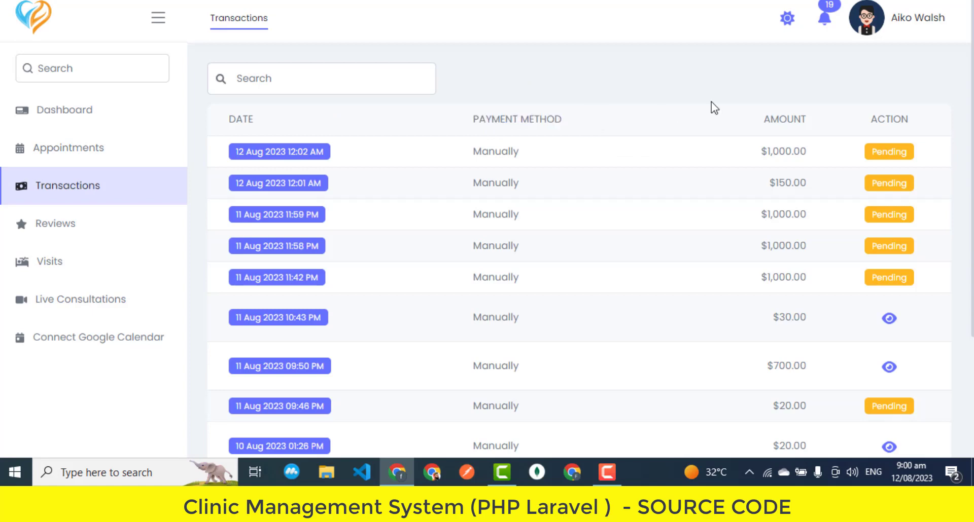
left_click(516, 119)
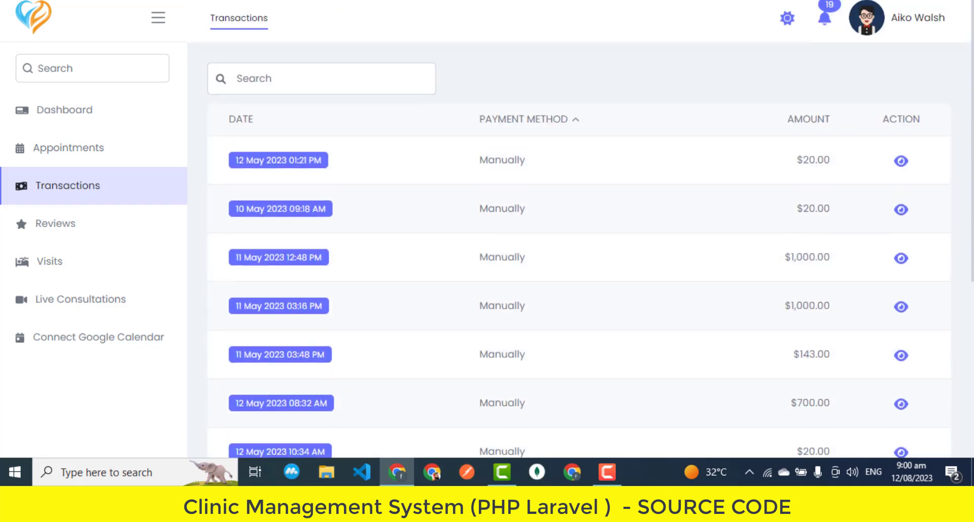
mouse_move(59, 223)
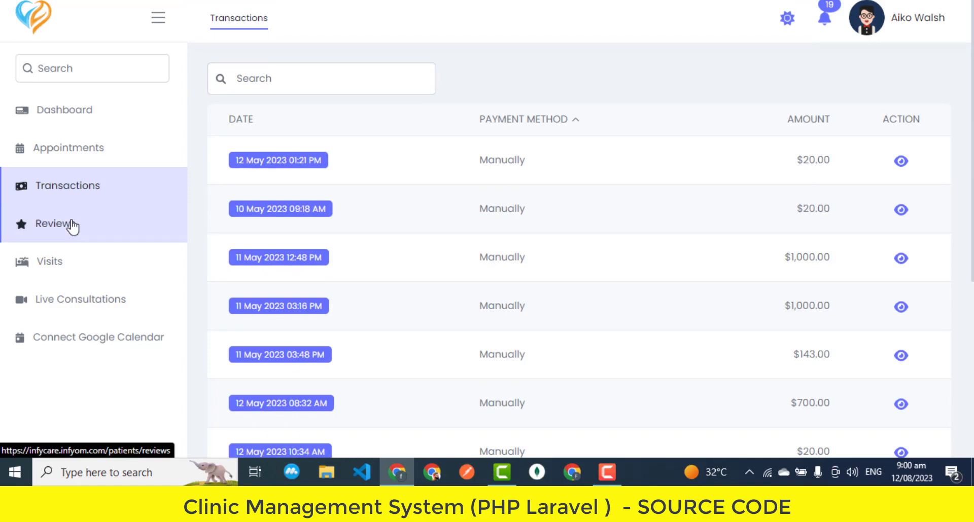
Browse the patient's doctor reviews page
left_click(56, 224)
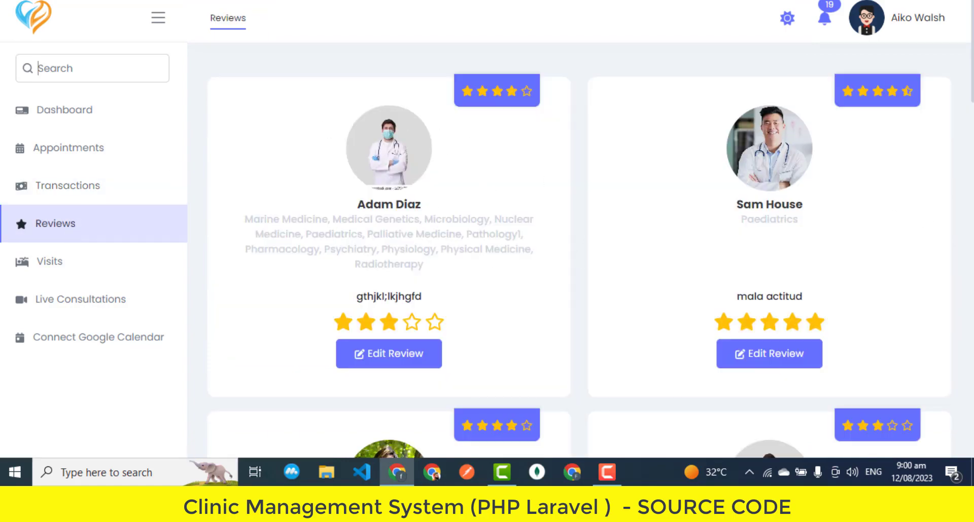
scroll("down", 3)
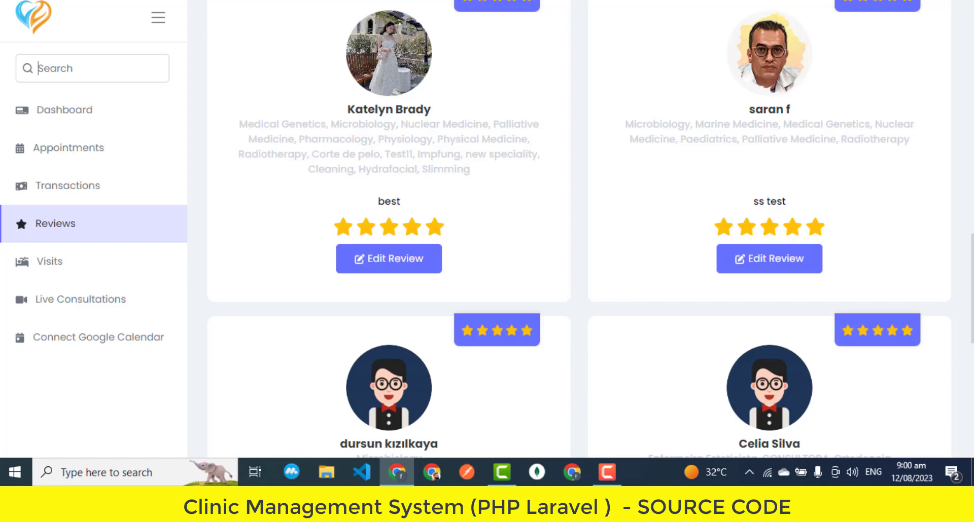
scroll("down", 3)
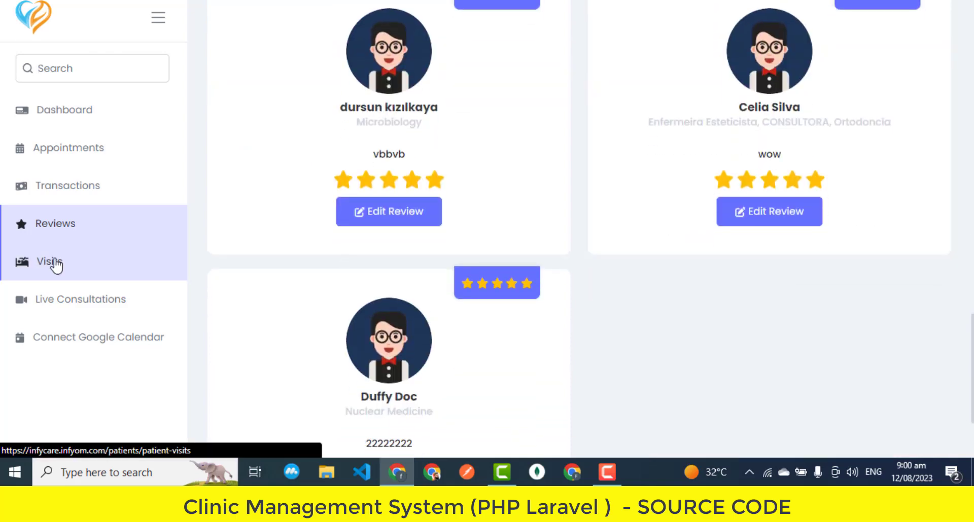
Browse the patient's list of visits
left_click(49, 262)
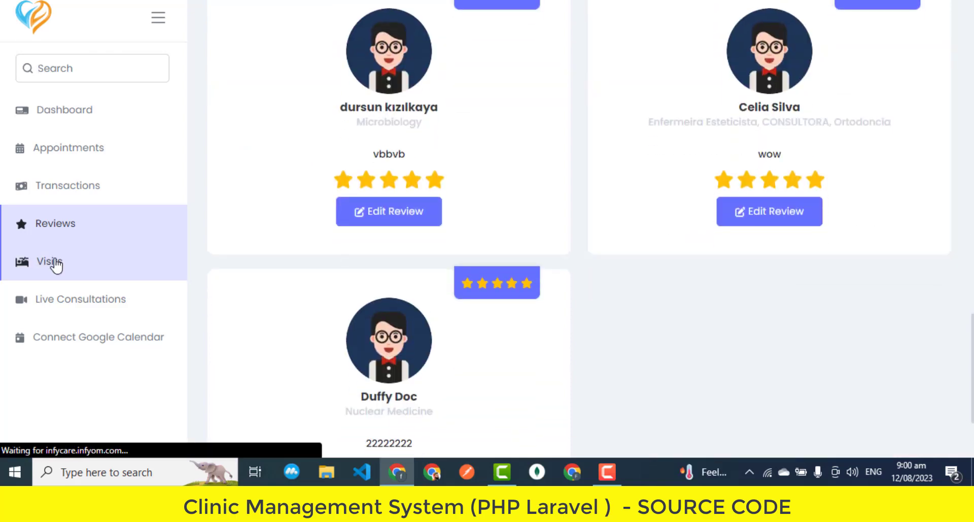
left_click(49, 261)
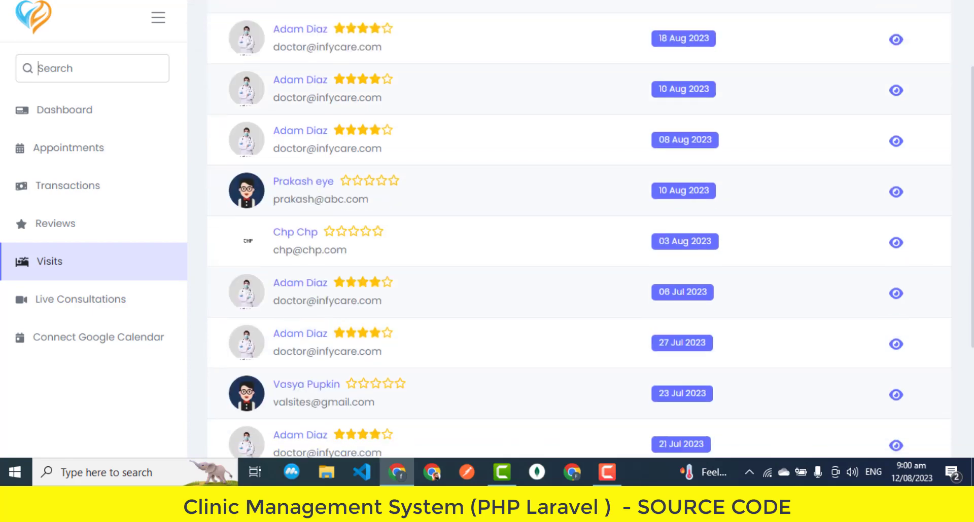
scroll("down", 3)
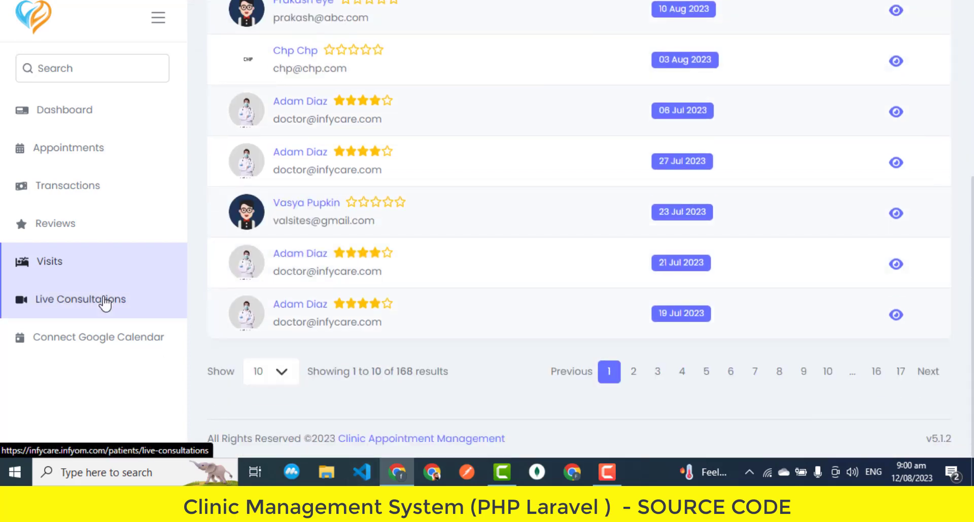
View live consultations and the Google Calendar connection page, then return home
left_click(80, 299)
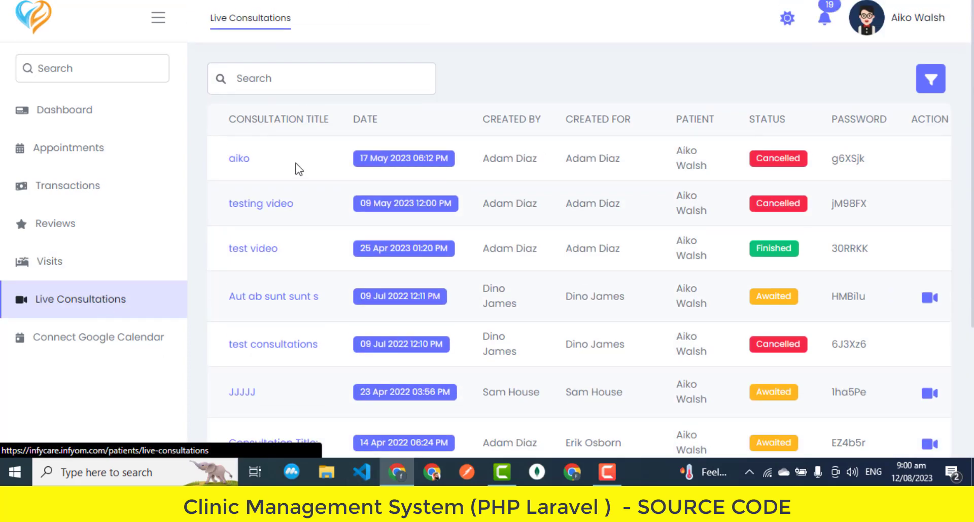
scroll("down", 3)
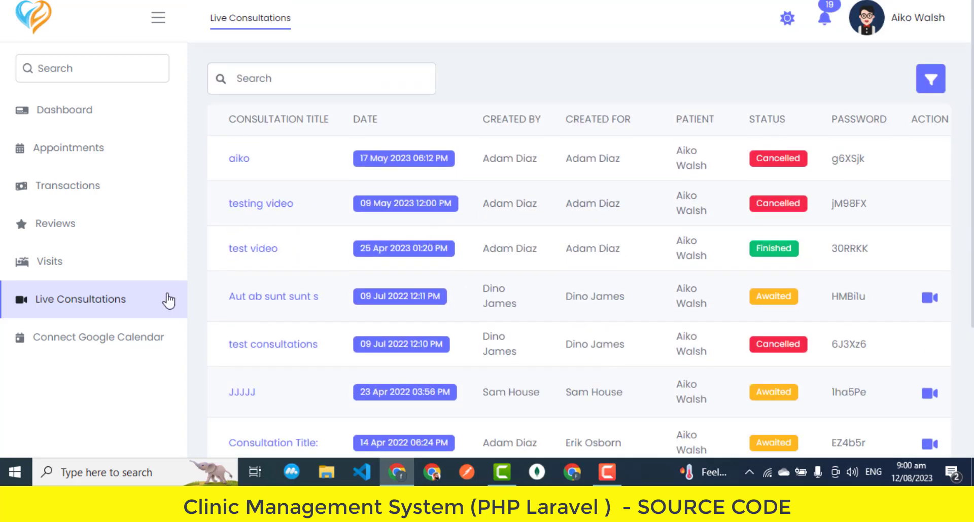
left_click(96, 337)
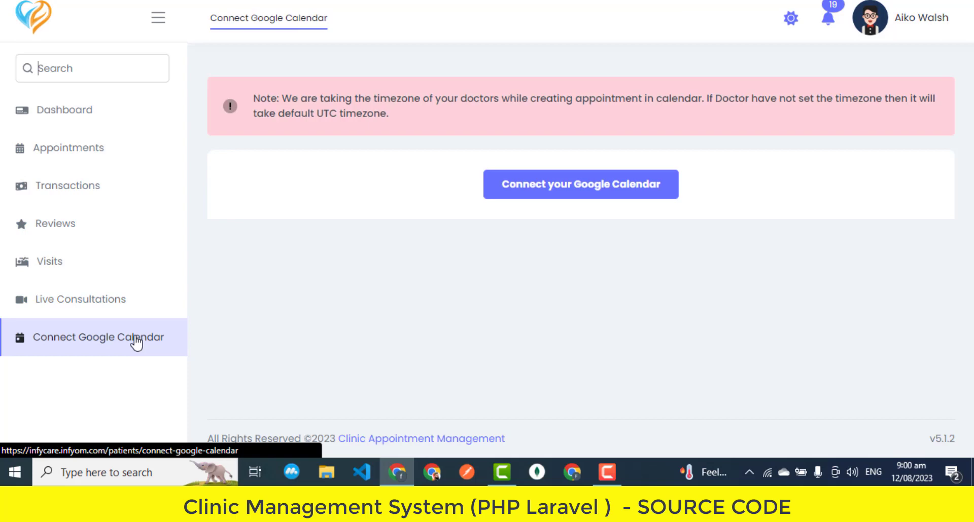
left_click(66, 110)
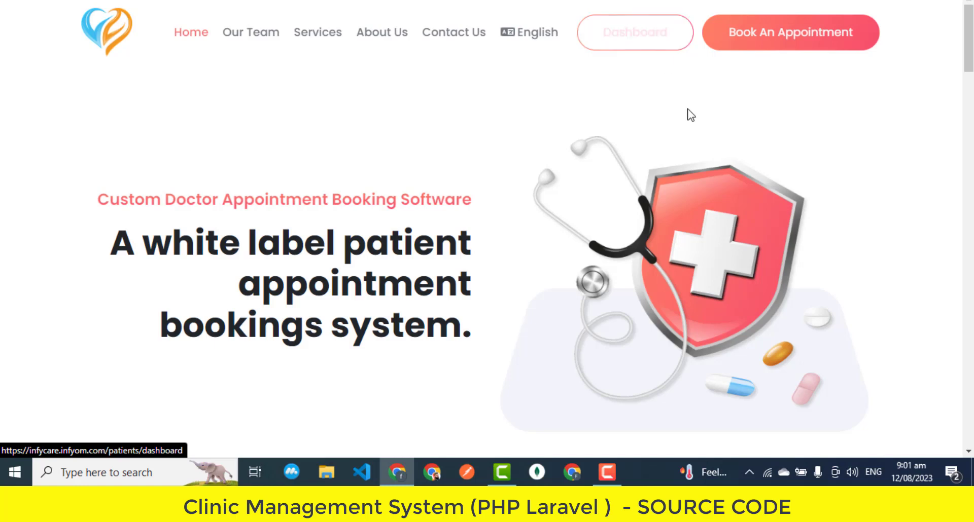
Sign out of the patient account from the dashboard's account menu
left_click(633, 31)
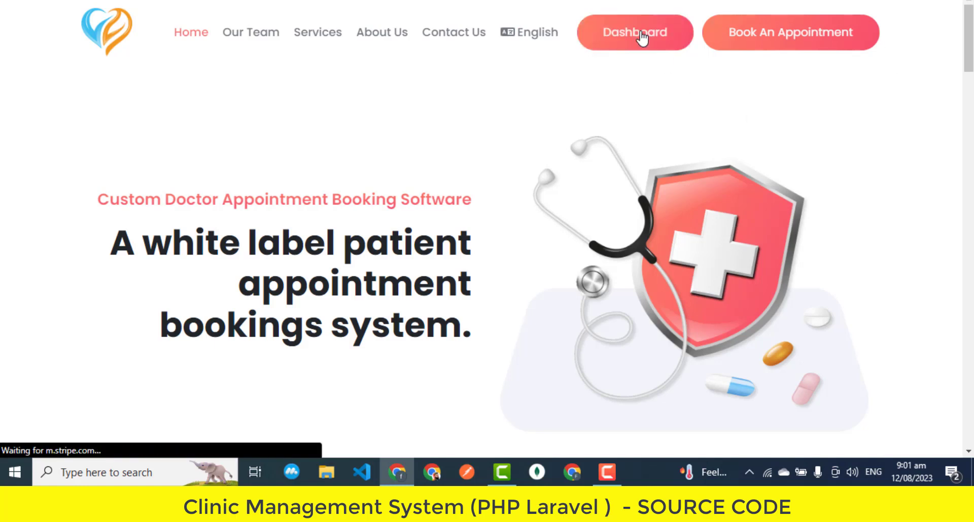
left_click(633, 33)
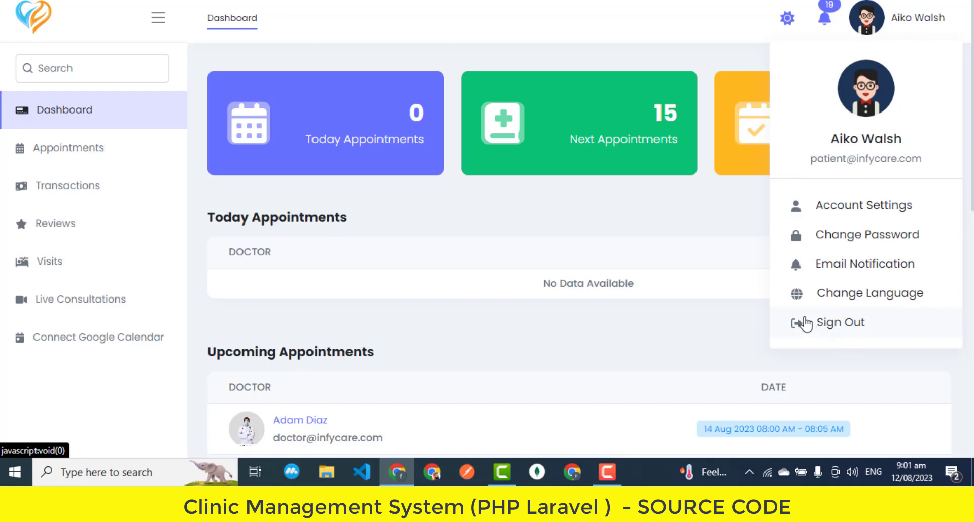
mouse_move(836, 326)
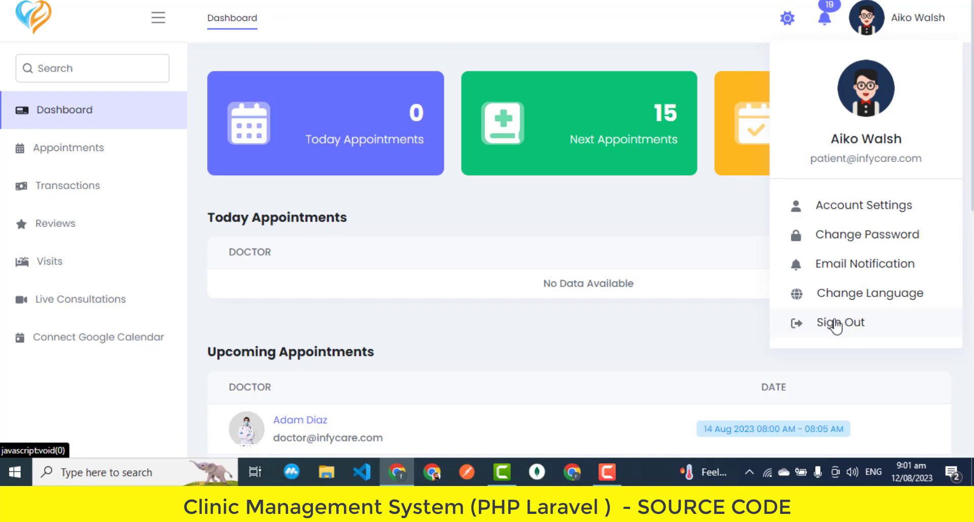
left_click(839, 322)
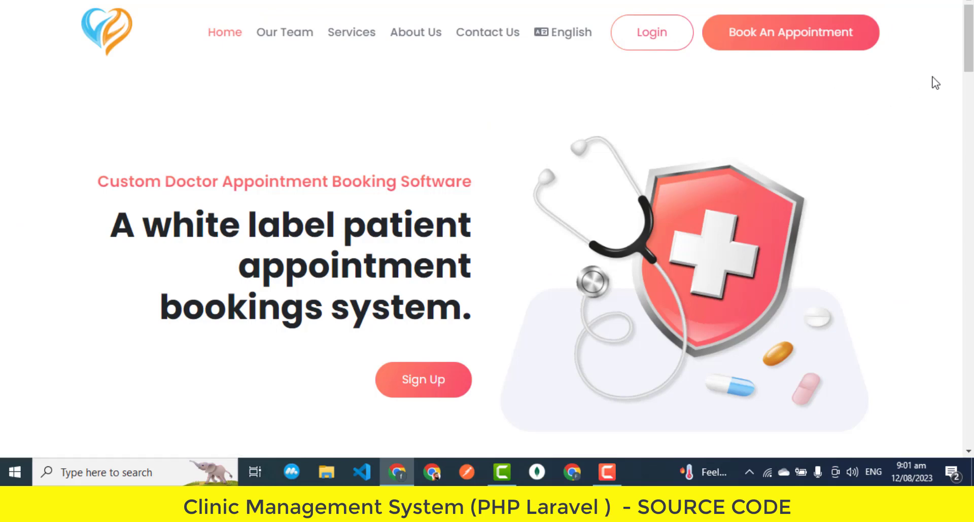
Log in with the demo doctor credentials
left_click(651, 32)
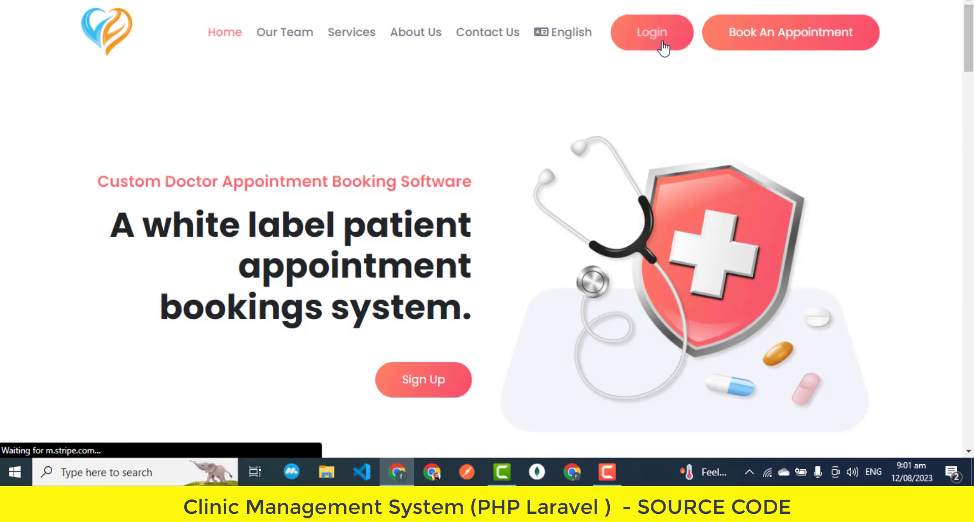
left_click(651, 31)
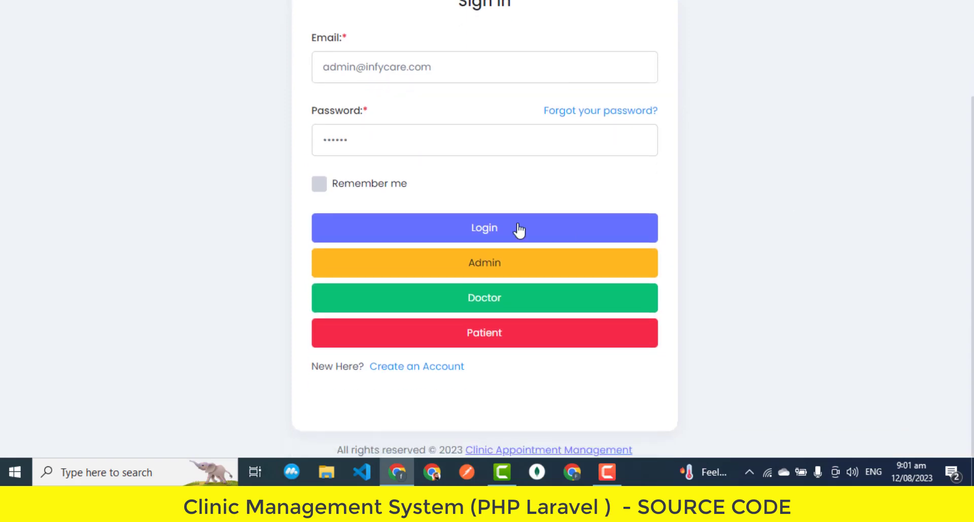
mouse_move(545, 303)
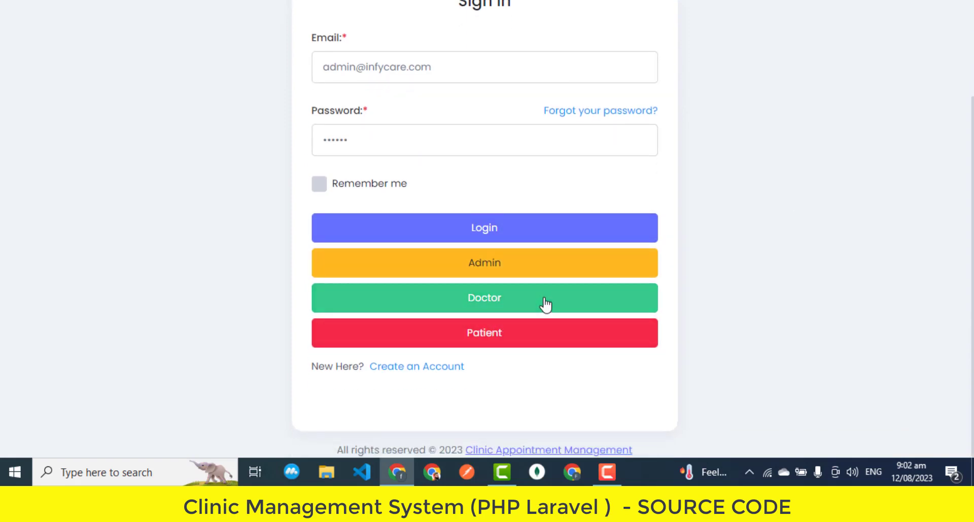
left_click(484, 297)
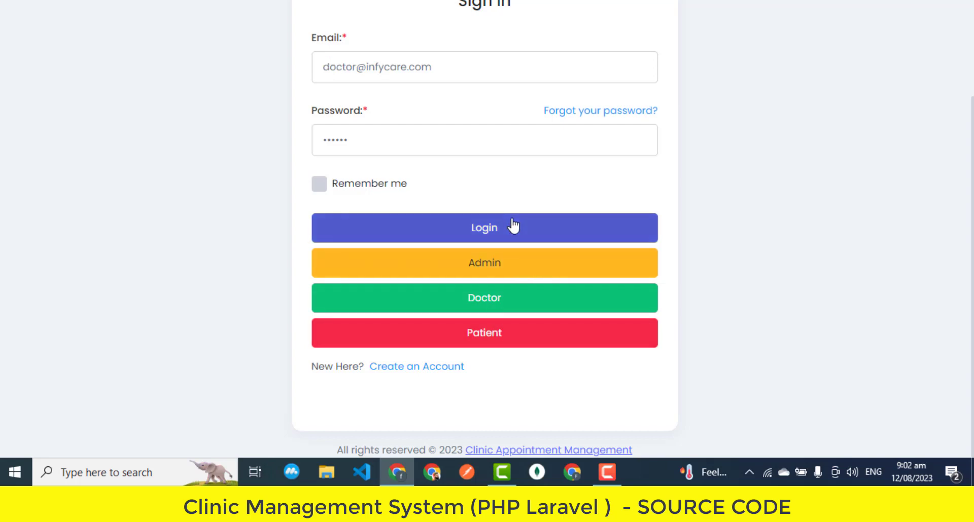
left_click(484, 227)
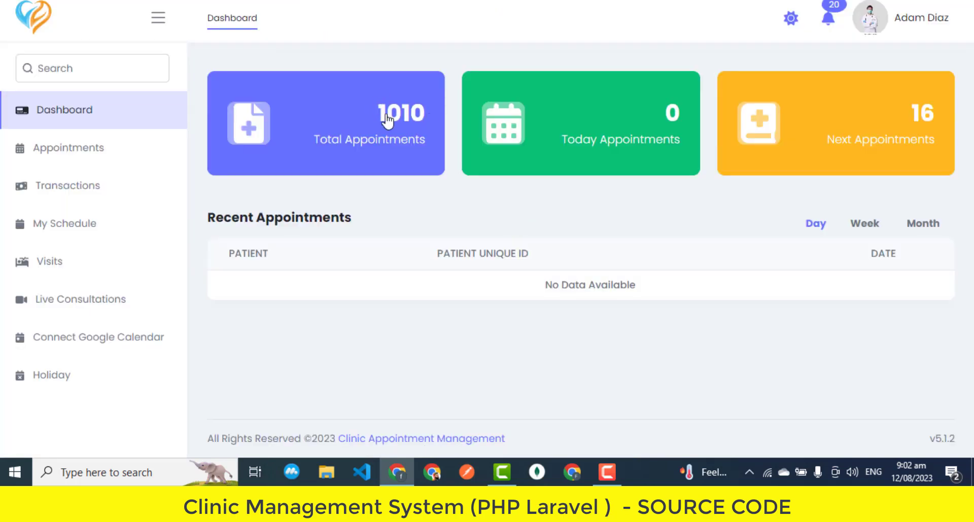
mouse_move(590, 327)
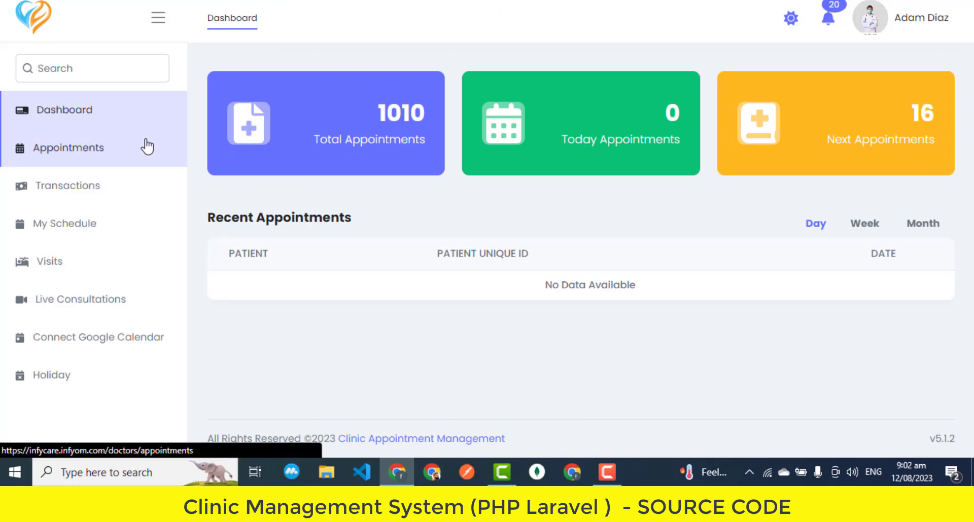
Check the empty appointments list and switch on the first two transactions' status toggles
left_click(69, 147)
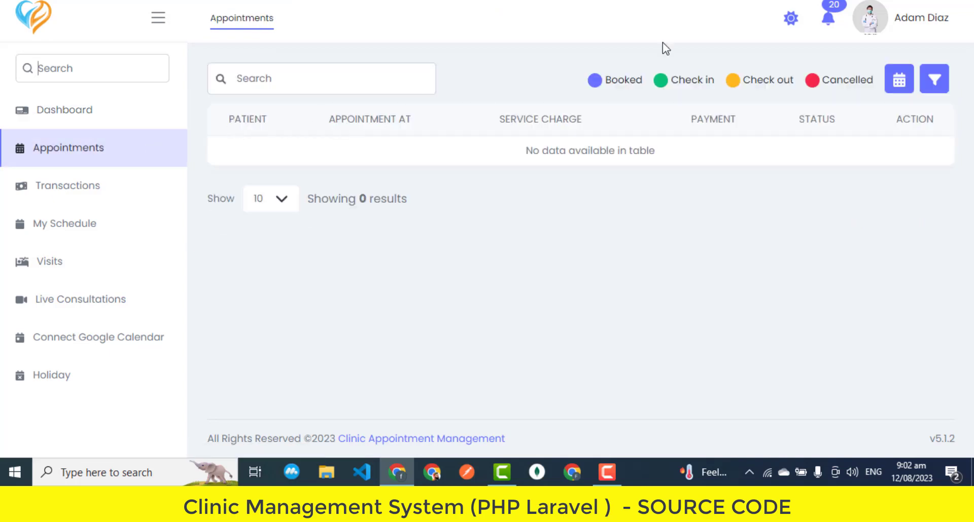
mouse_move(898, 79)
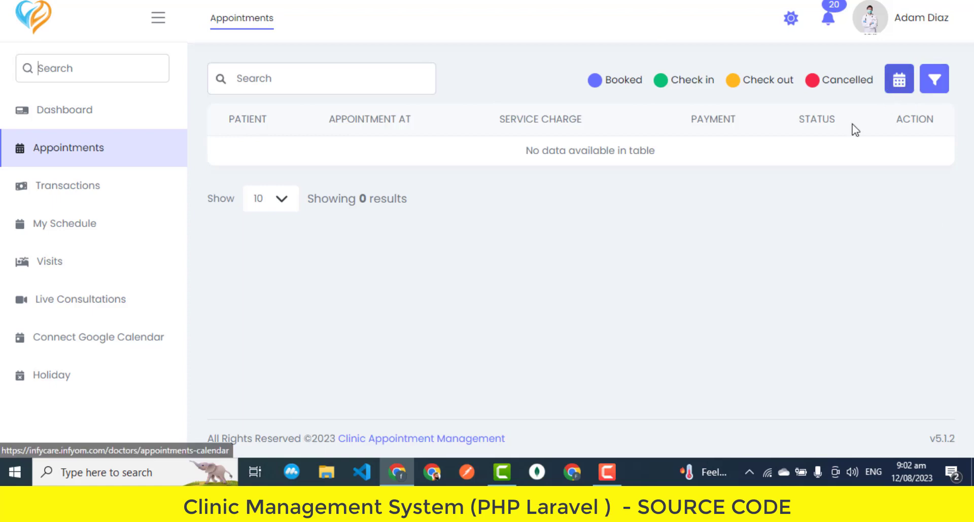
left_click(67, 185)
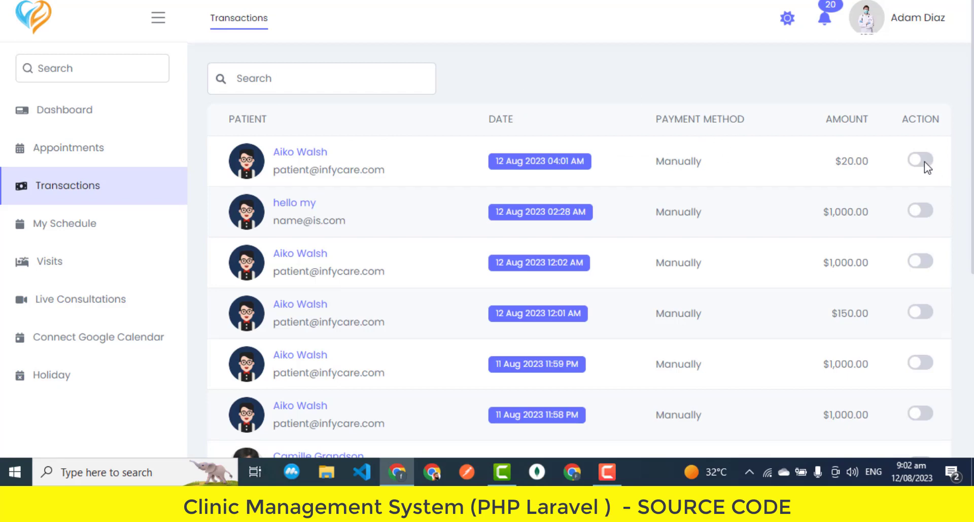
left_click(919, 211)
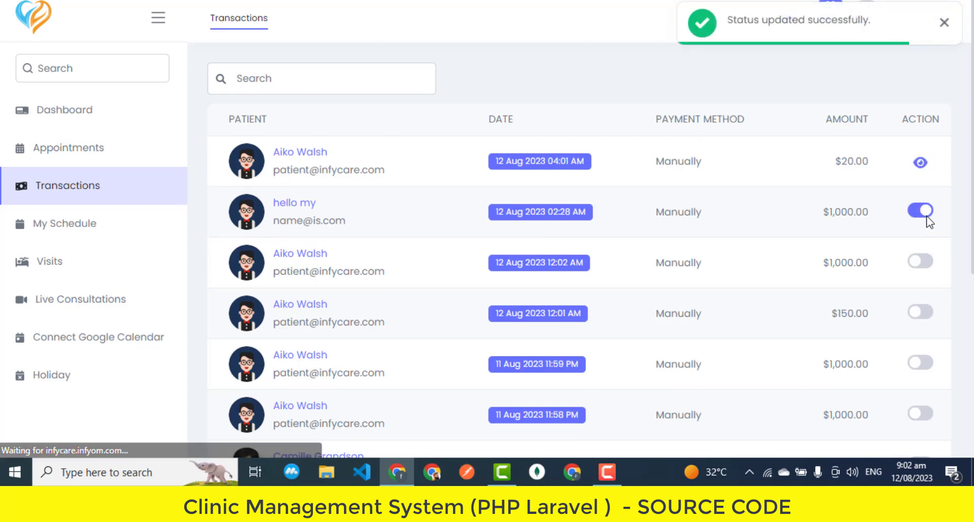
left_click(919, 212)
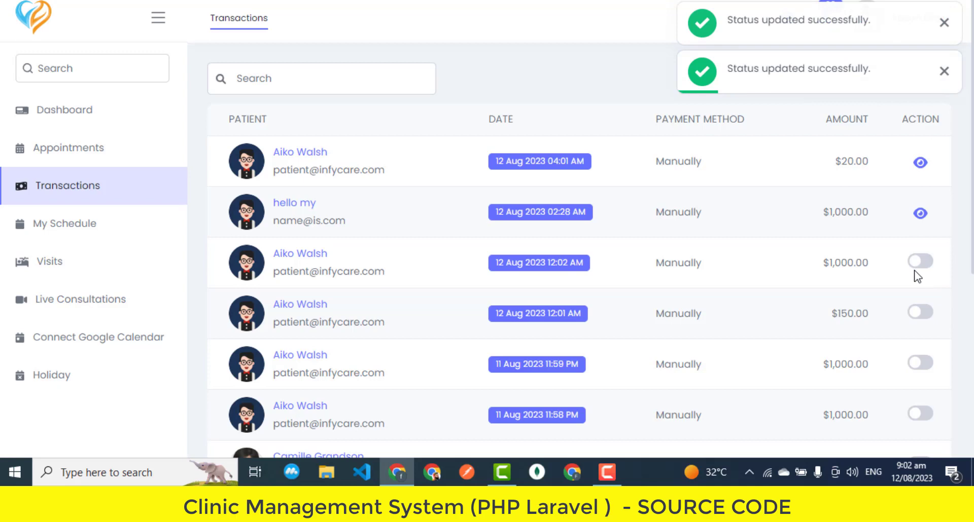
scroll("down", 3)
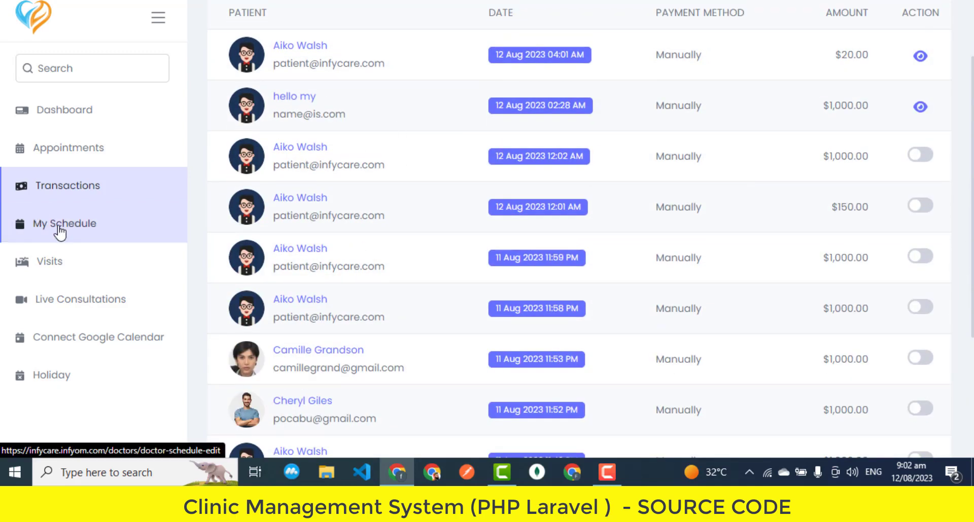
Look over the doctor's weekly schedule slots
left_click(65, 223)
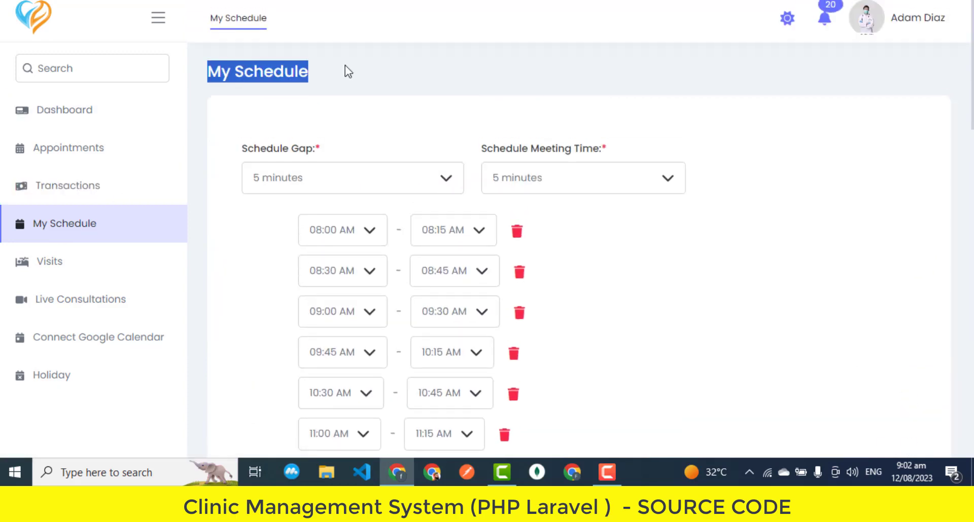
scroll("down", 3)
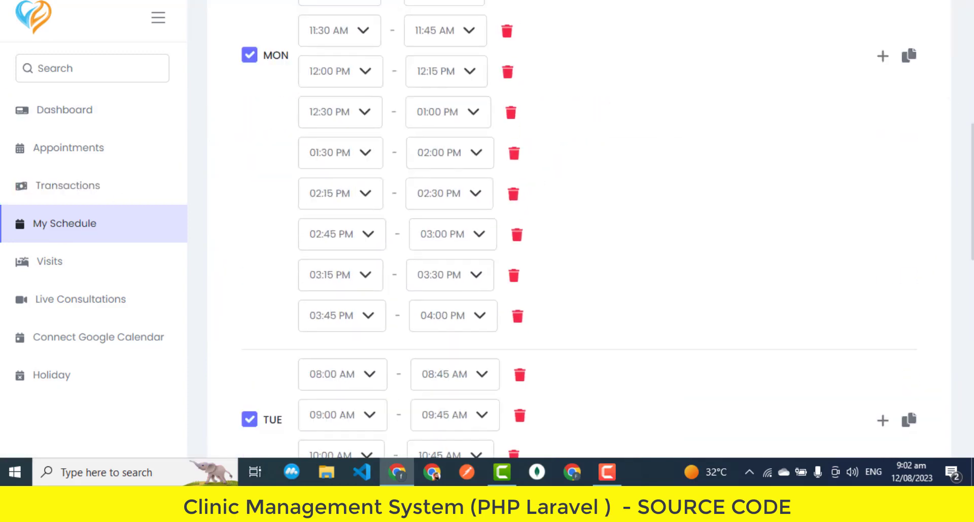
scroll("up", 3)
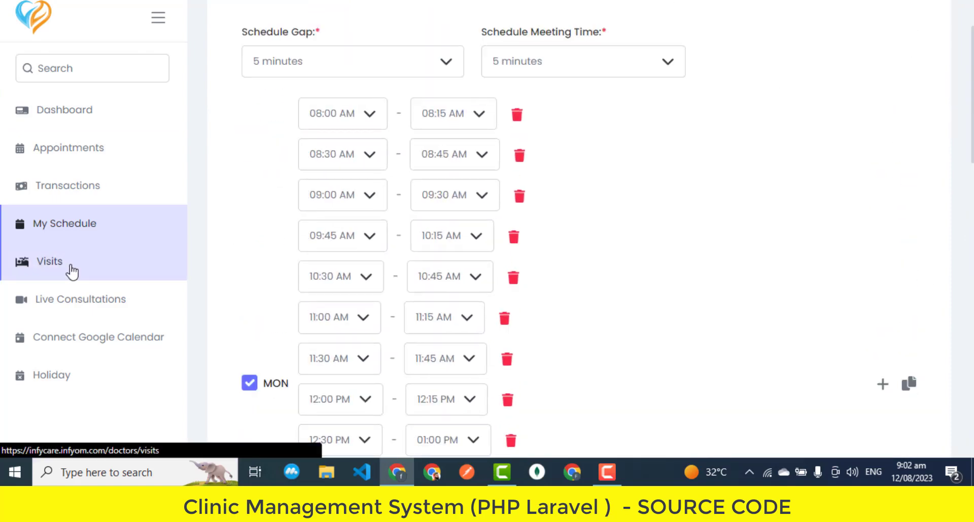
left_click(49, 260)
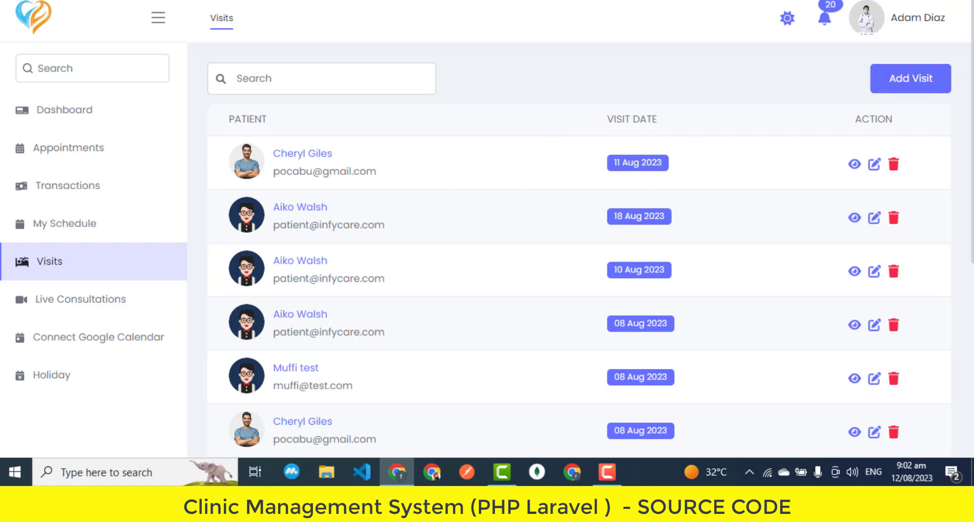
left_click(92, 67)
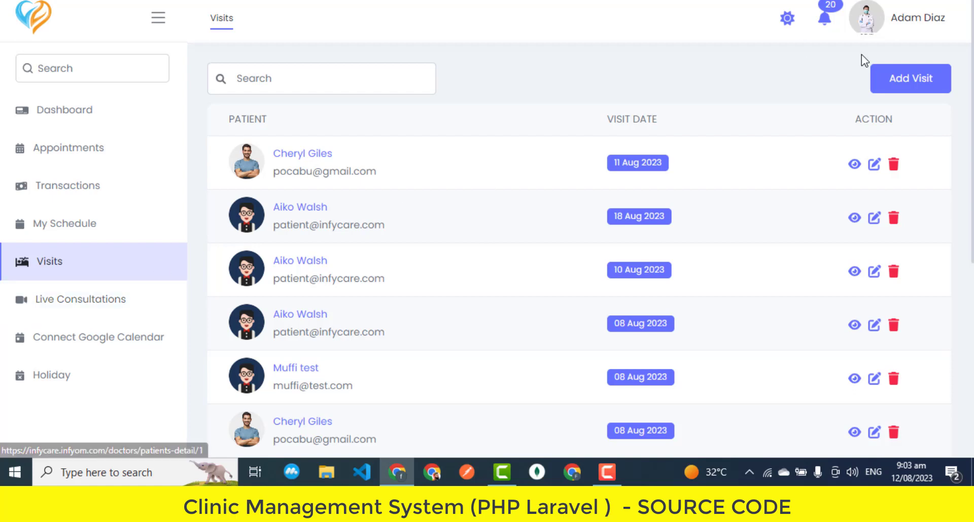
left_click(910, 79)
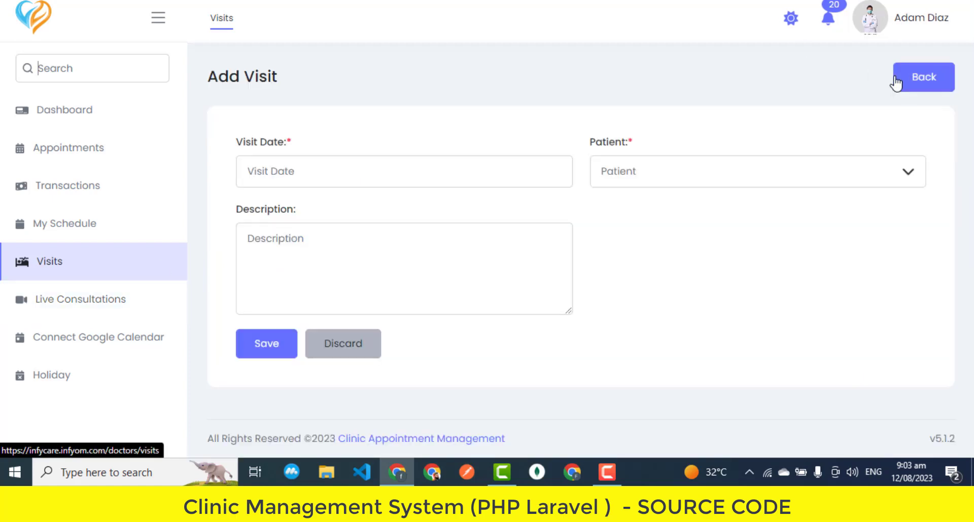
left_click(404, 172)
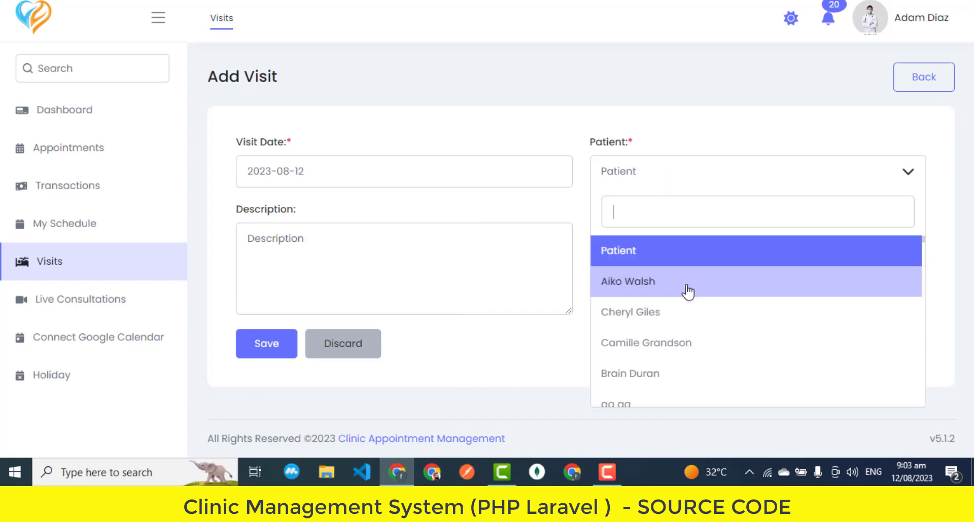
left_click(627, 282)
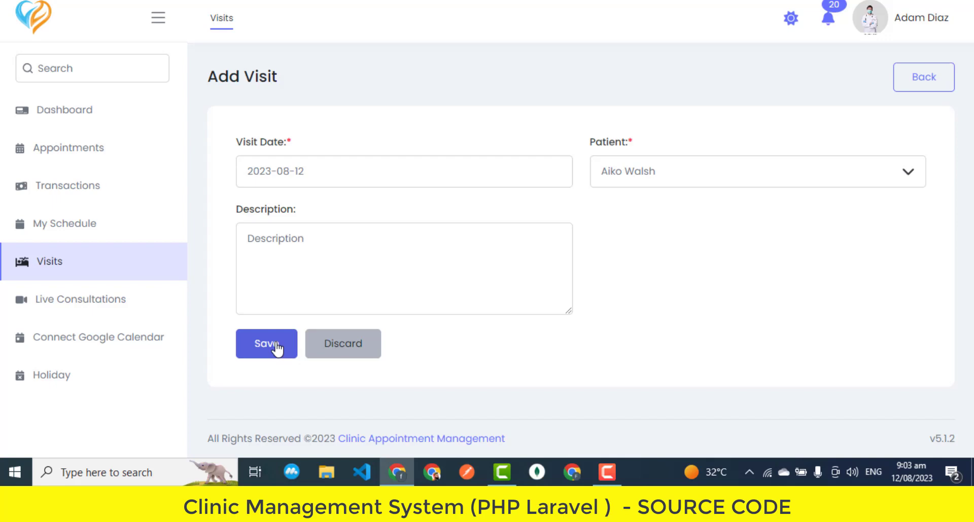
left_click(265, 344)
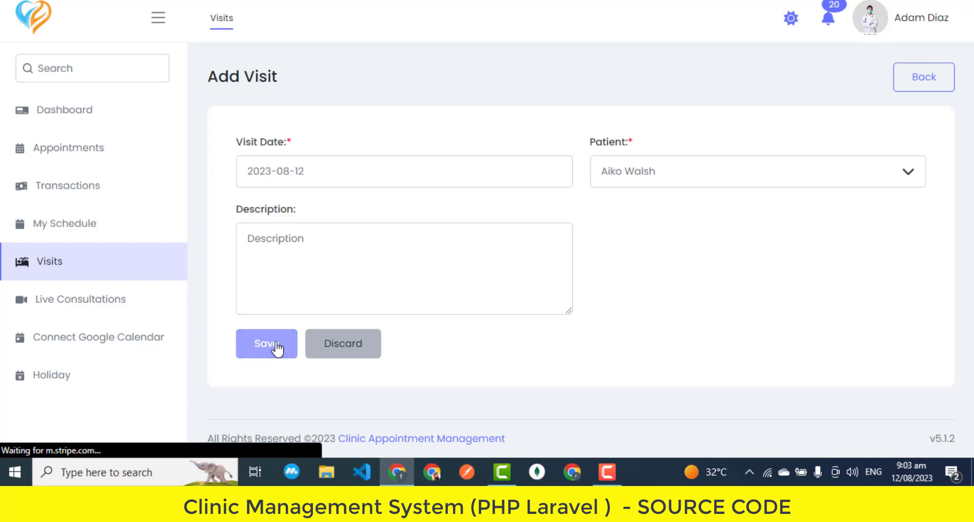
left_click(266, 344)
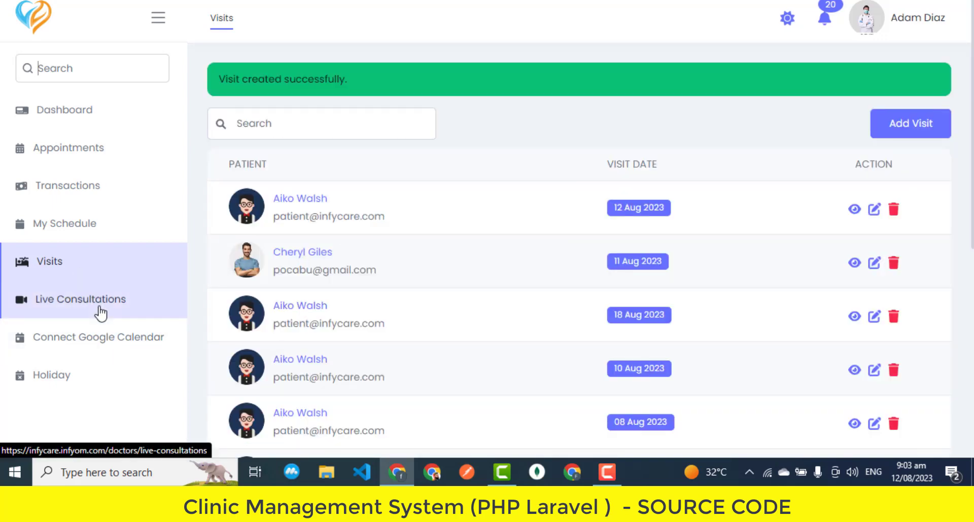
Set the dd live consultation's status to Cancelled
left_click(80, 299)
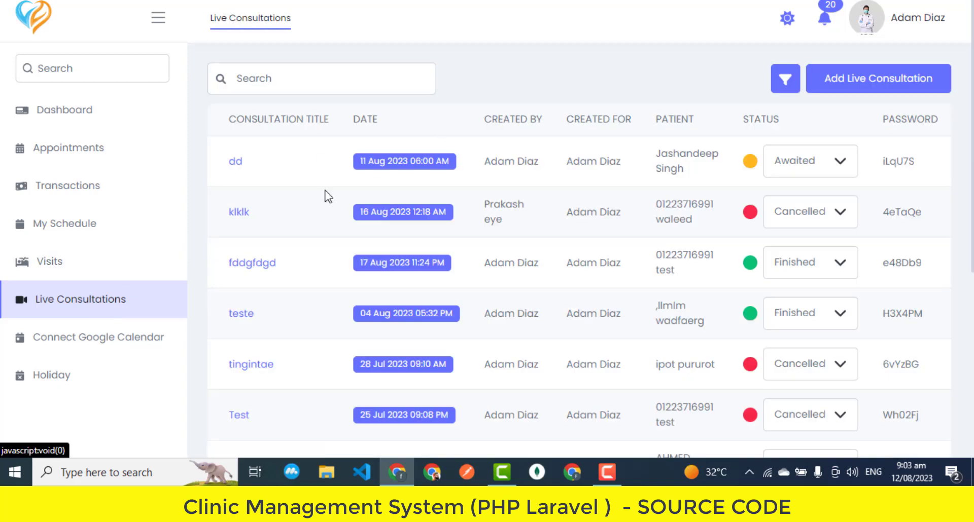
left_click(810, 160)
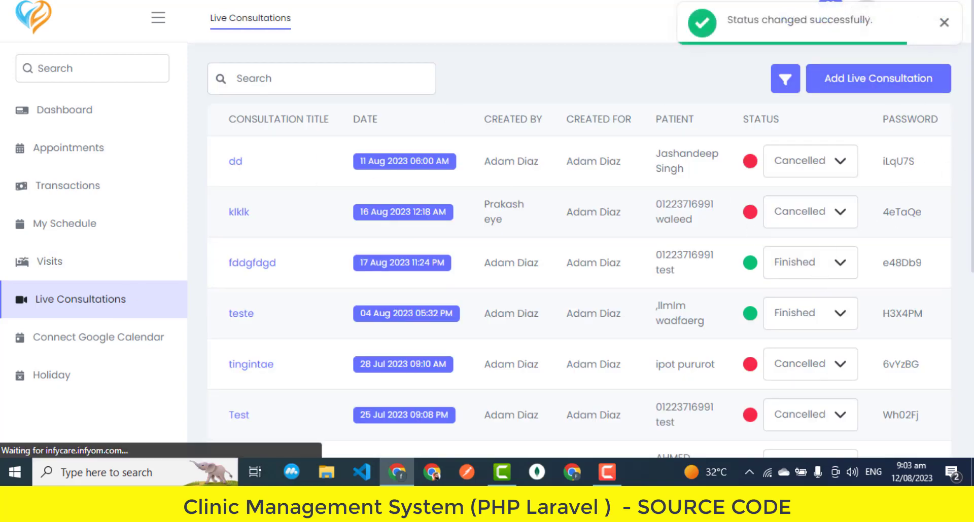
scroll("down", 3)
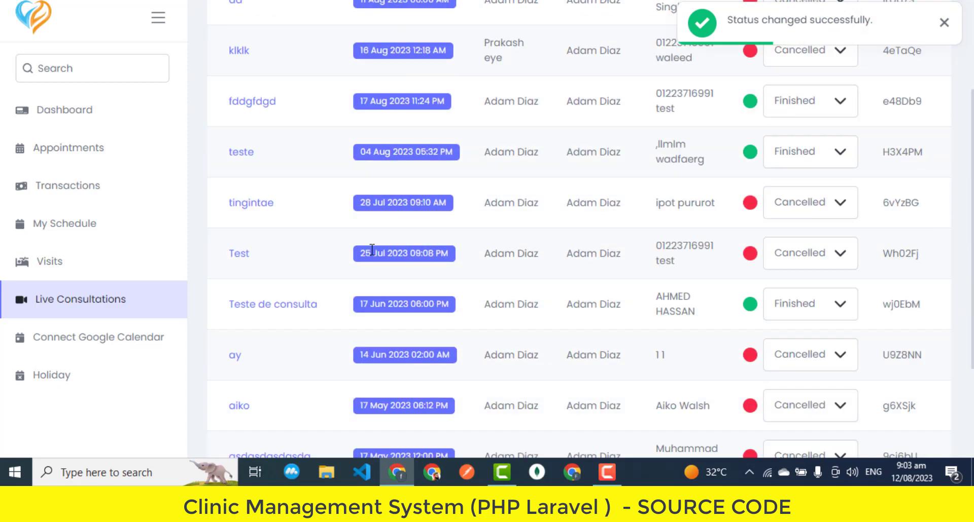
Visit the Google Calendar connection page, then the doctor's Holiday list
left_click(98, 337)
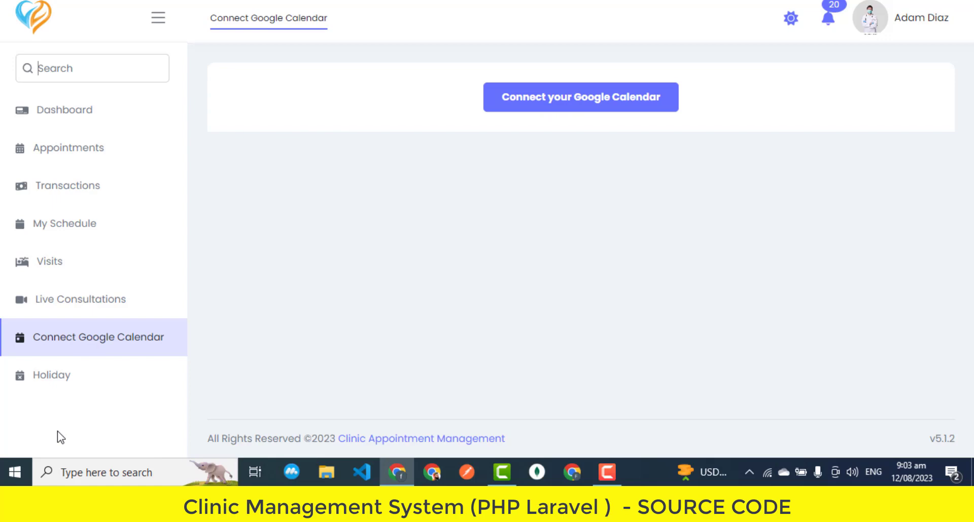
left_click(53, 375)
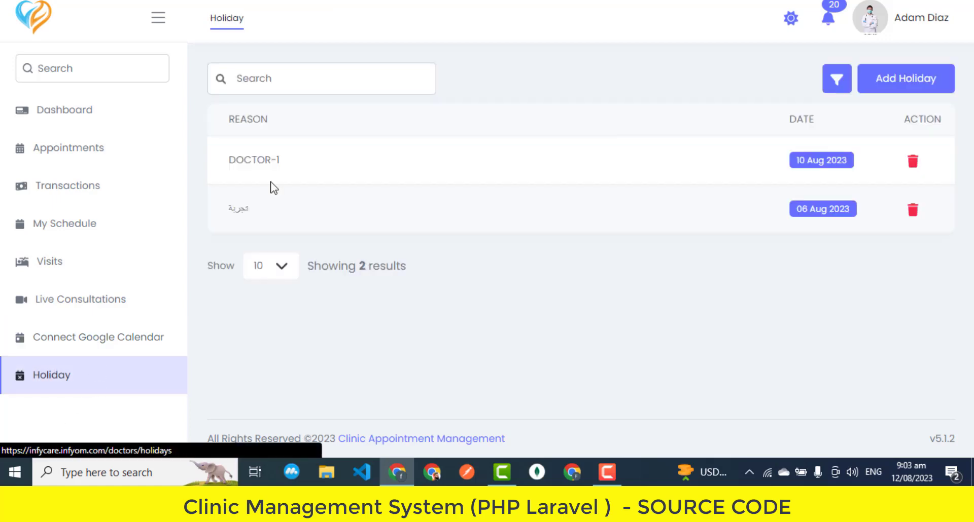
double_click(238, 208)
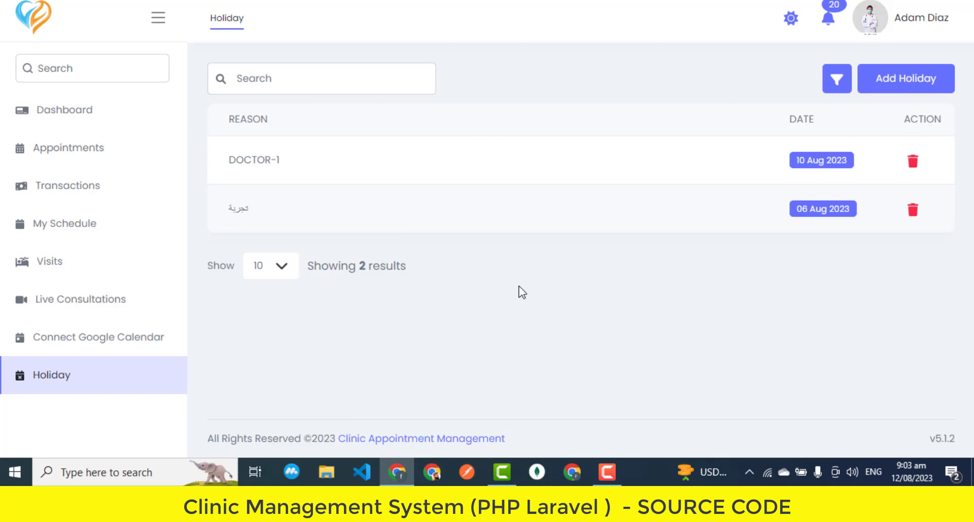
Check the account menu and notifications, then switch to the dark theme
left_click(924, 17)
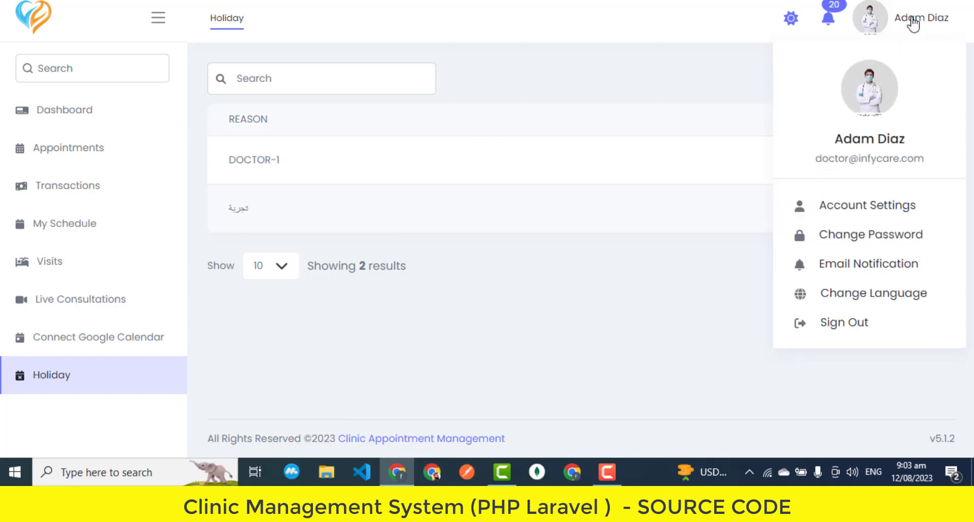
left_click(827, 17)
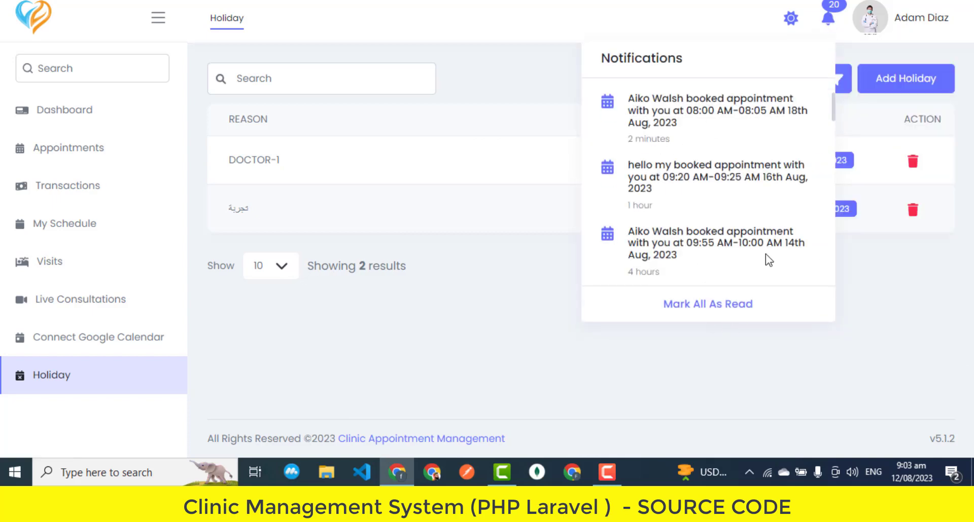
left_click(790, 18)
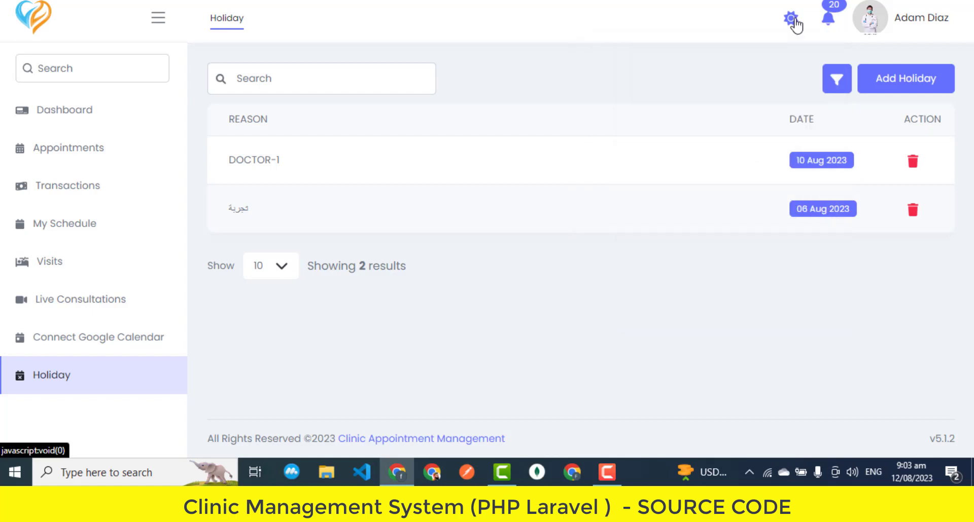
left_click(794, 19)
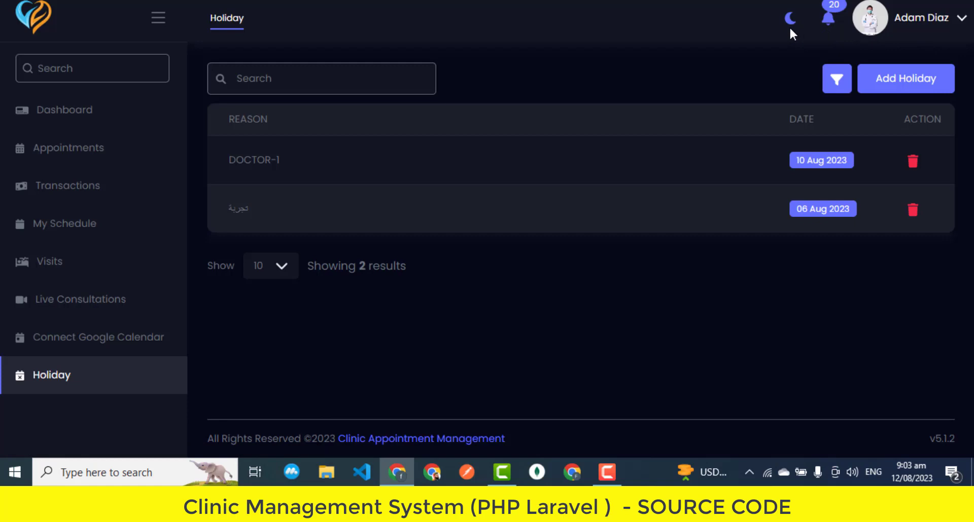
Switch back to the light theme, sign out of the doctor account, and go to Sign In
left_click(790, 18)
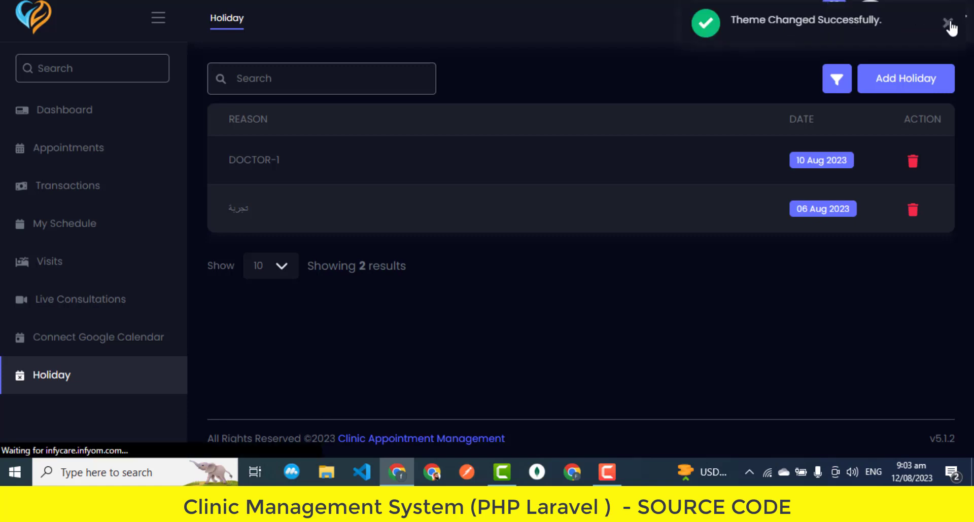
left_click(869, 17)
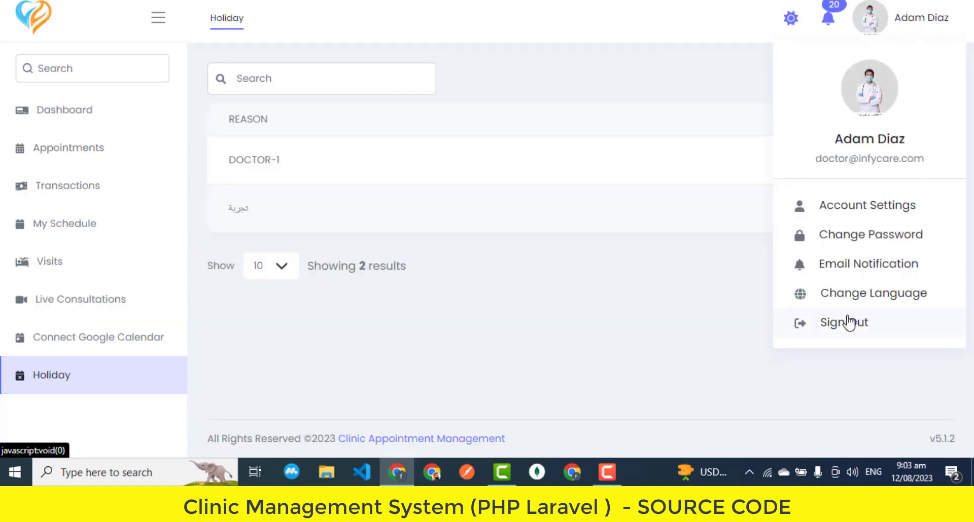
left_click(843, 322)
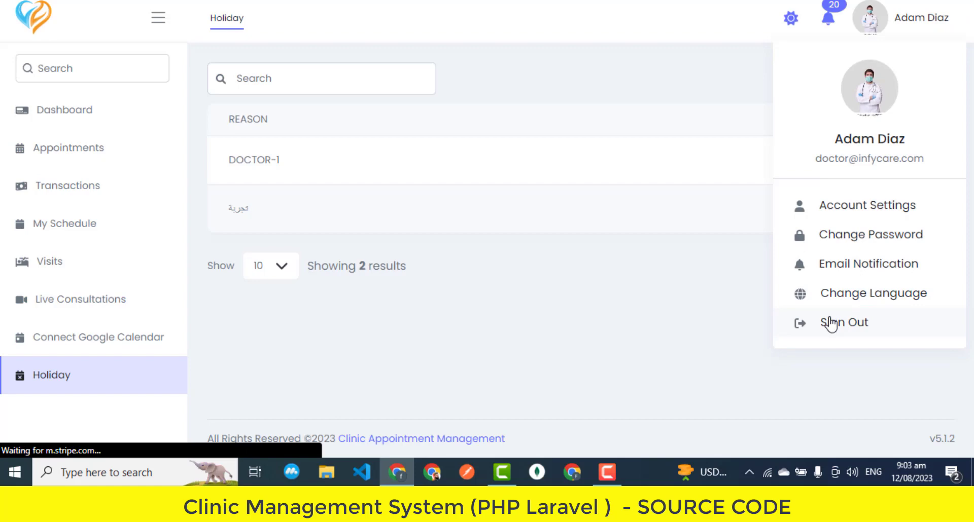
left_click(843, 322)
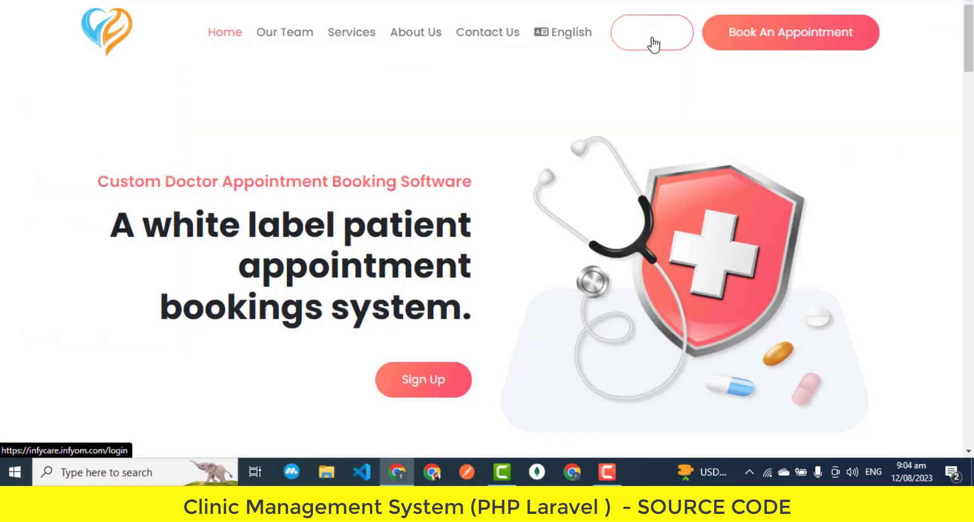
left_click(650, 33)
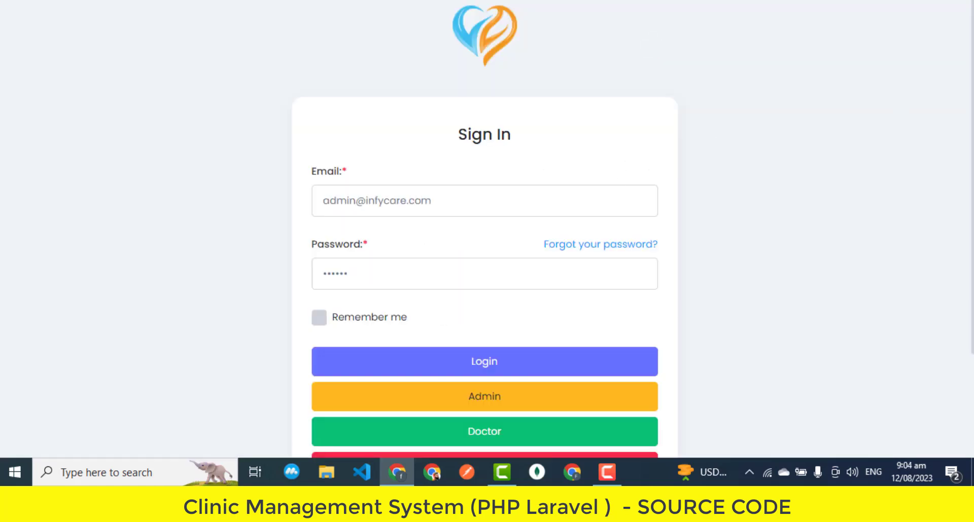
Log in as super admin and change the interface language from Portuguese to English
scroll("down", 3)
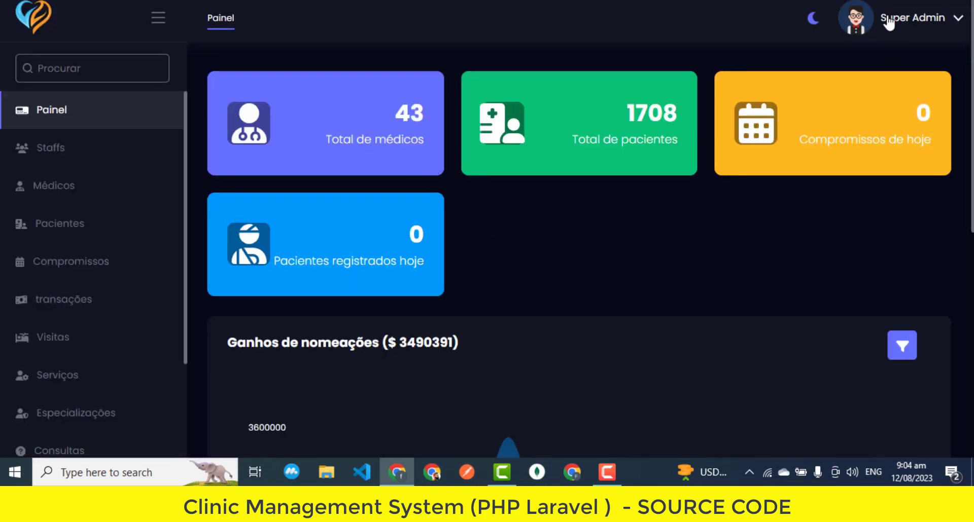
left_click(911, 17)
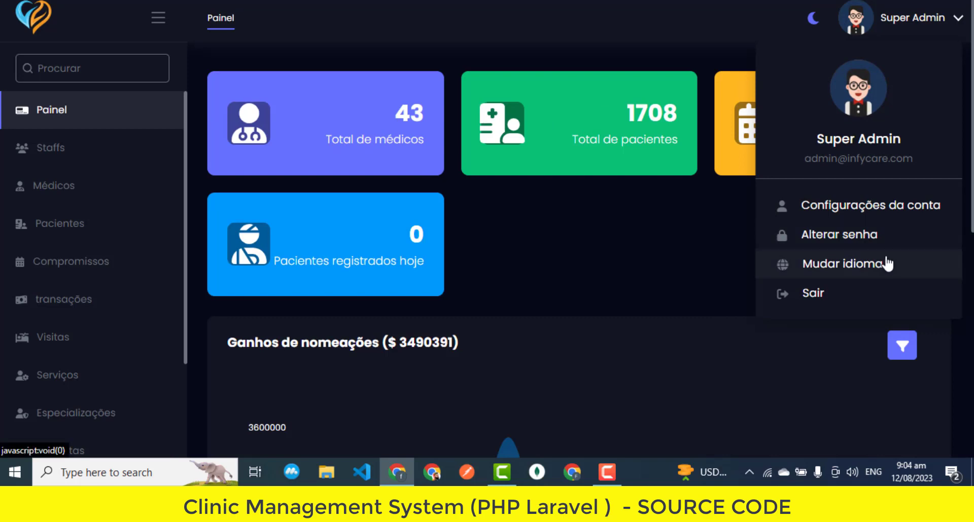
left_click(841, 263)
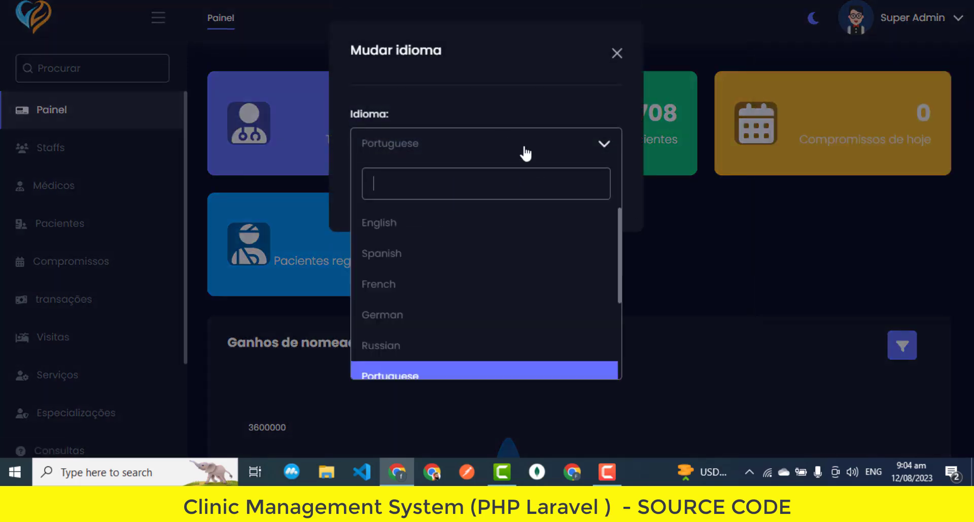
left_click(379, 223)
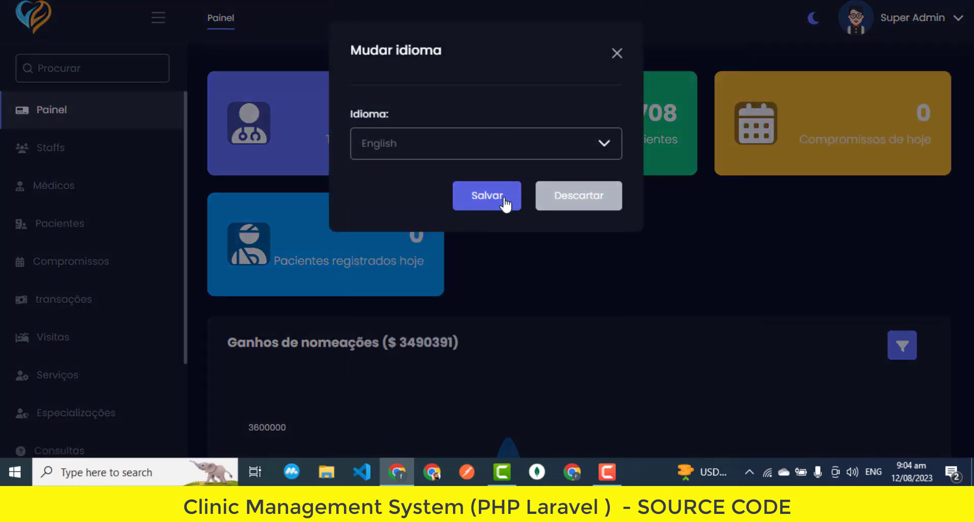
left_click(486, 195)
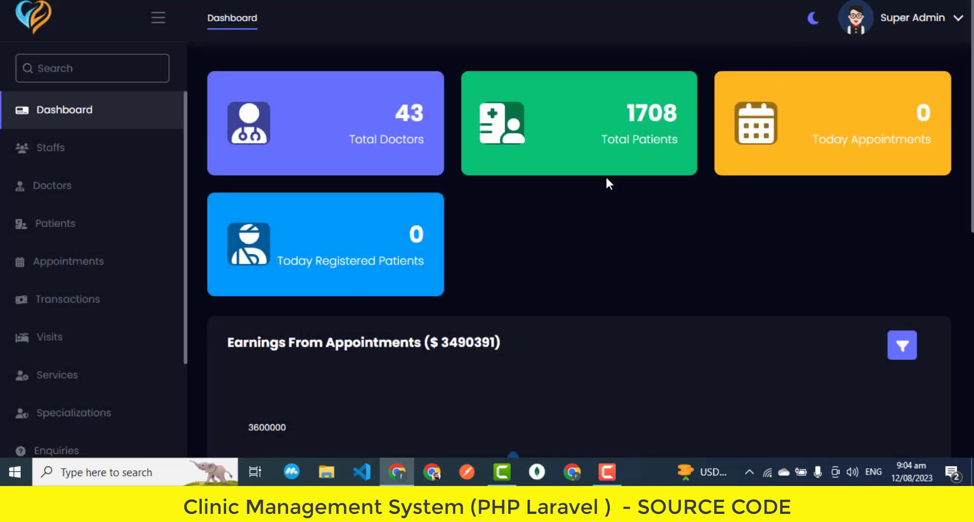
Scroll the admin dashboard to view the earnings chart
scroll("down", 3)
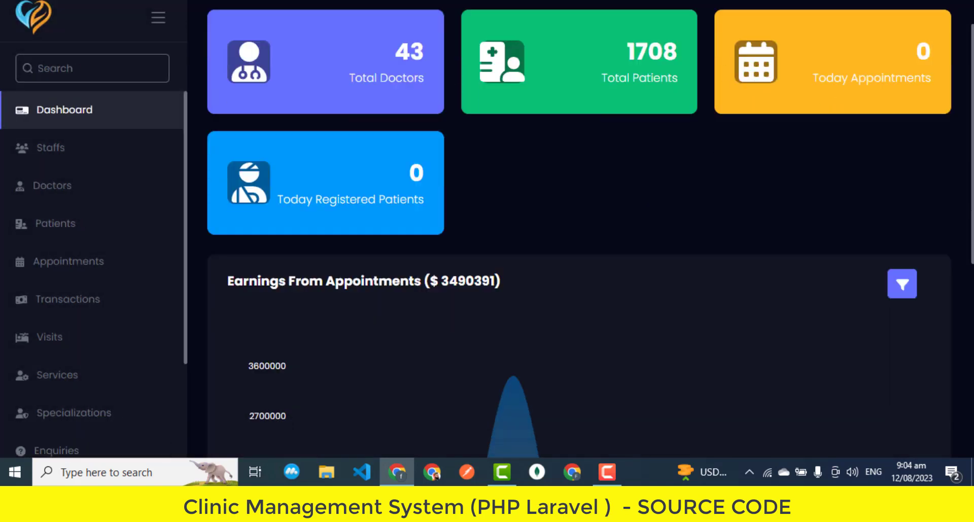
scroll("down", 3)
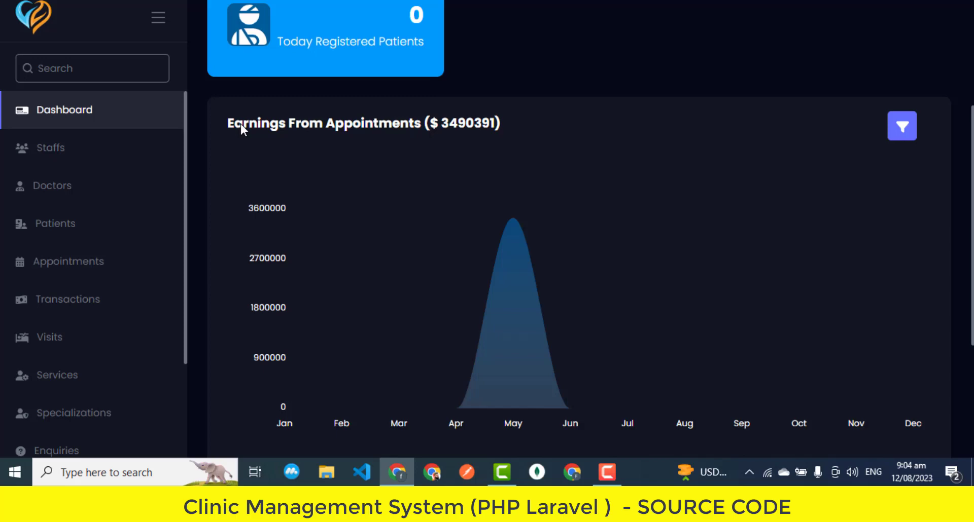
scroll("down", 3)
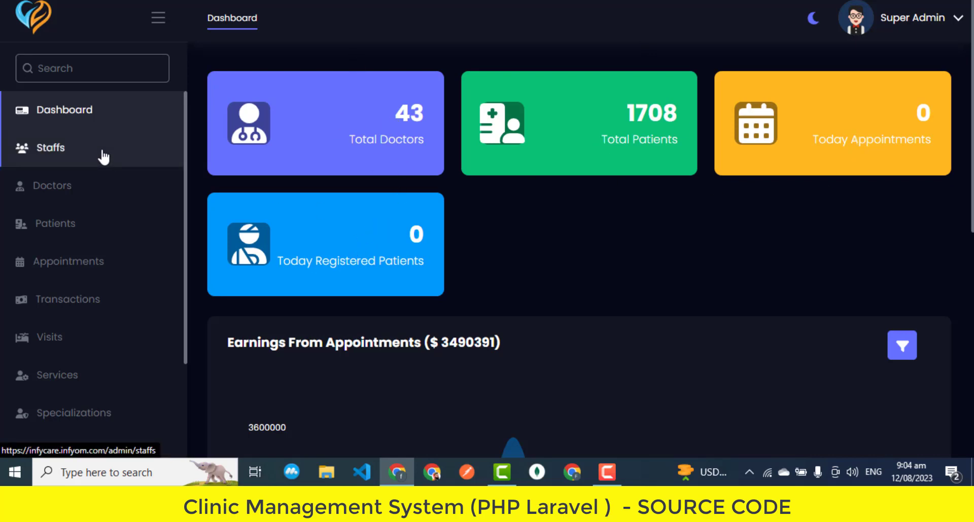
left_click(52, 147)
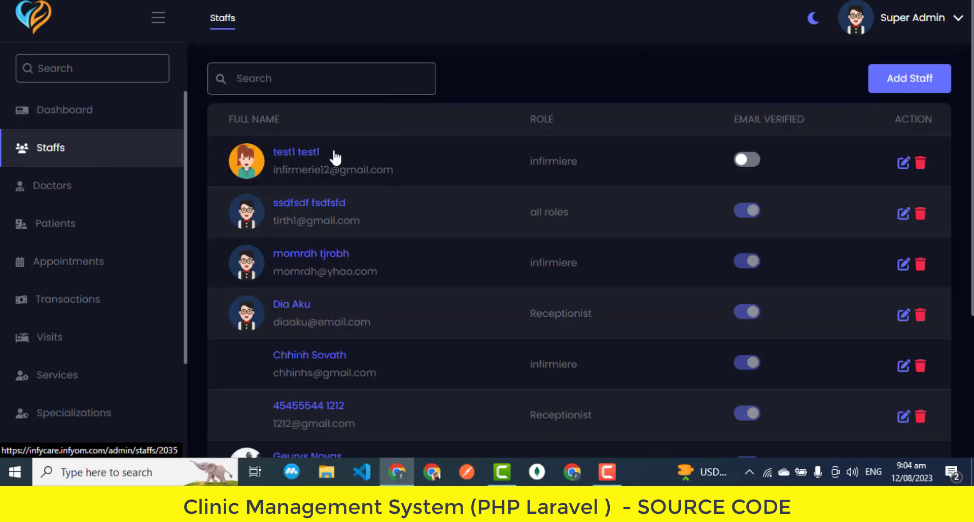
type("dd")
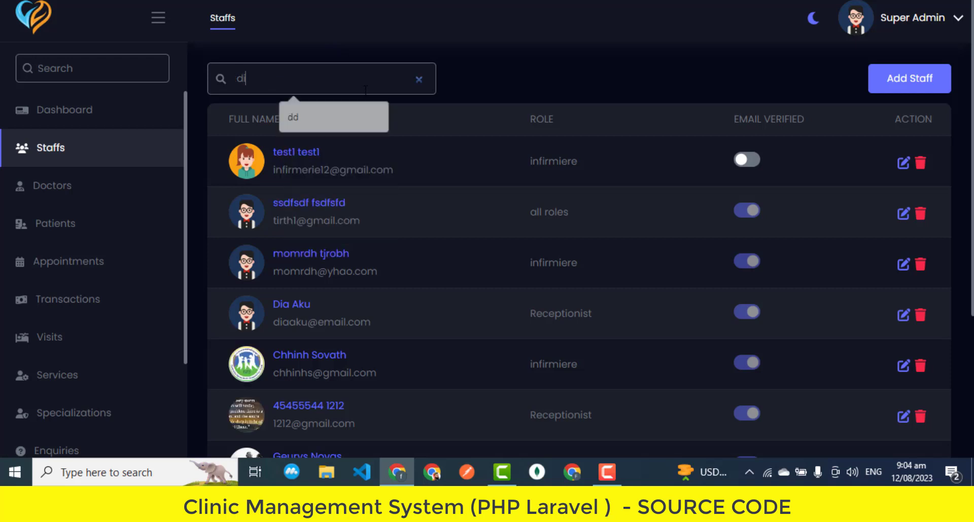
type("ia")
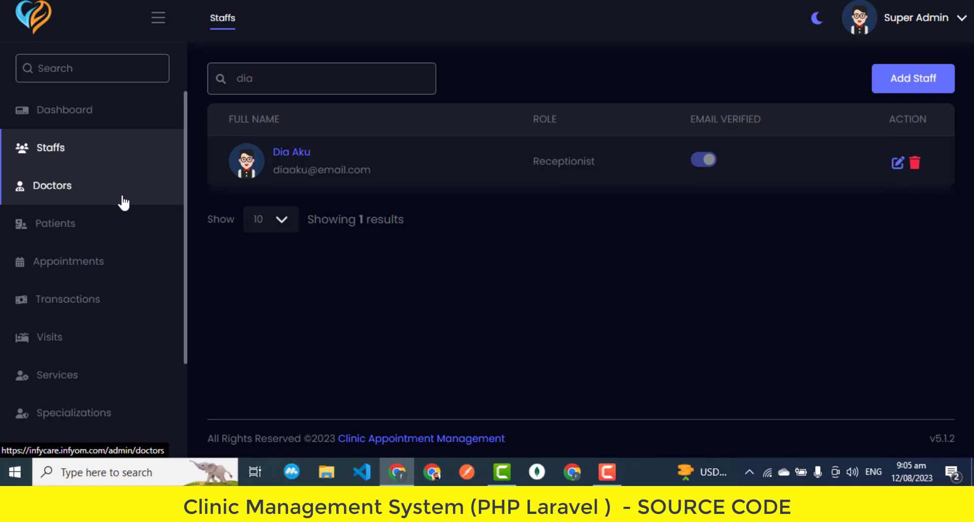
left_click(53, 186)
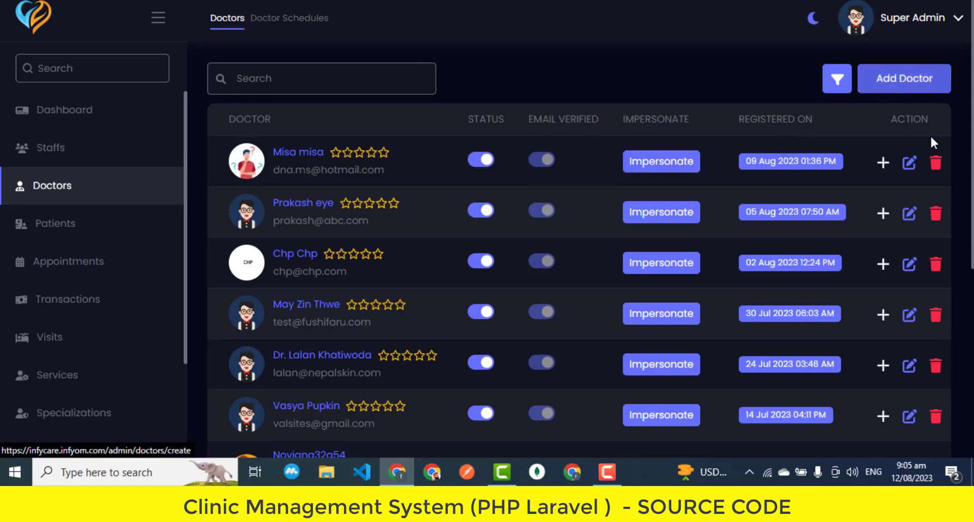
mouse_move(934, 163)
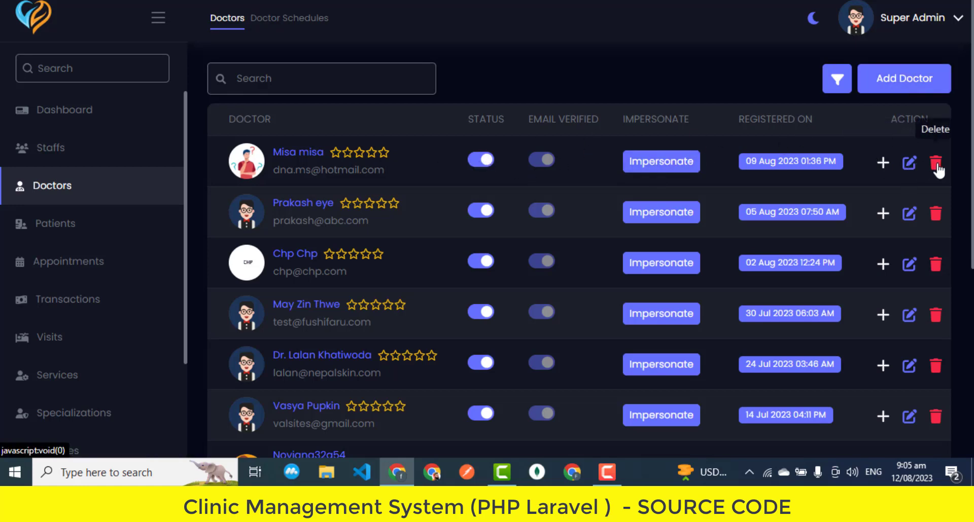
Page to the third page of doctors, view patients, then list the four booked appointments
scroll("down", 3)
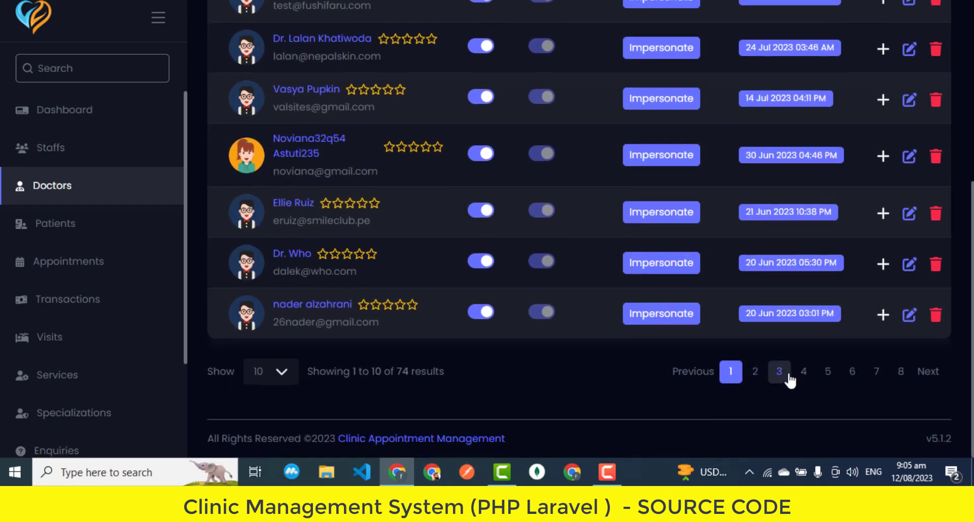
left_click(827, 371)
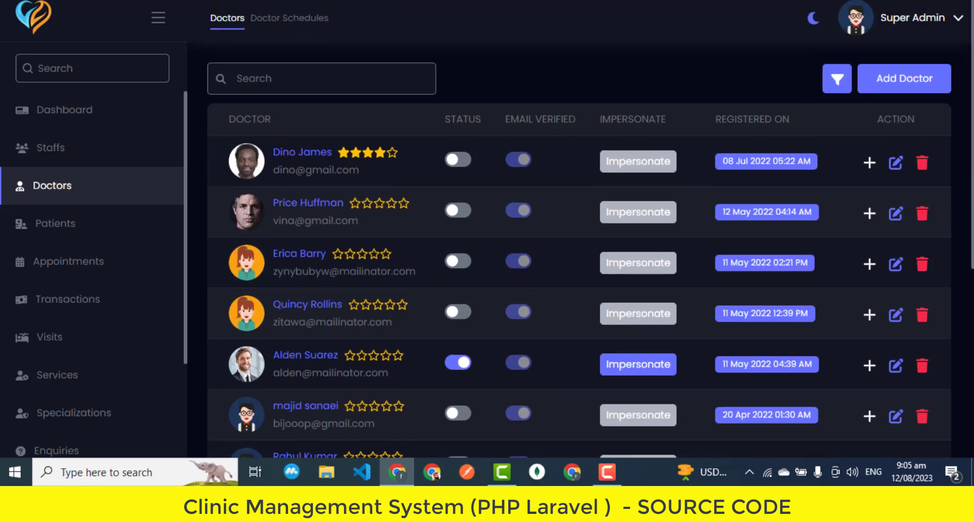
left_click(56, 224)
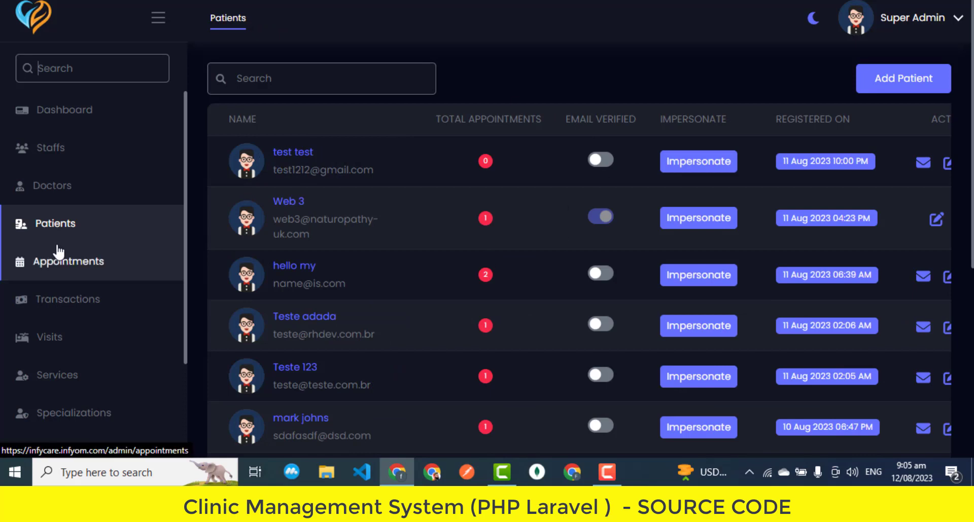
left_click(69, 260)
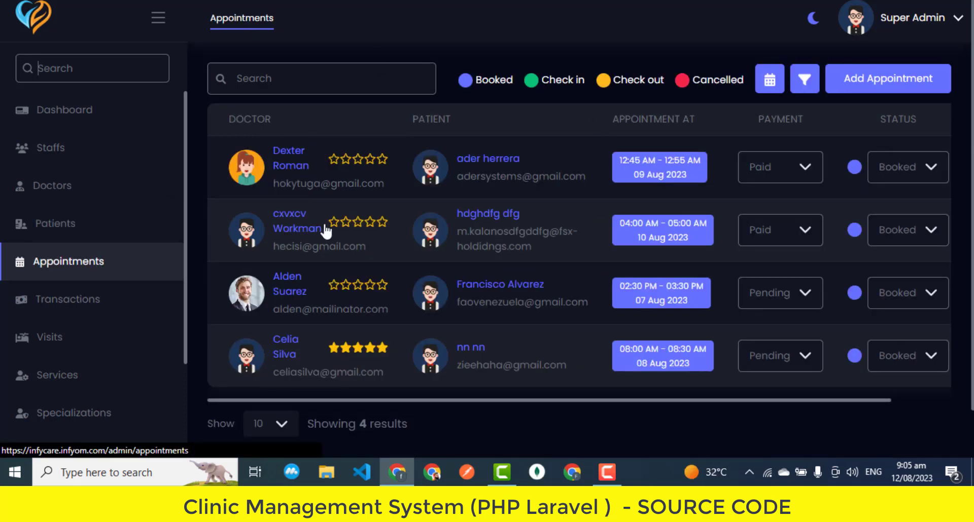
Browse the payment transactions and patient visits lists, then start a new visit
left_click(67, 299)
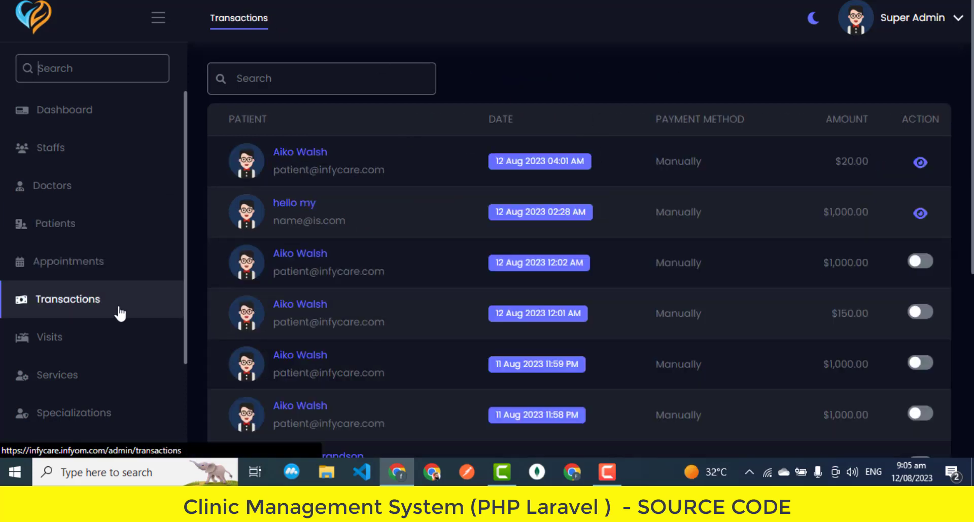
scroll("down", 3)
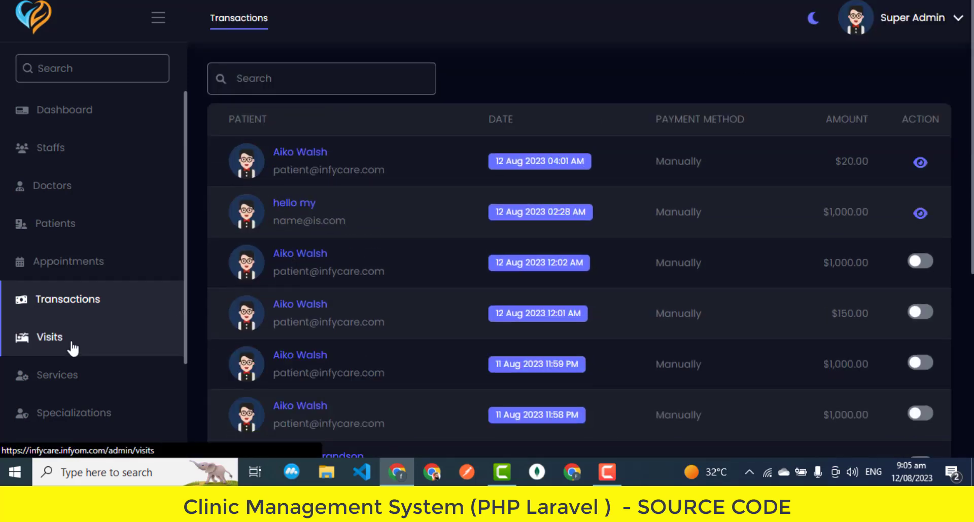
left_click(49, 337)
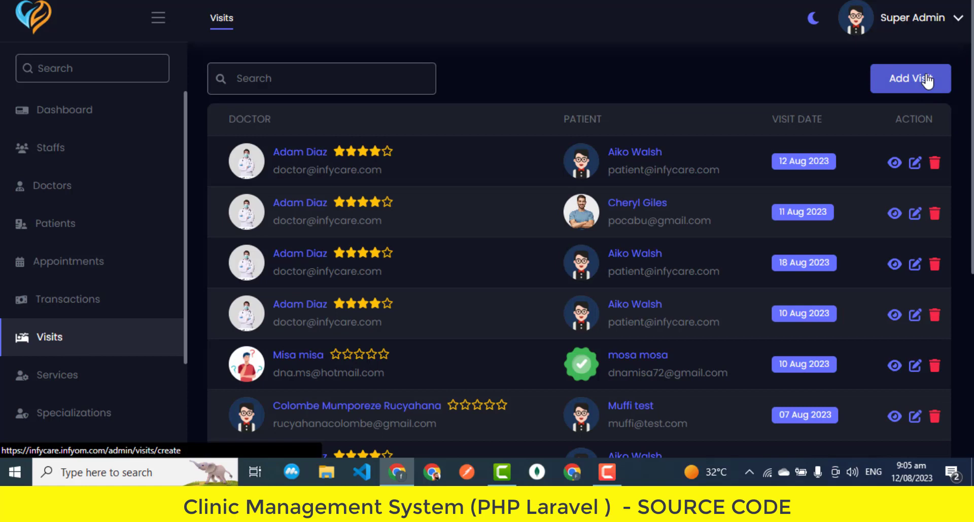
left_click(909, 78)
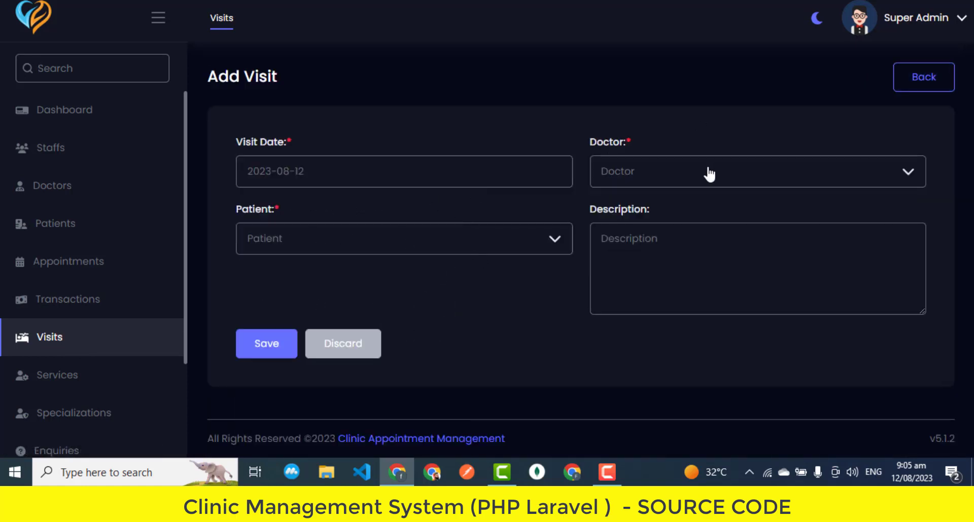
left_click(404, 238)
type("dkk")
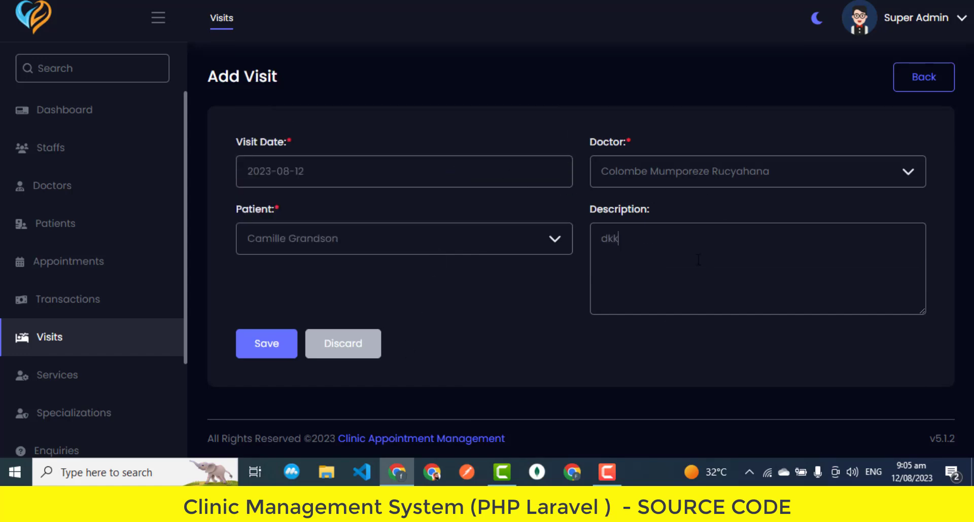
type("jka")
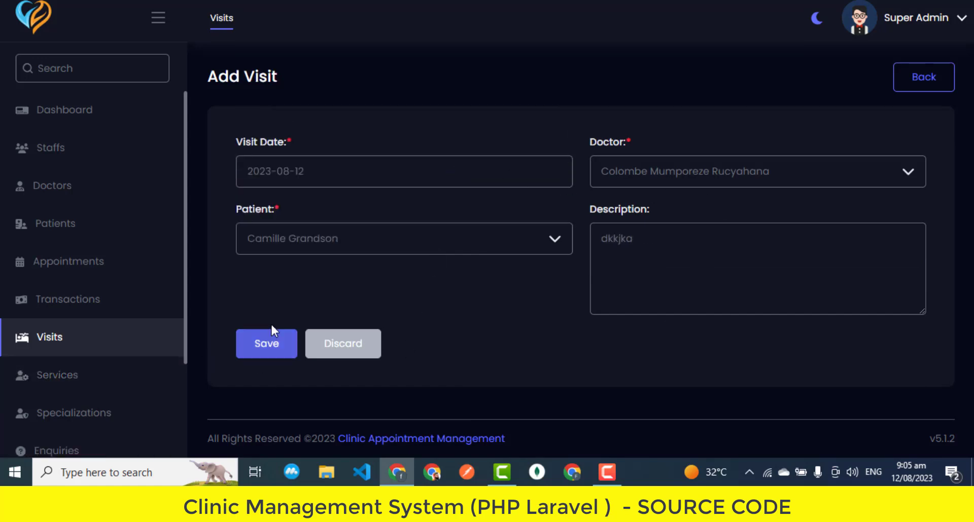
left_click(266, 343)
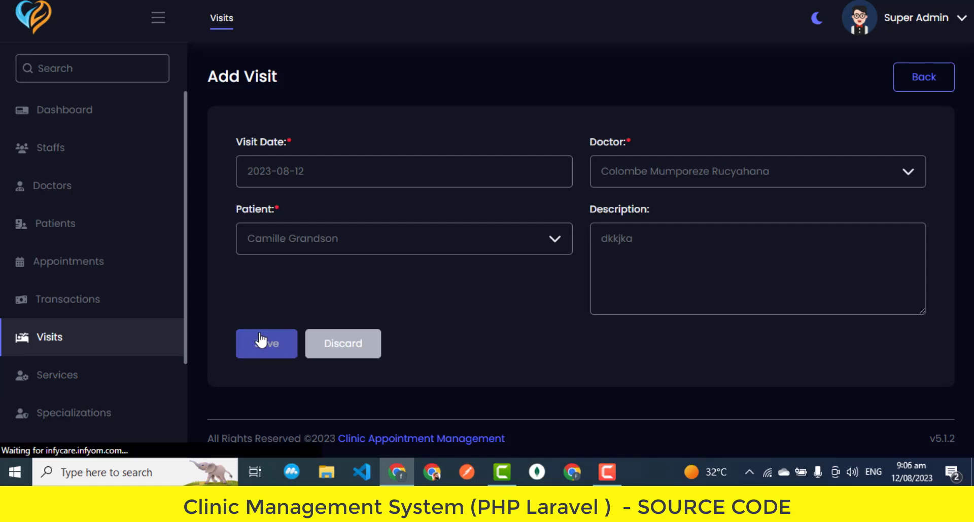
left_click(265, 344)
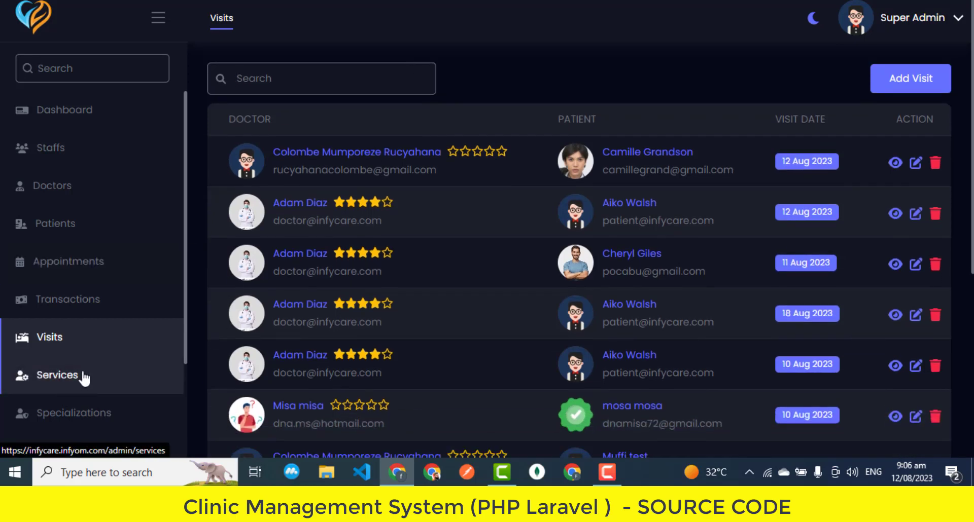
Look through the clinic services list and the specializations page
left_click(56, 375)
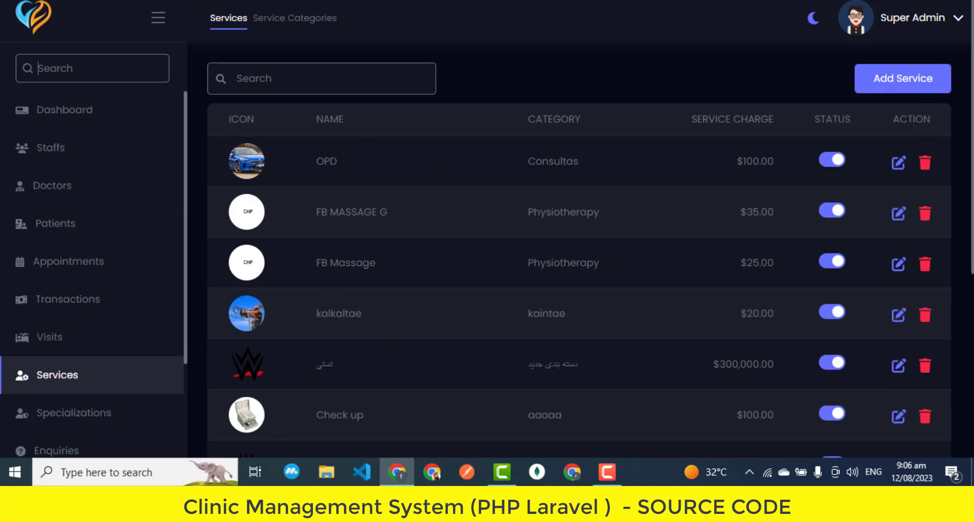
scroll("down", 3)
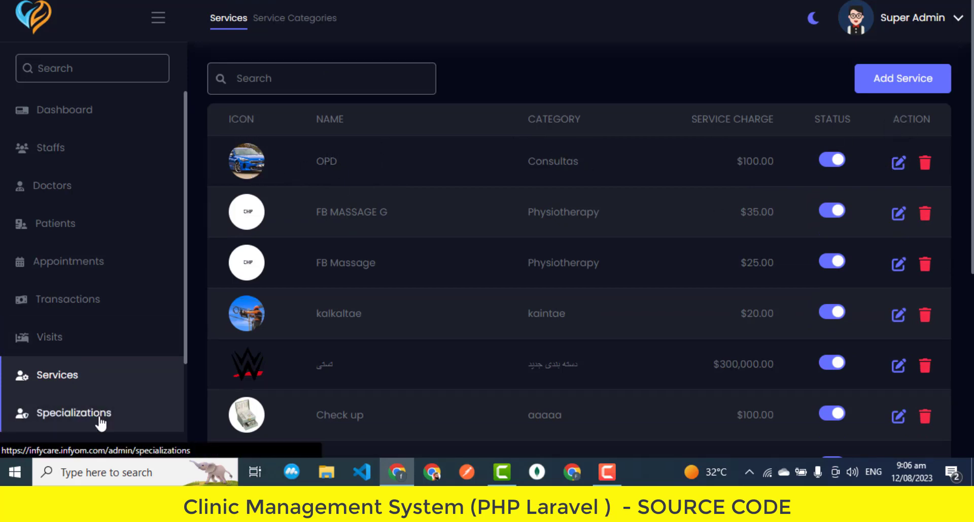
left_click(77, 413)
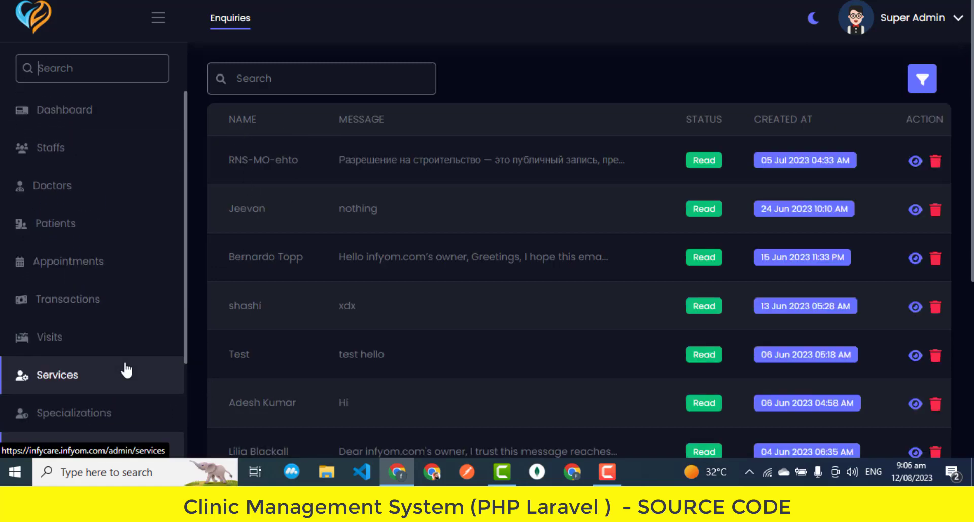
Sort enquiries by message, then view the four subscriber email addresses
left_click(57, 375)
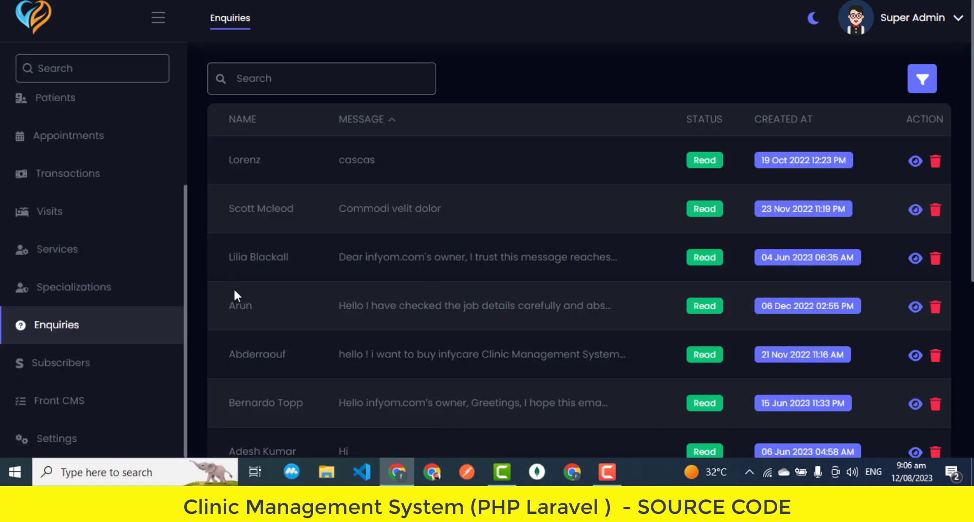
left_click(64, 362)
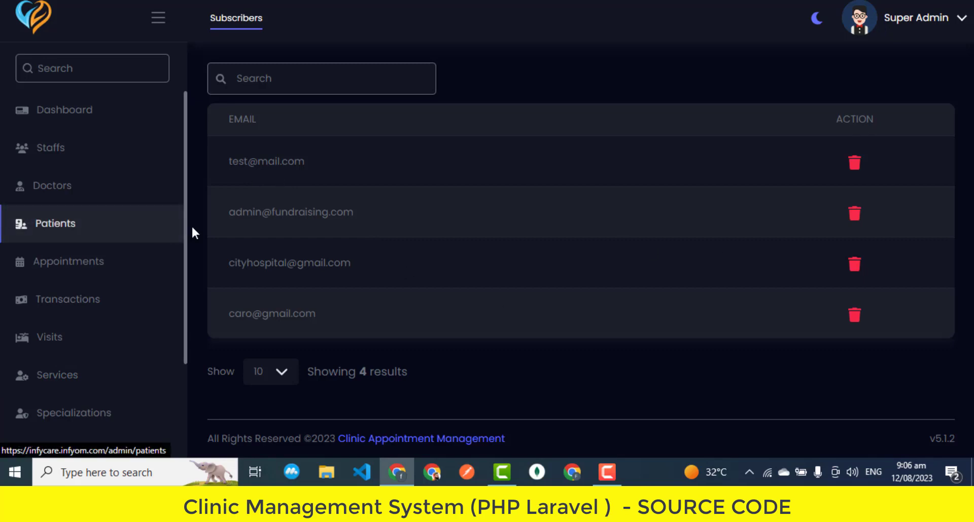
scroll("down", 3)
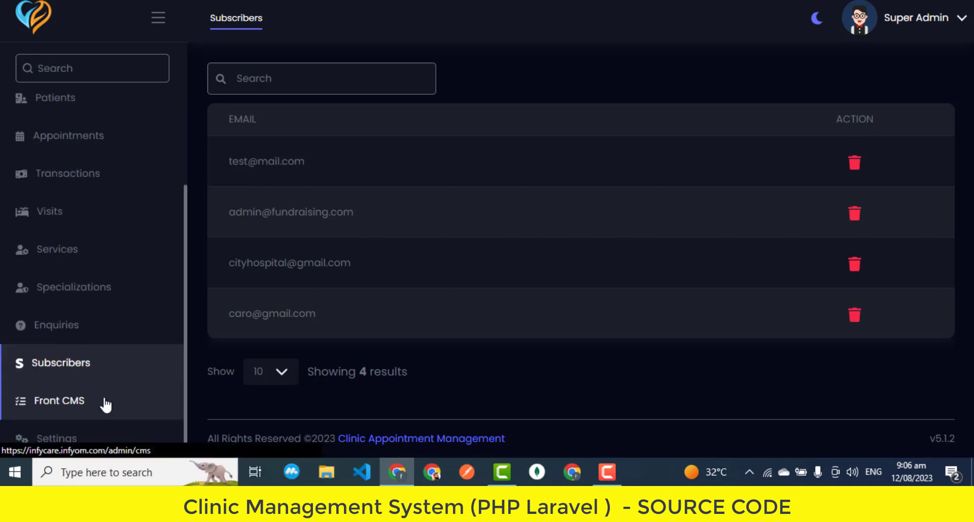
Review the Front CMS about images, title, terms and conditions and privacy policy
left_click(59, 401)
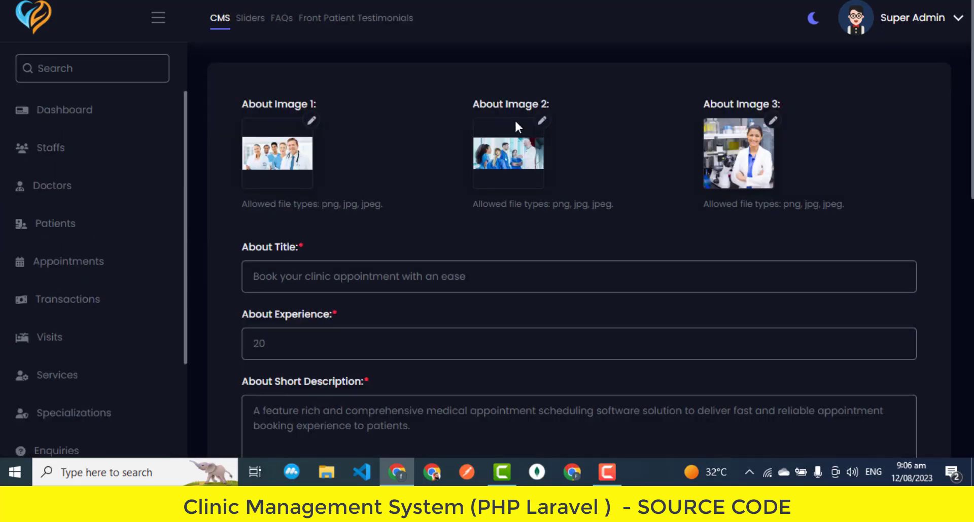
scroll("down", 3)
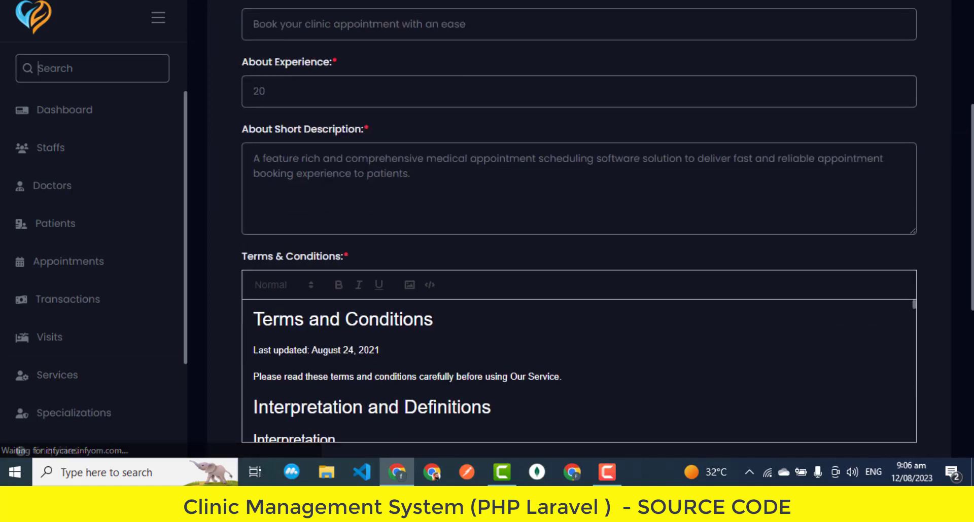
scroll("down", 3)
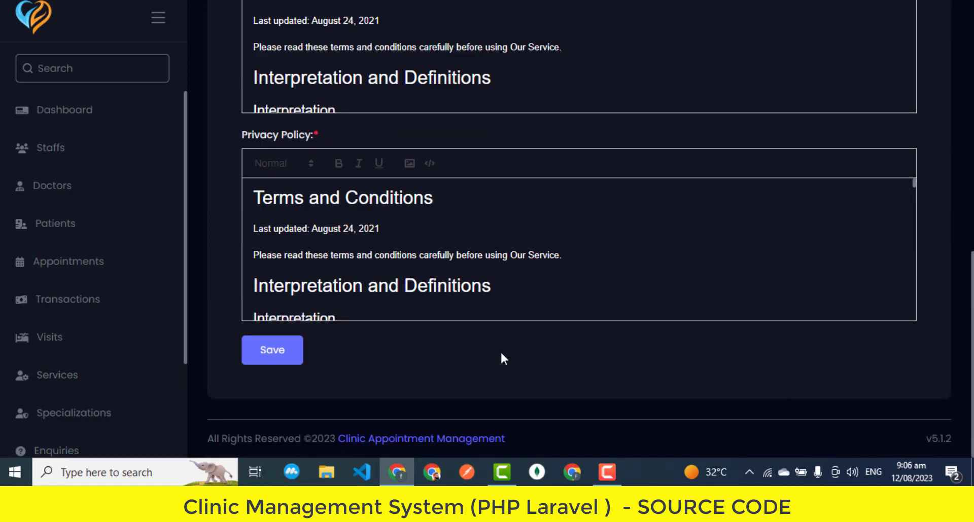
scroll("down", 3)
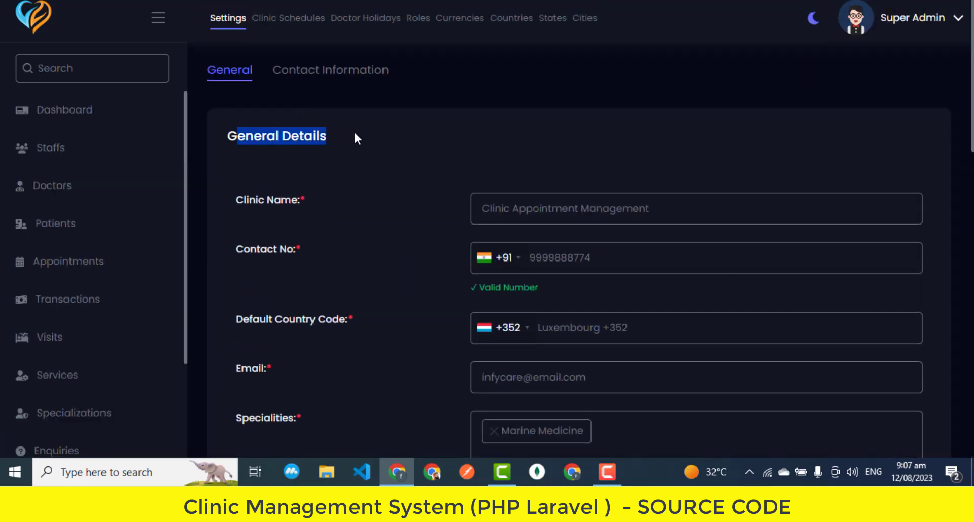
Scroll through the general settings, including the payment method options
scroll("down", 3)
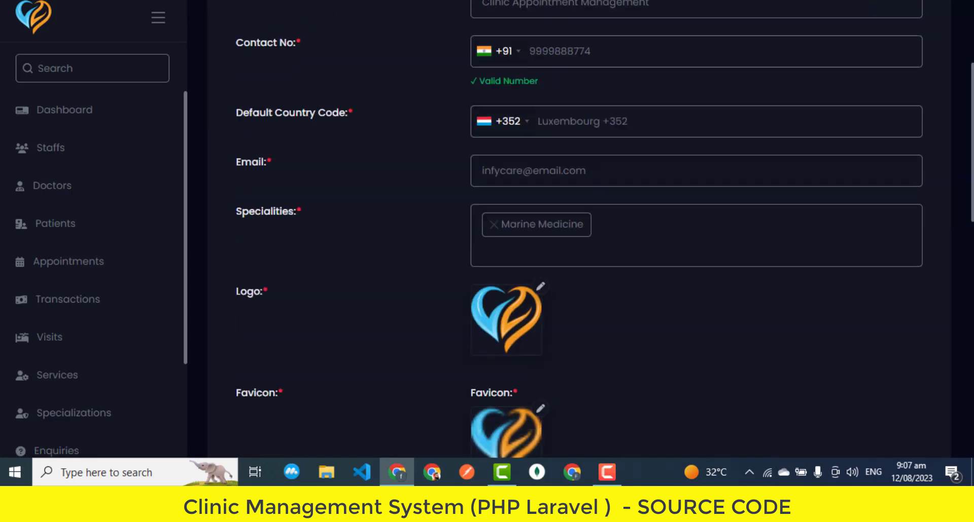
scroll("down", 3)
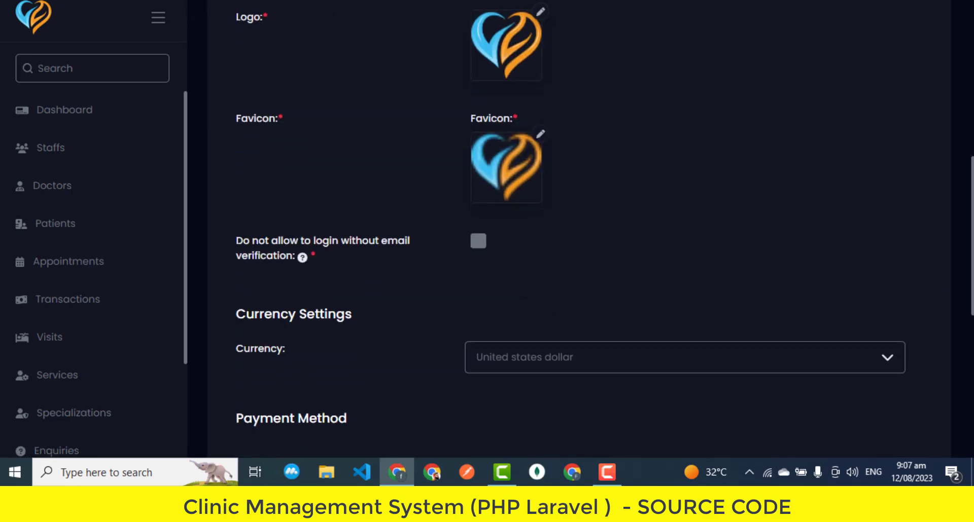
scroll("down", 3)
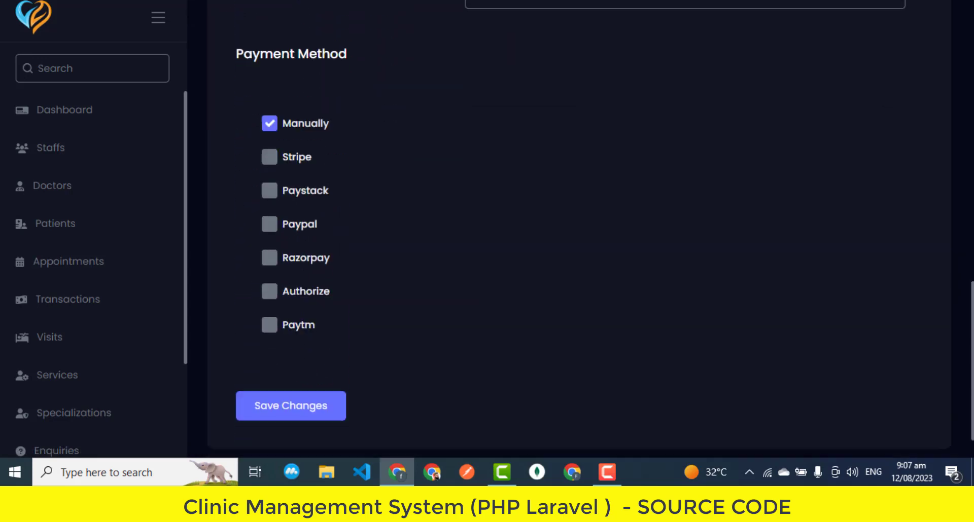
scroll("up", 3)
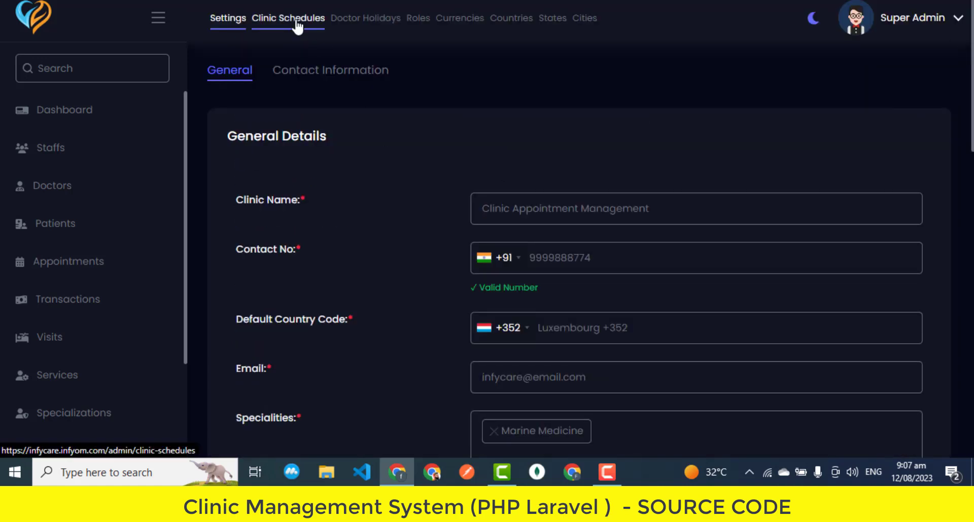
Browse clinic schedules, doctor holidays, currencies, roles and countries, ending on the states list
left_click(288, 17)
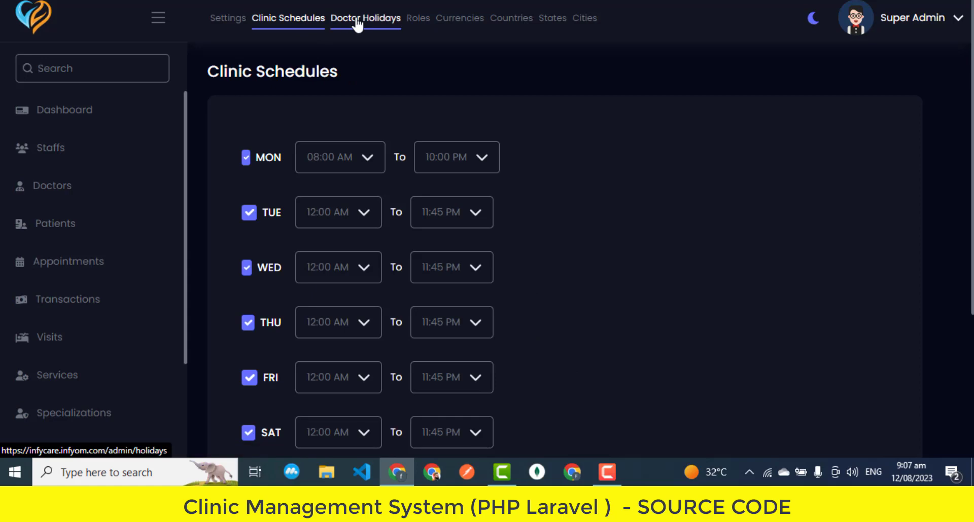
left_click(365, 17)
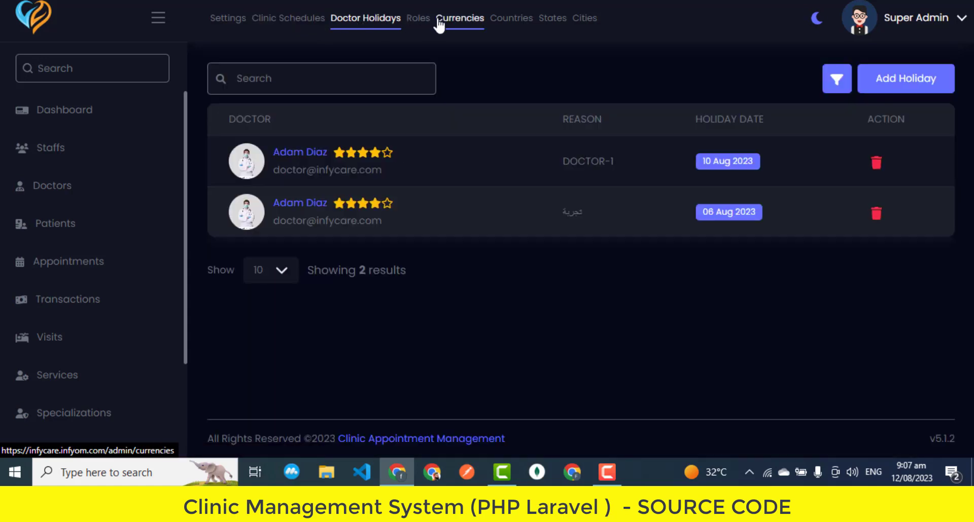
left_click(459, 17)
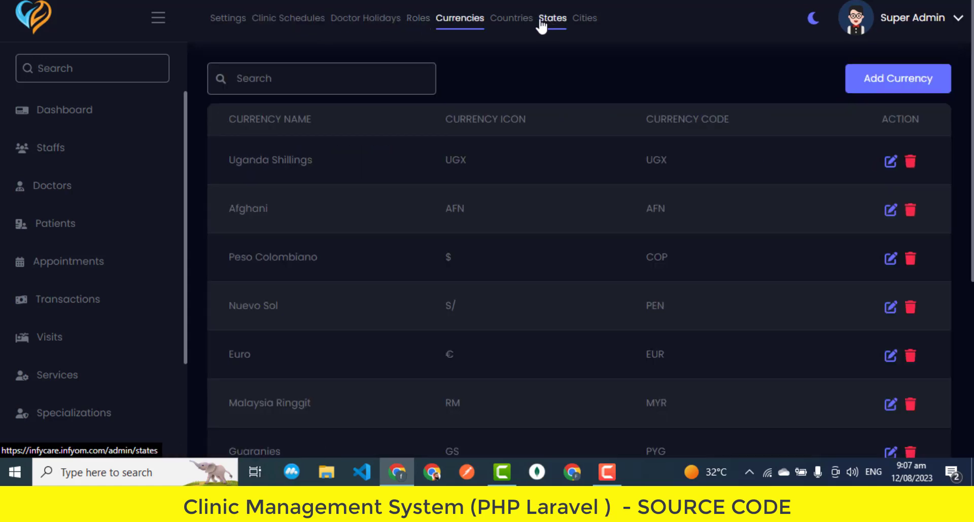
left_click(417, 17)
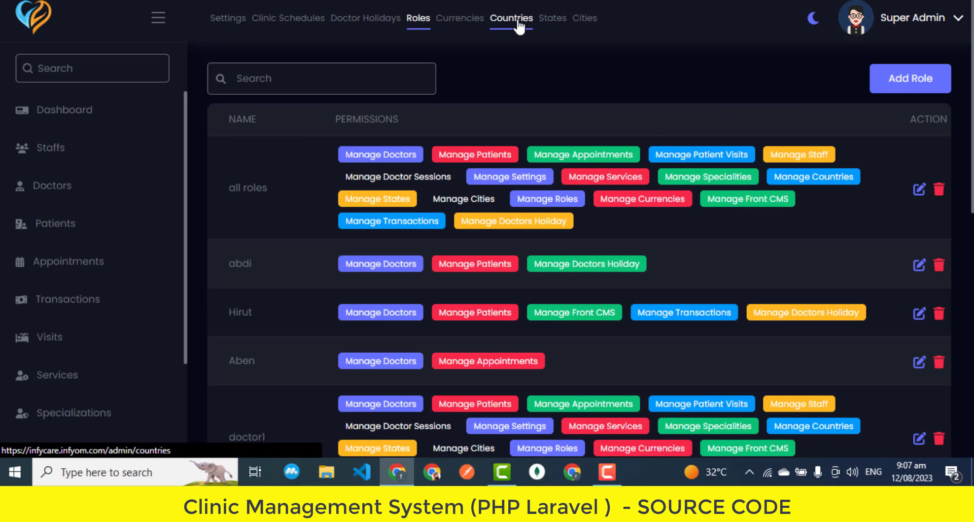
left_click(511, 18)
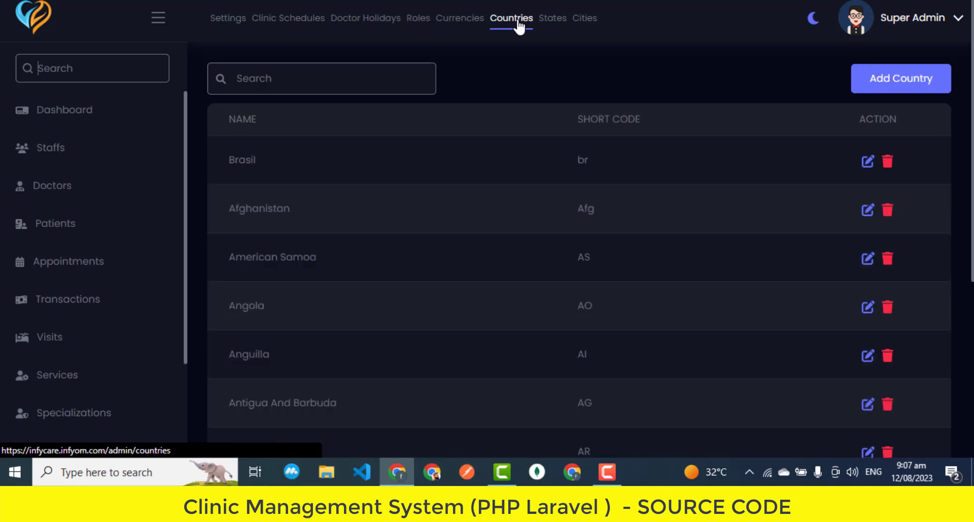
left_click(552, 18)
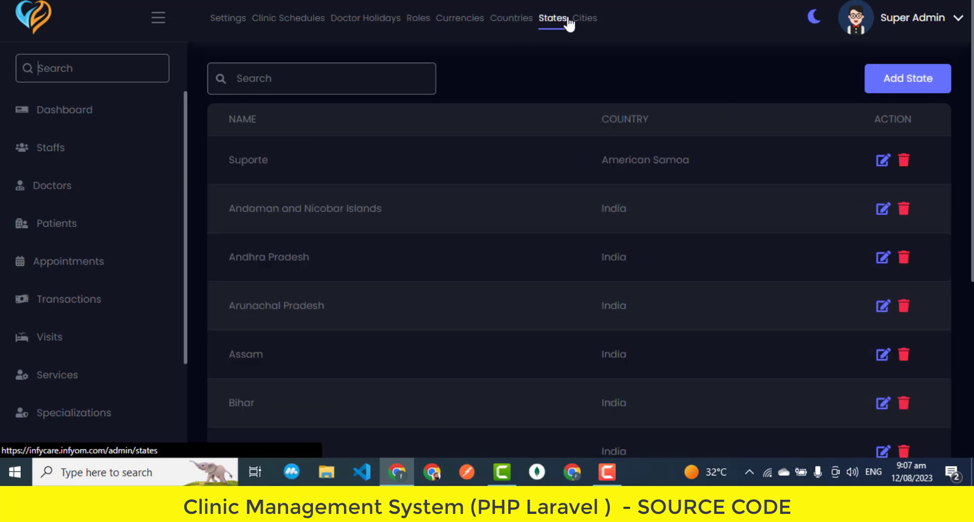